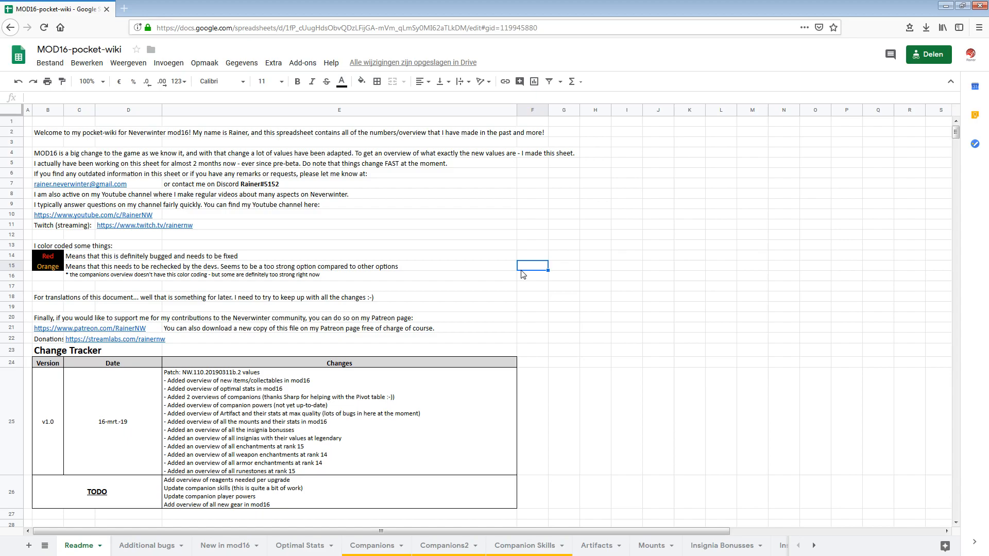
{"action": "mouse_move", "coordinate": [759, 538]}
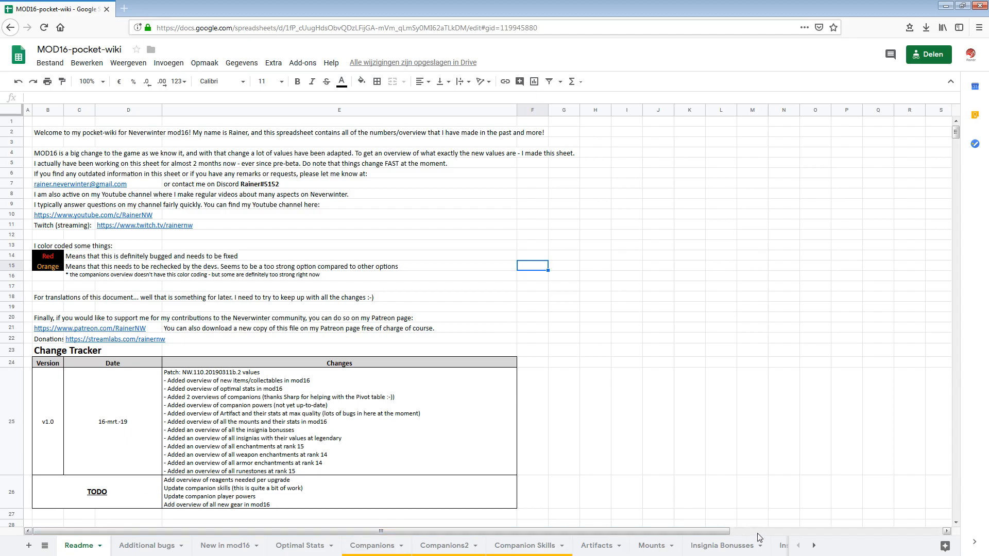
{"action": "mouse_move", "coordinate": [610, 418]}
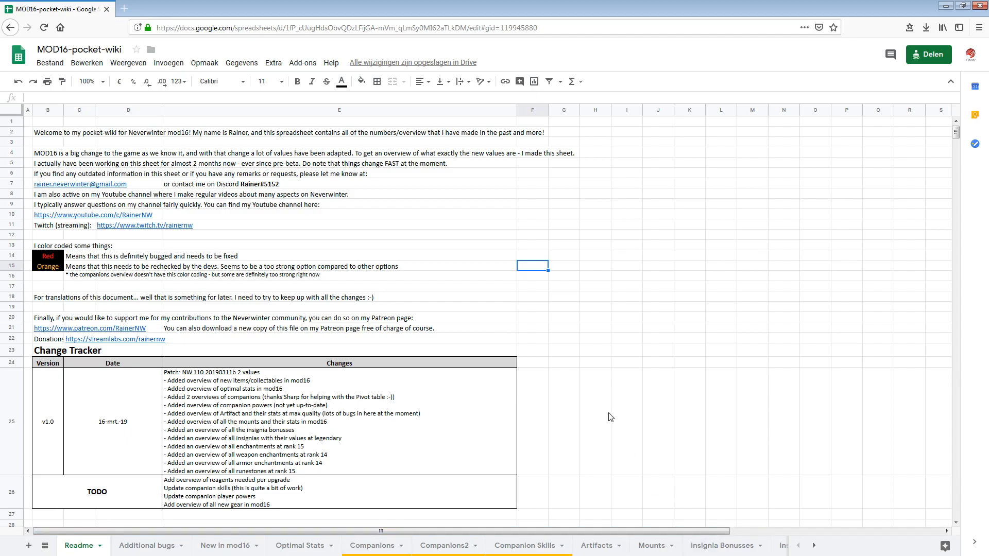
{"action": "mouse_move", "coordinate": [548, 342]}
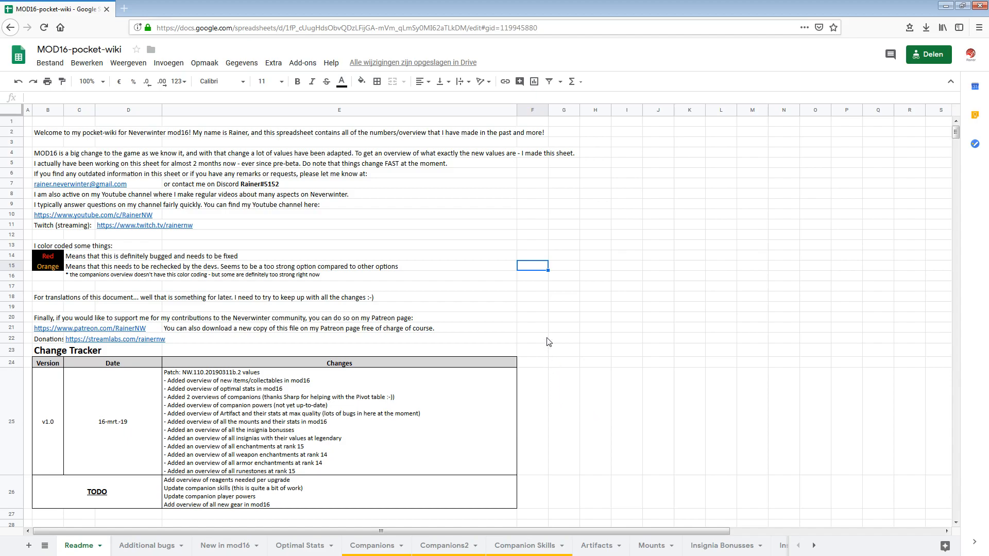
- Switch to the Additional bugs sheet and look over its six Open bug reports
{"action": "left_click", "coordinate": [47, 422]}
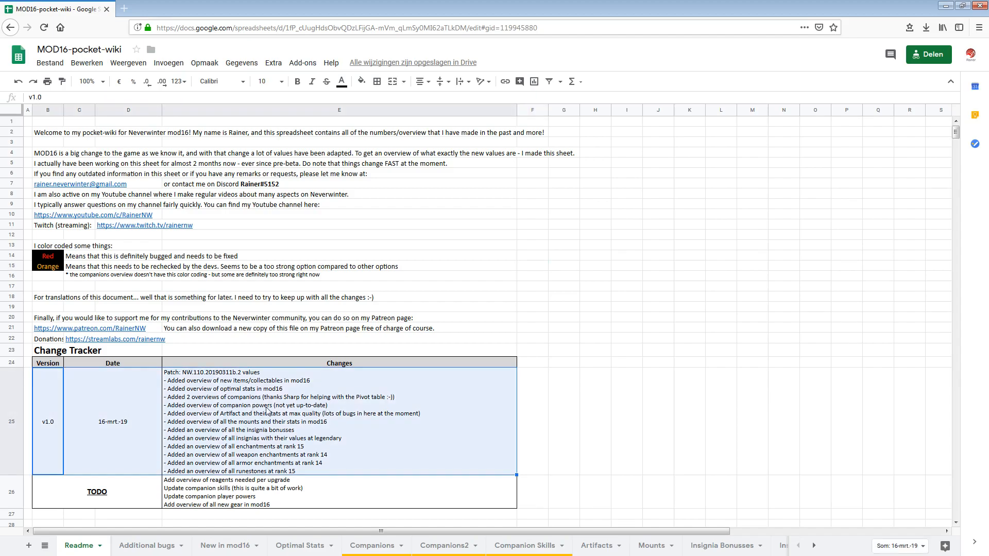
{"action": "mouse_move", "coordinate": [396, 422]}
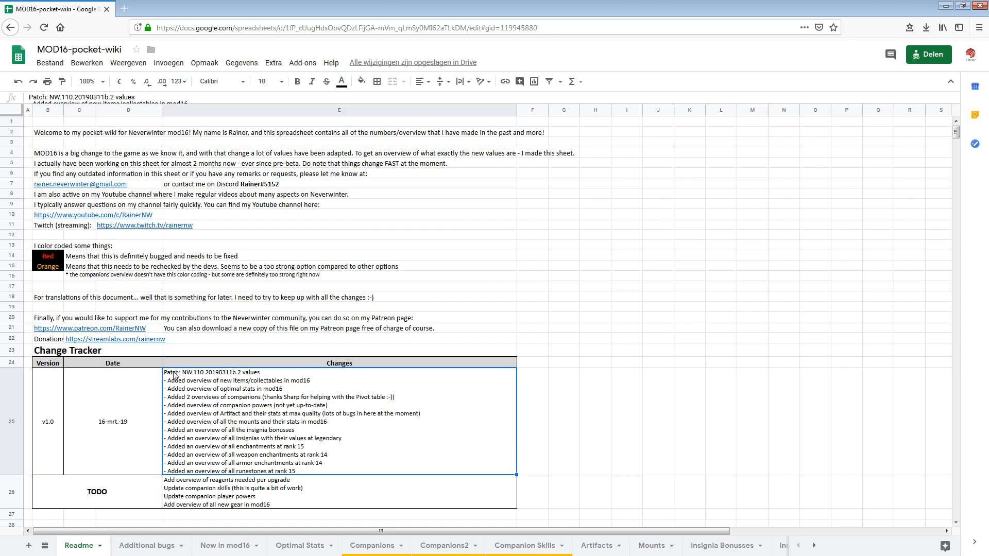
{"action": "mouse_move", "coordinate": [359, 424]}
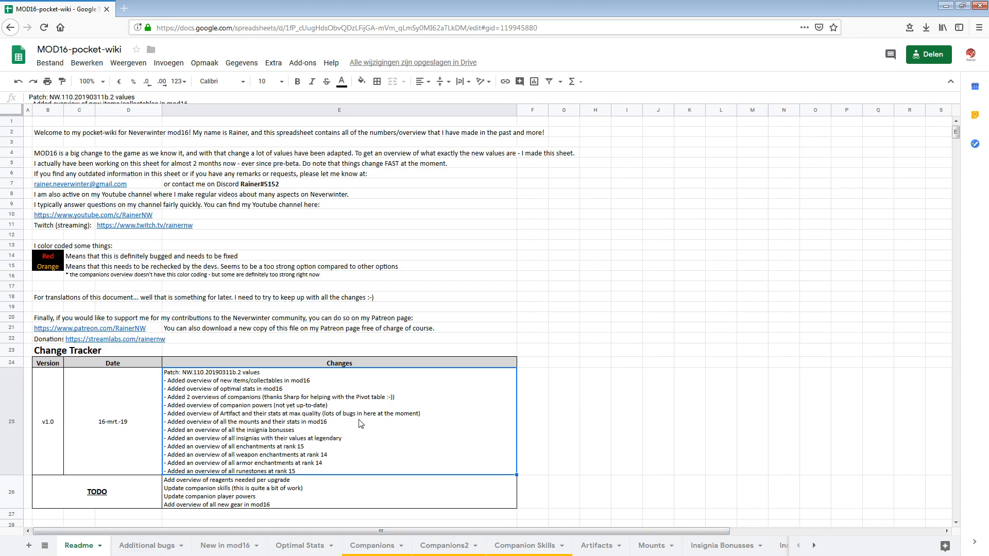
{"action": "mouse_move", "coordinate": [169, 376]}
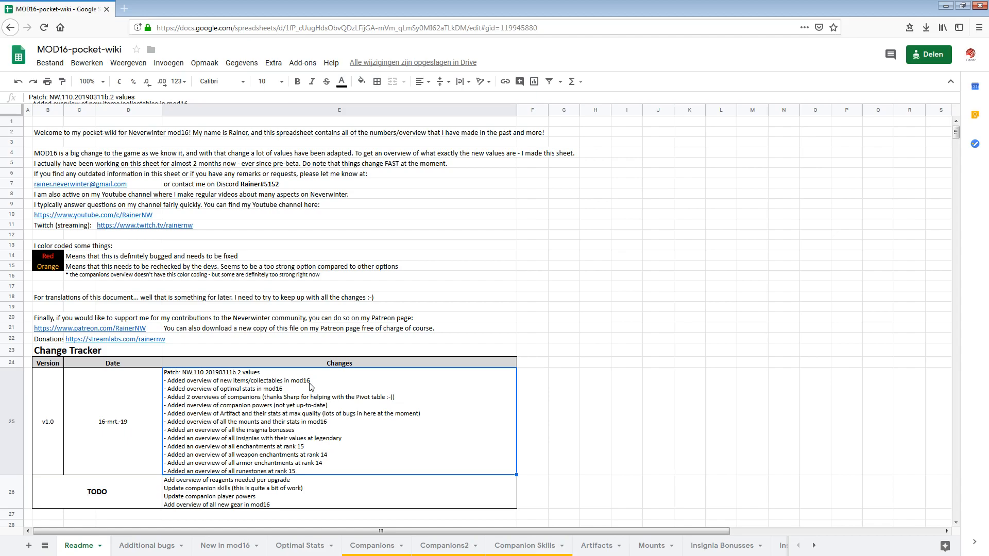
{"action": "mouse_move", "coordinate": [238, 427]}
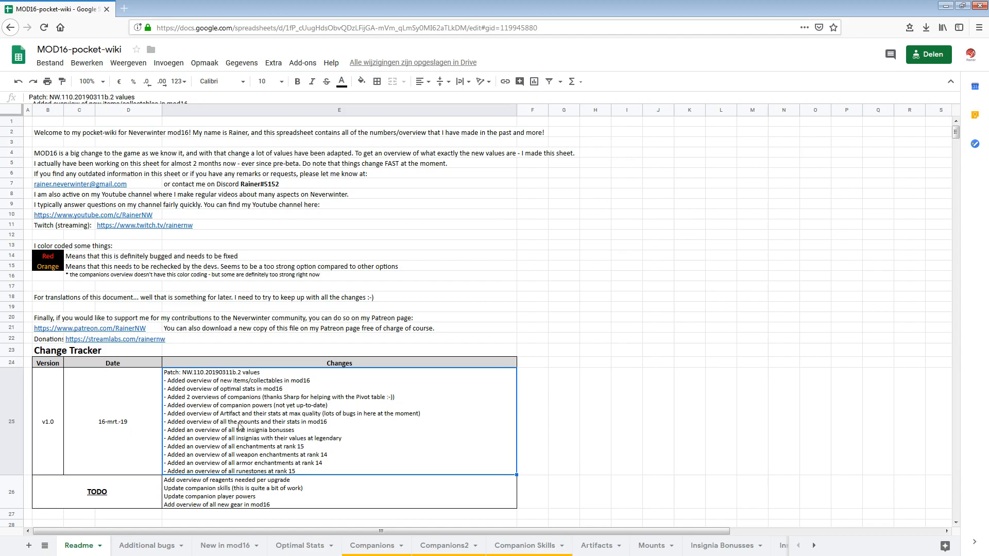
{"action": "mouse_move", "coordinate": [233, 384]}
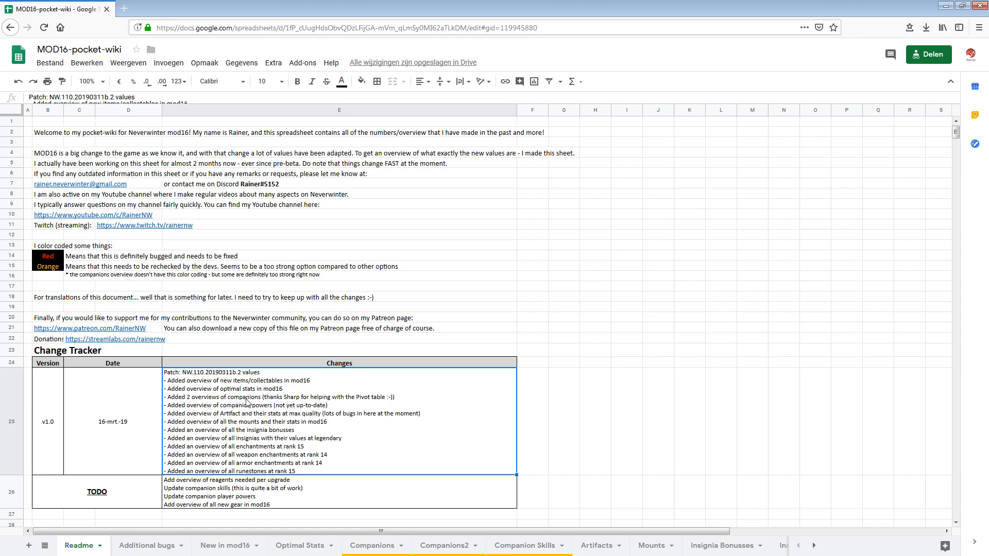
{"action": "mouse_move", "coordinate": [302, 430]}
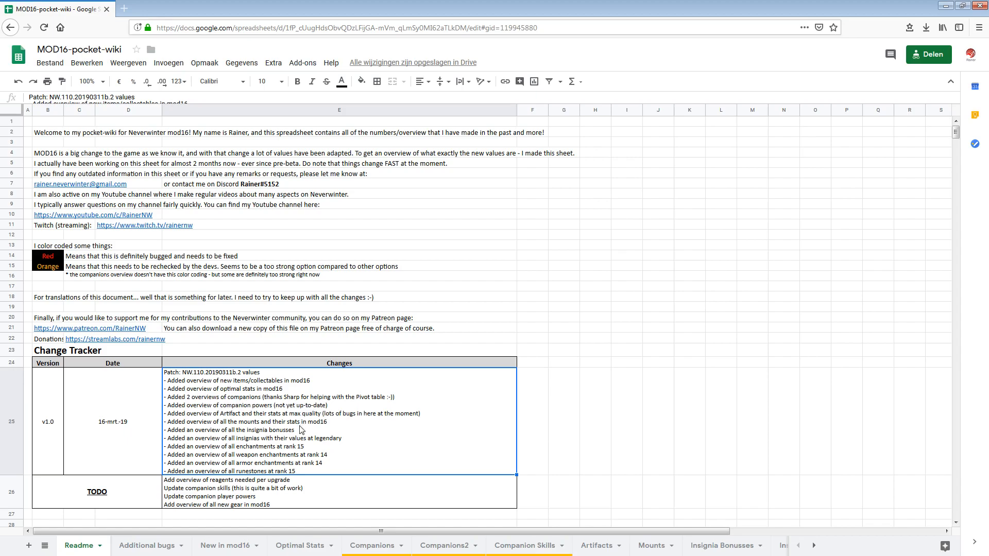
{"action": "mouse_move", "coordinate": [374, 405]}
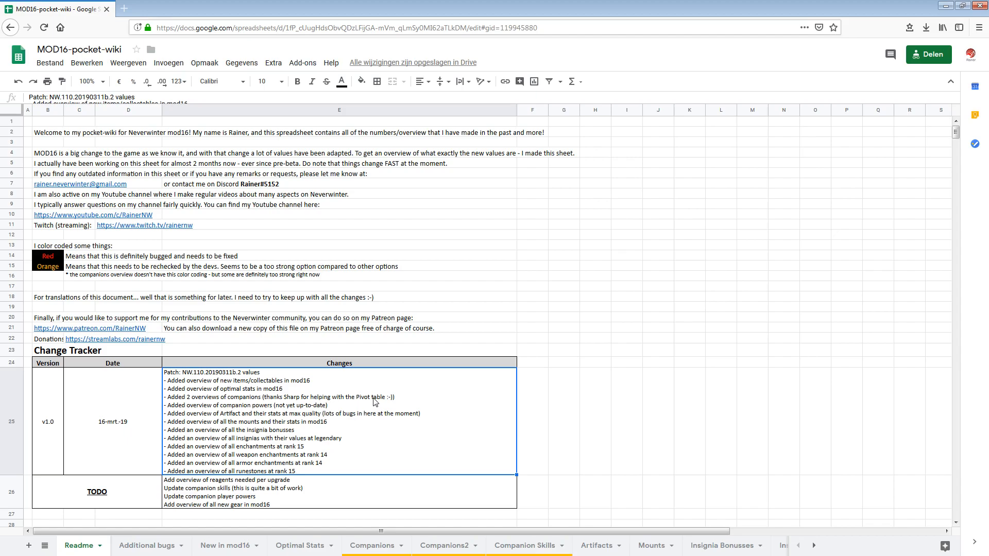
{"action": "mouse_move", "coordinate": [177, 410]}
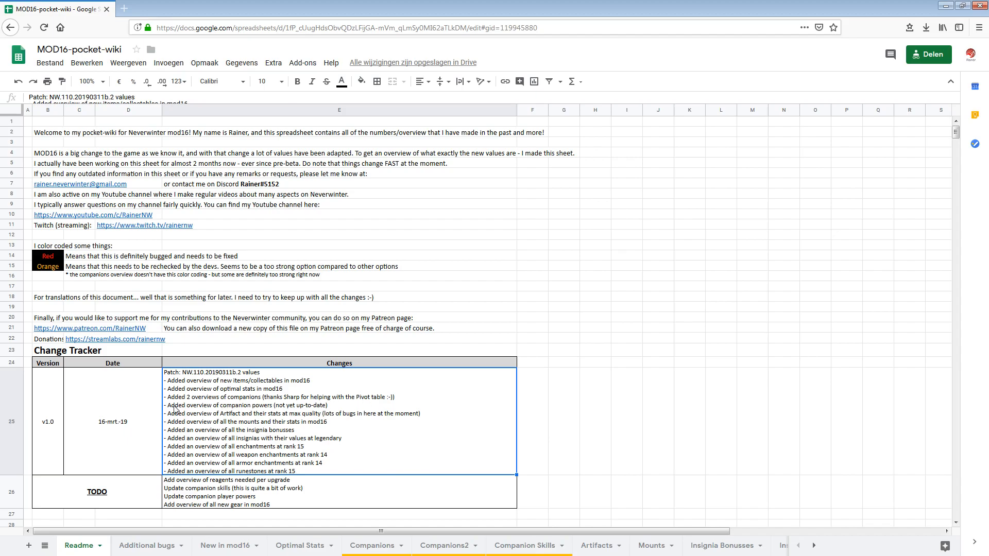
{"action": "mouse_move", "coordinate": [221, 411]}
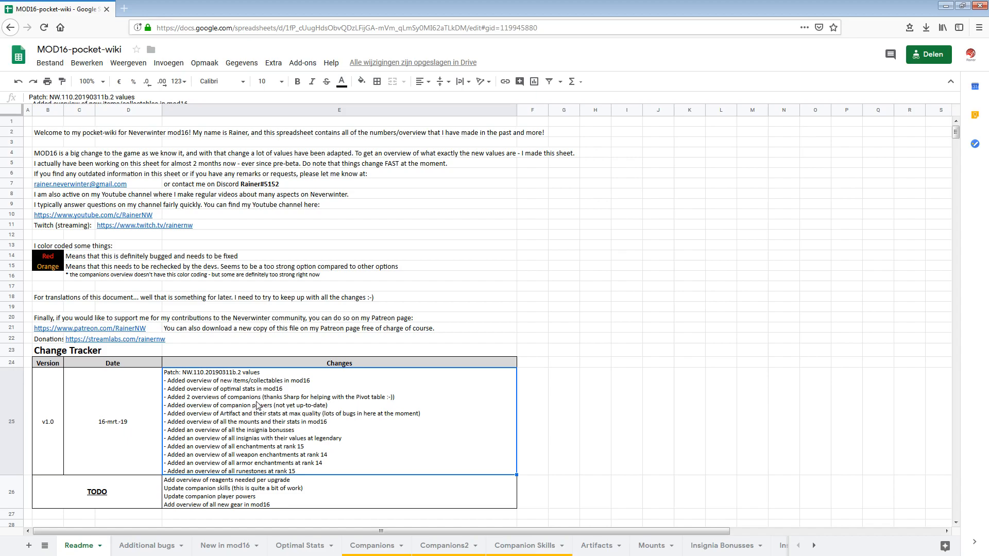
{"action": "mouse_move", "coordinate": [294, 410]}
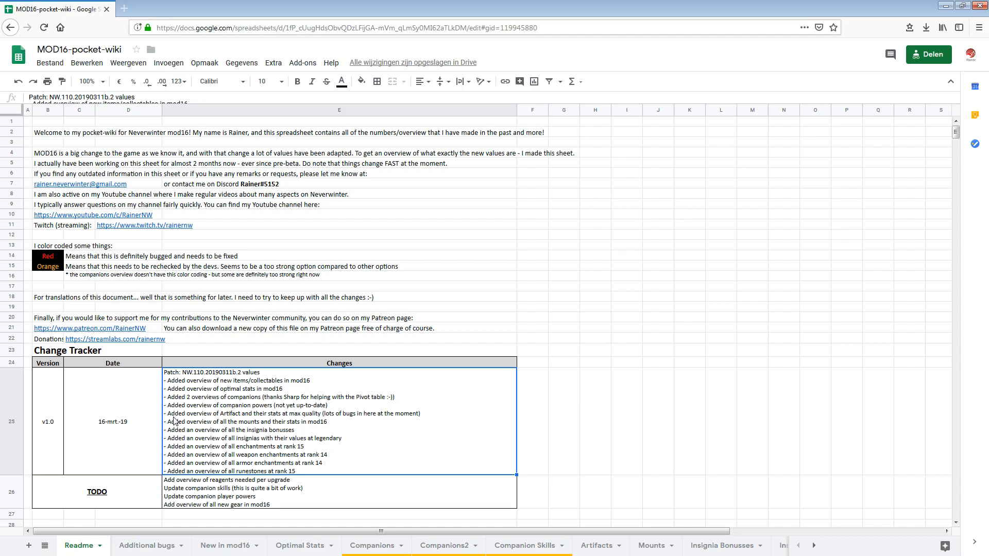
{"action": "mouse_move", "coordinate": [233, 420]}
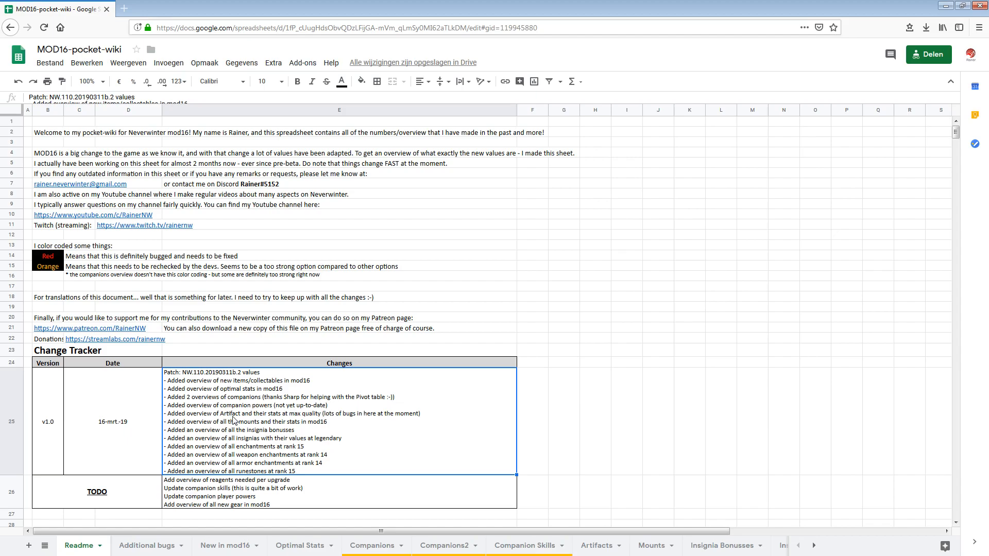
{"action": "mouse_move", "coordinate": [334, 418]}
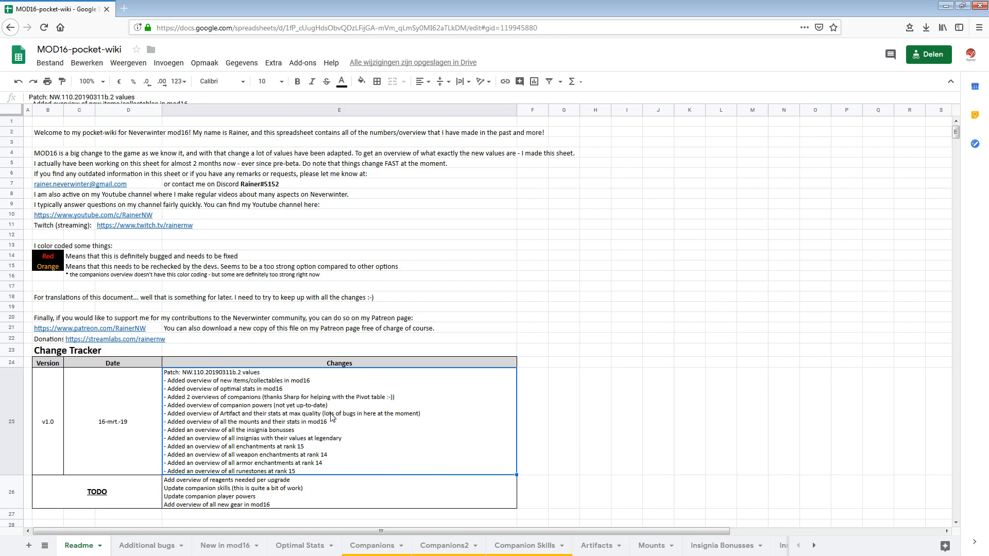
{"action": "mouse_move", "coordinate": [394, 419]}
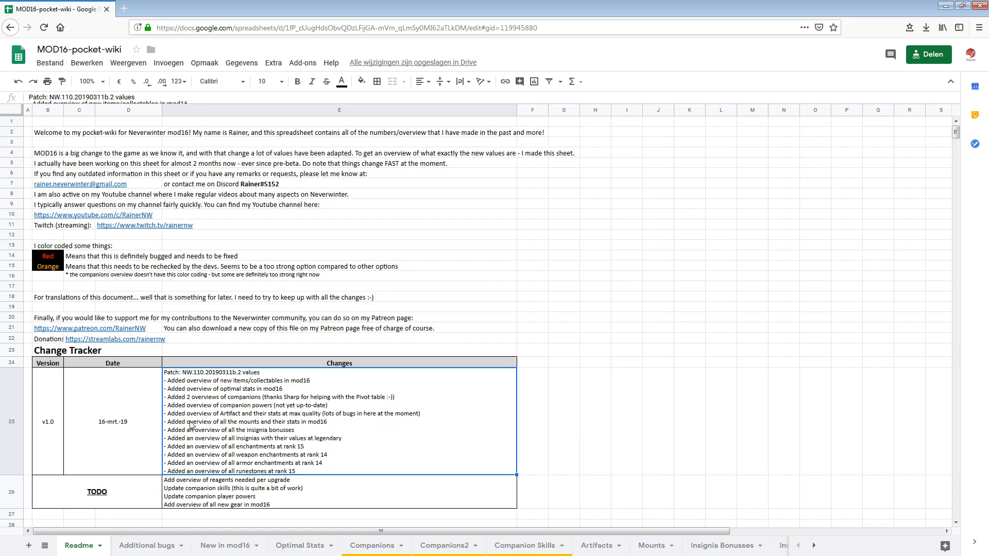
{"action": "mouse_move", "coordinate": [234, 430]}
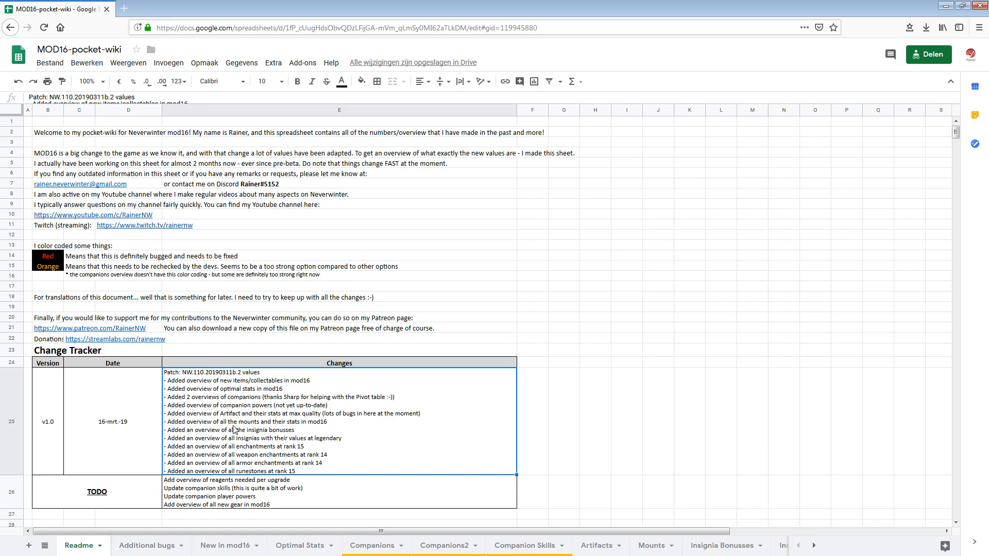
{"action": "mouse_move", "coordinate": [335, 431]}
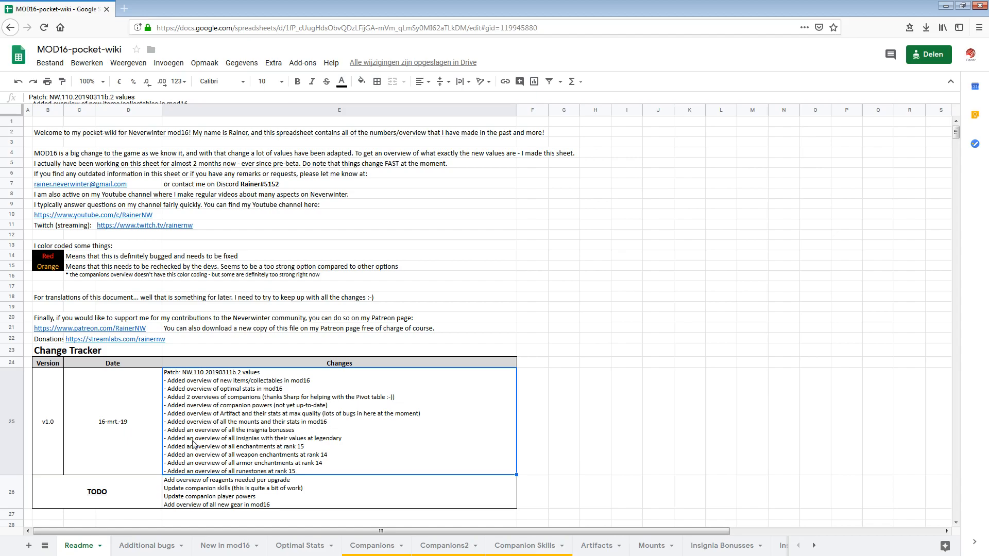
{"action": "mouse_move", "coordinate": [268, 435]}
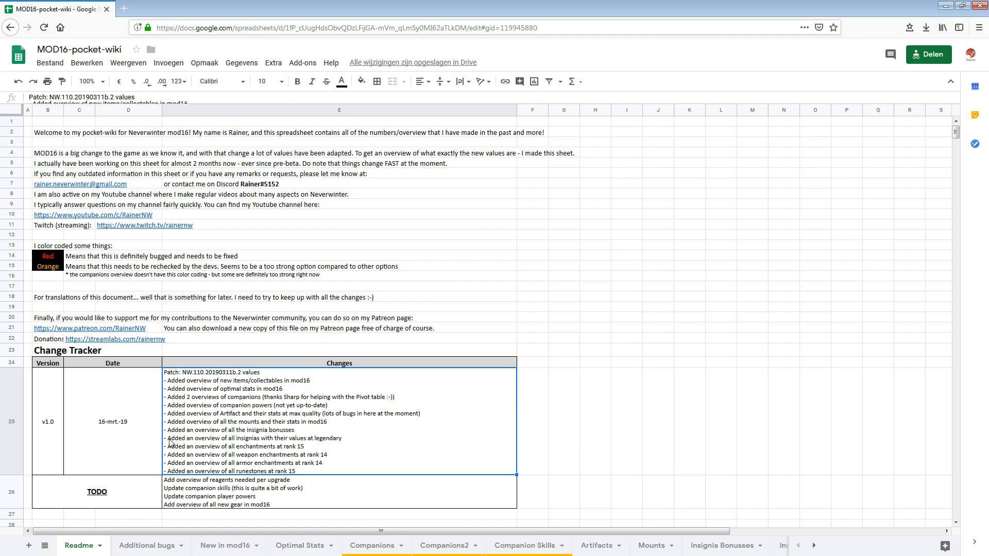
{"action": "mouse_move", "coordinate": [326, 446]}
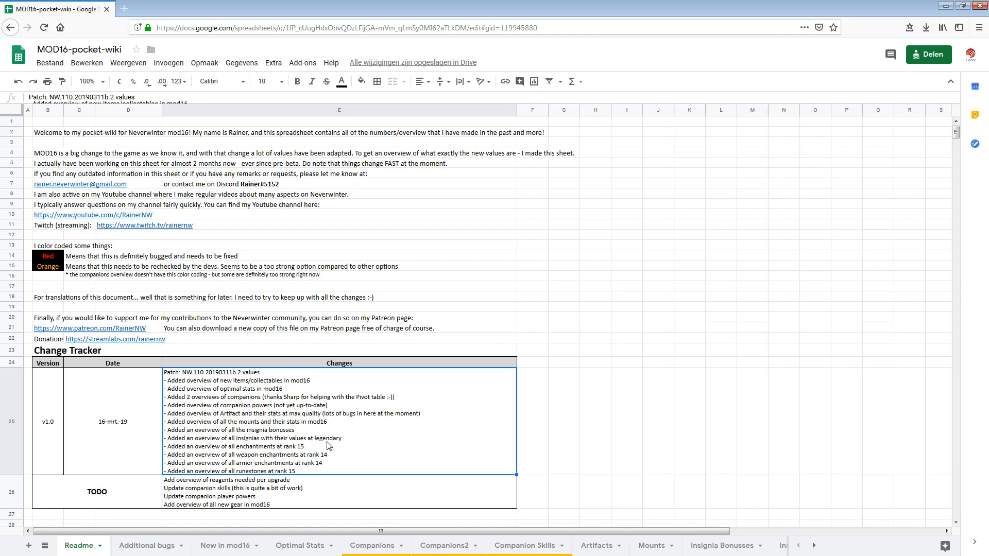
{"action": "mouse_move", "coordinate": [303, 453]}
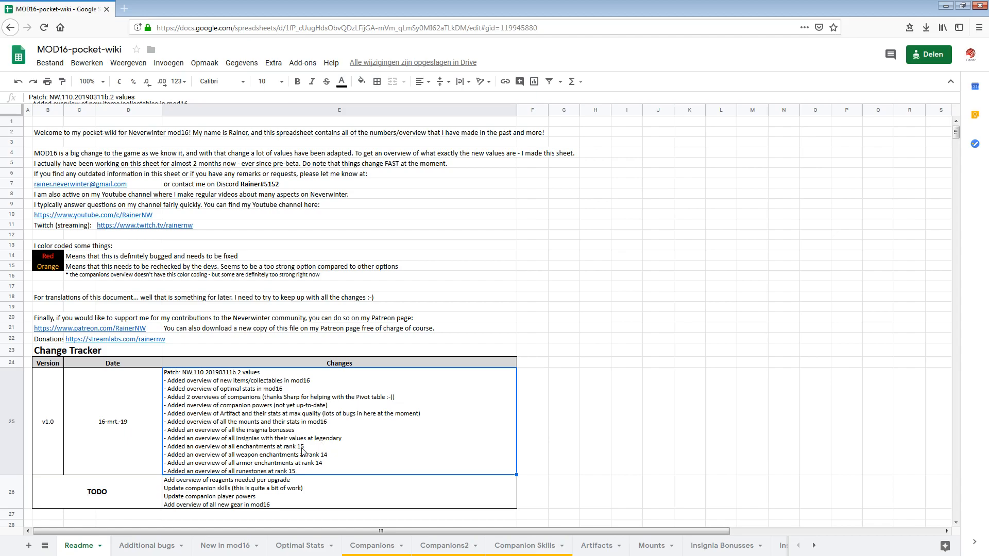
{"action": "mouse_move", "coordinate": [192, 459]}
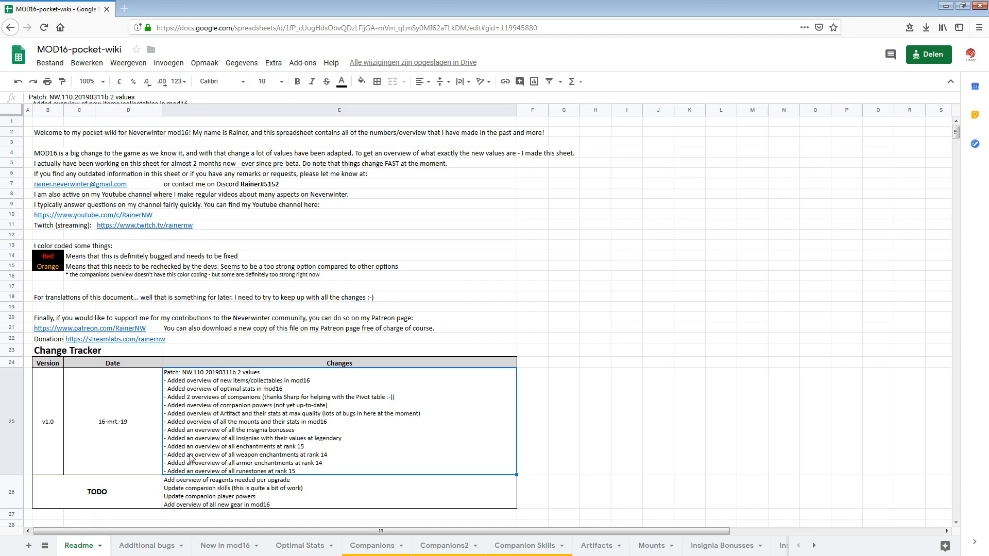
{"action": "mouse_move", "coordinate": [326, 460]}
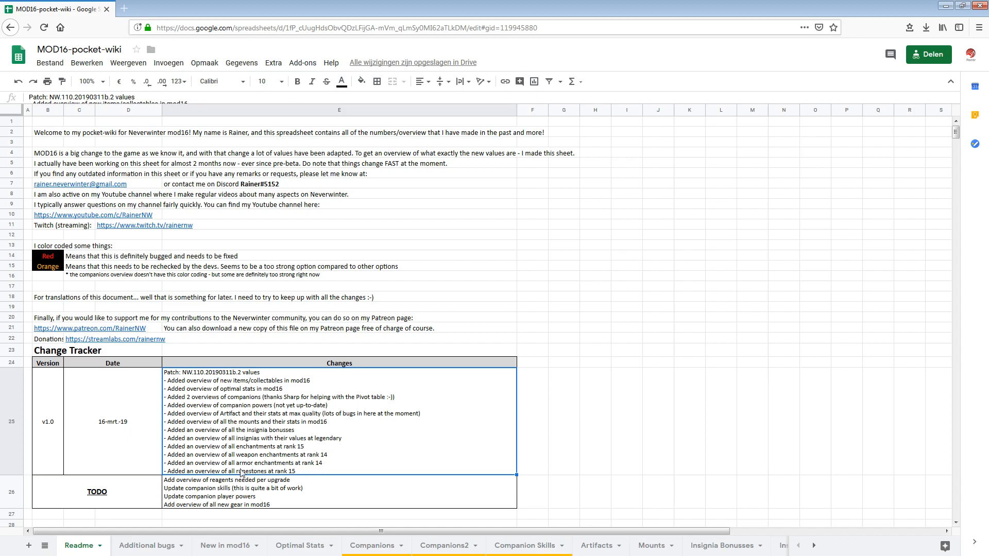
{"action": "mouse_move", "coordinate": [280, 477]}
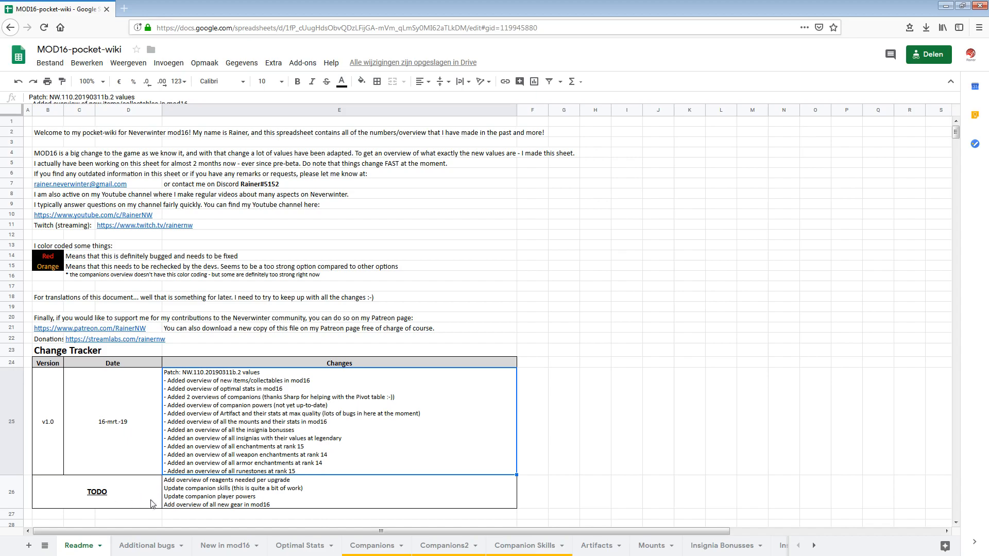
{"action": "mouse_move", "coordinate": [214, 525]}
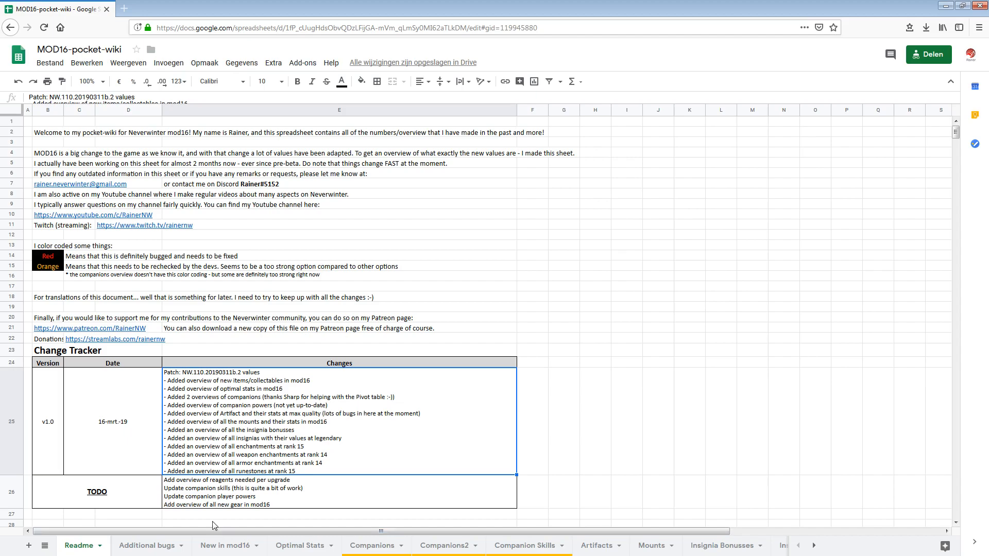
{"action": "mouse_move", "coordinate": [218, 519]}
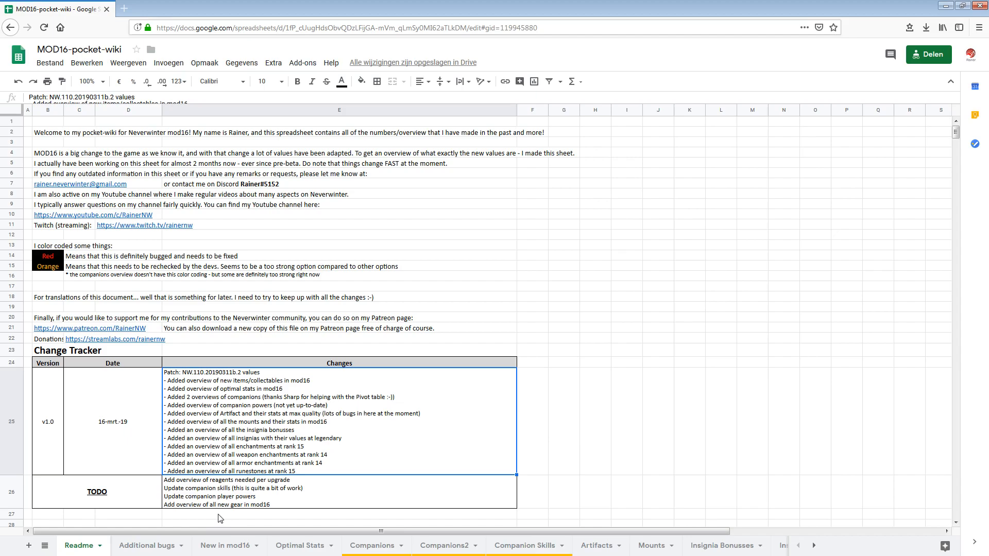
{"action": "mouse_move", "coordinate": [232, 503]}
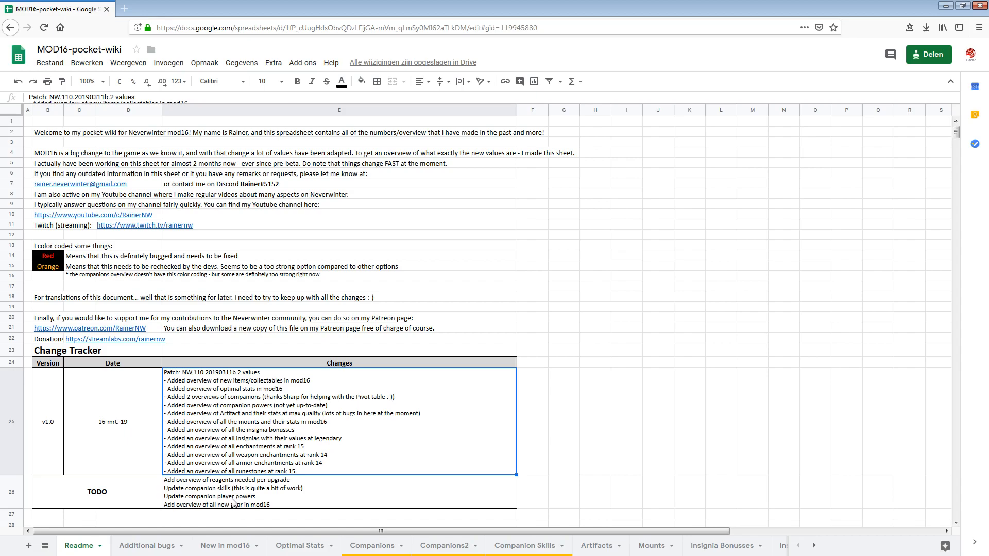
{"action": "mouse_move", "coordinate": [169, 486]}
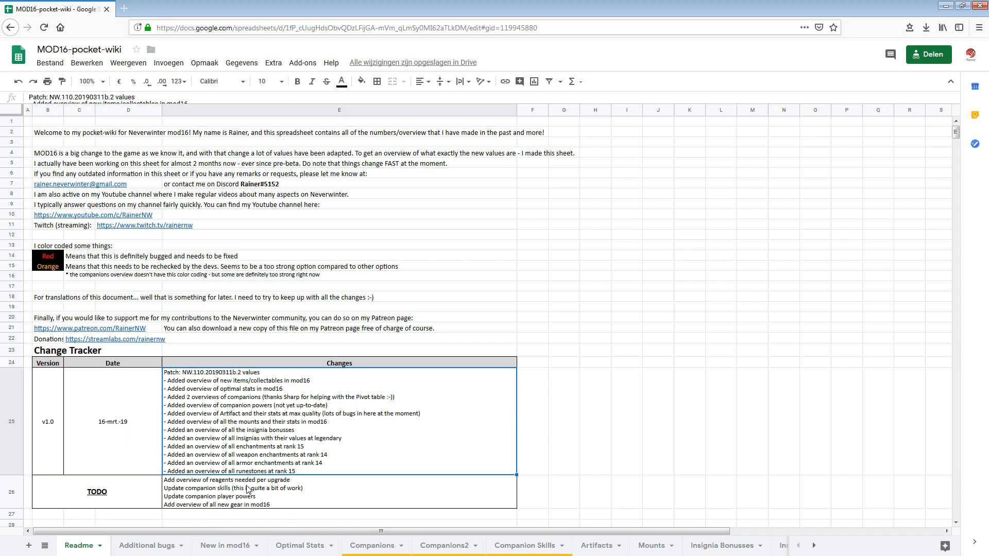
{"action": "mouse_move", "coordinate": [275, 487]}
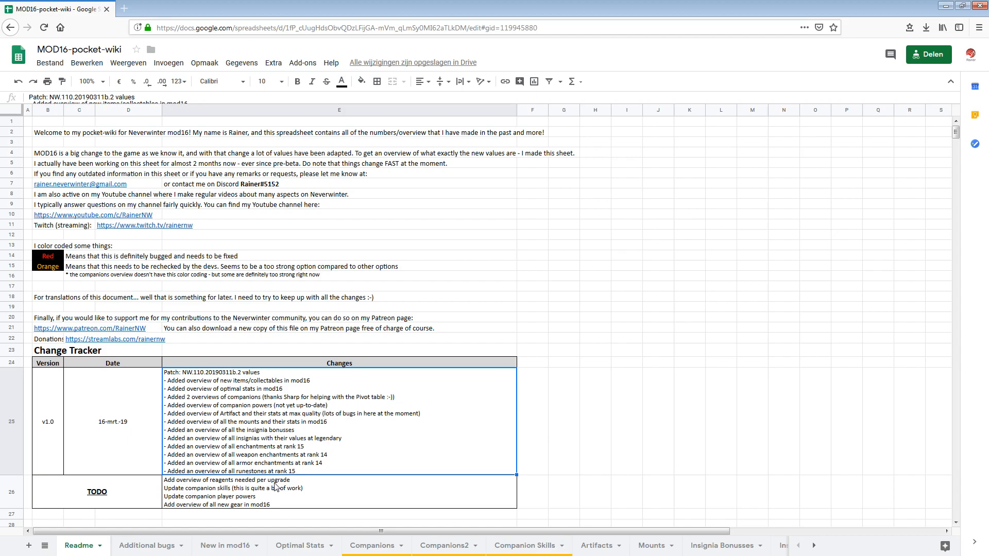
{"action": "mouse_move", "coordinate": [186, 490]}
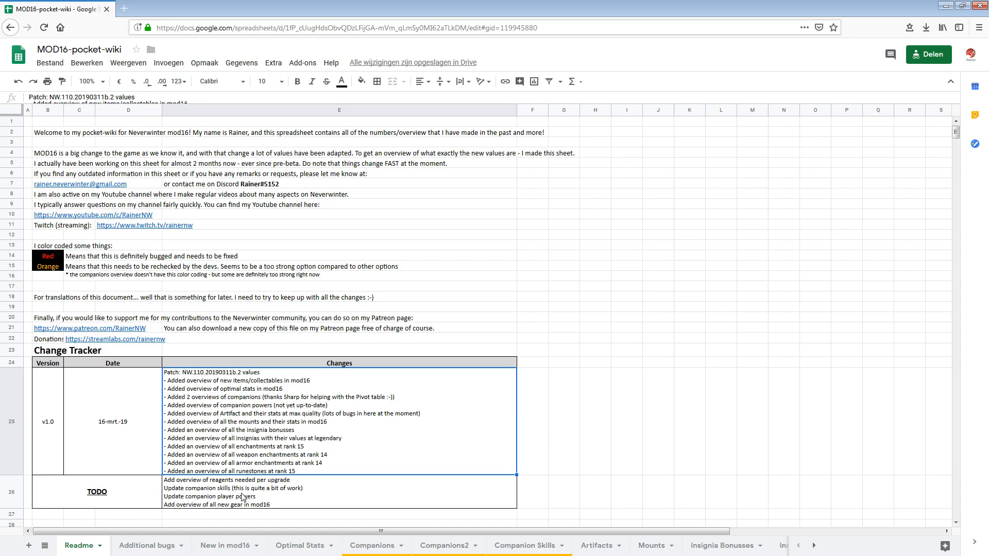
{"action": "mouse_move", "coordinate": [282, 494]}
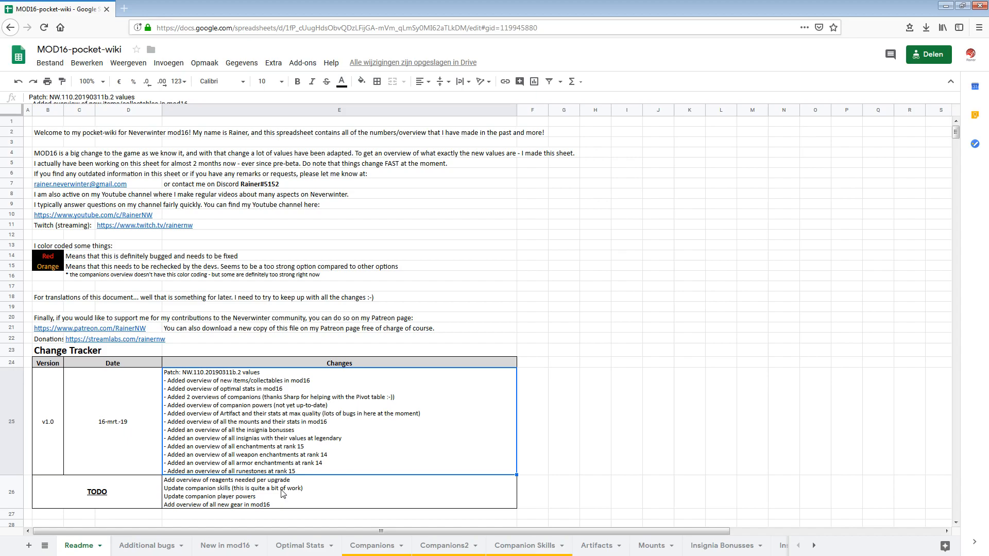
{"action": "mouse_move", "coordinate": [223, 504]}
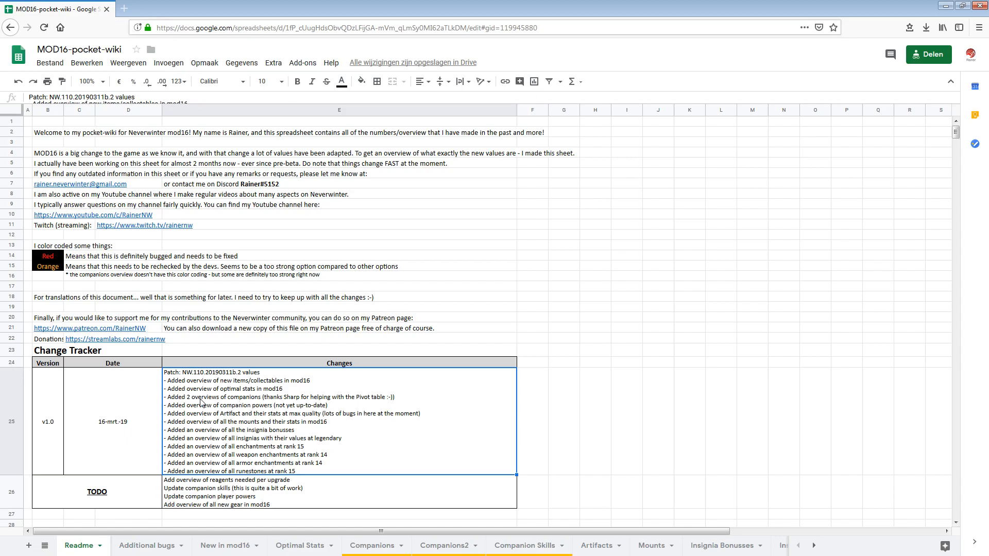
{"action": "mouse_move", "coordinate": [225, 500]}
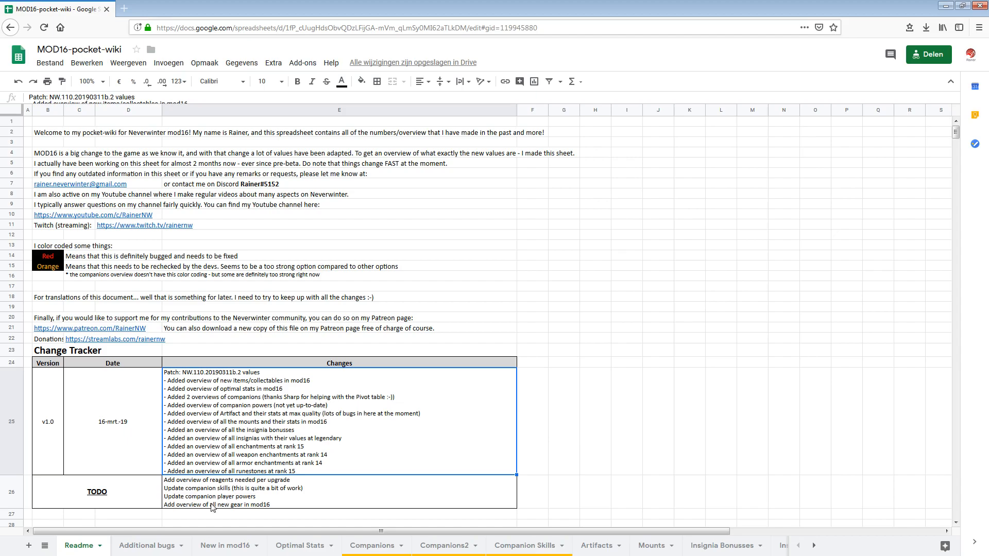
{"action": "mouse_move", "coordinate": [170, 512]}
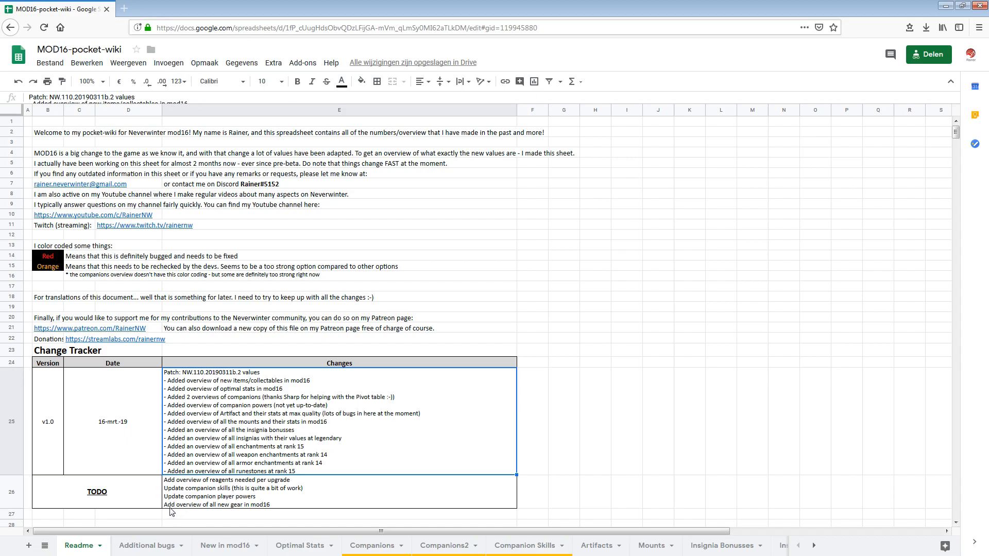
{"action": "mouse_move", "coordinate": [247, 513]}
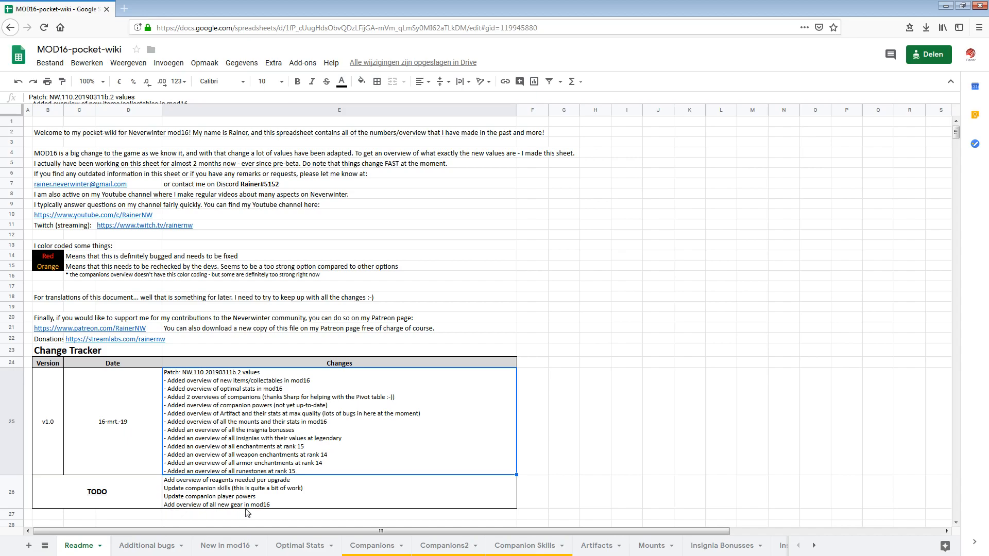
{"action": "mouse_move", "coordinate": [272, 511]}
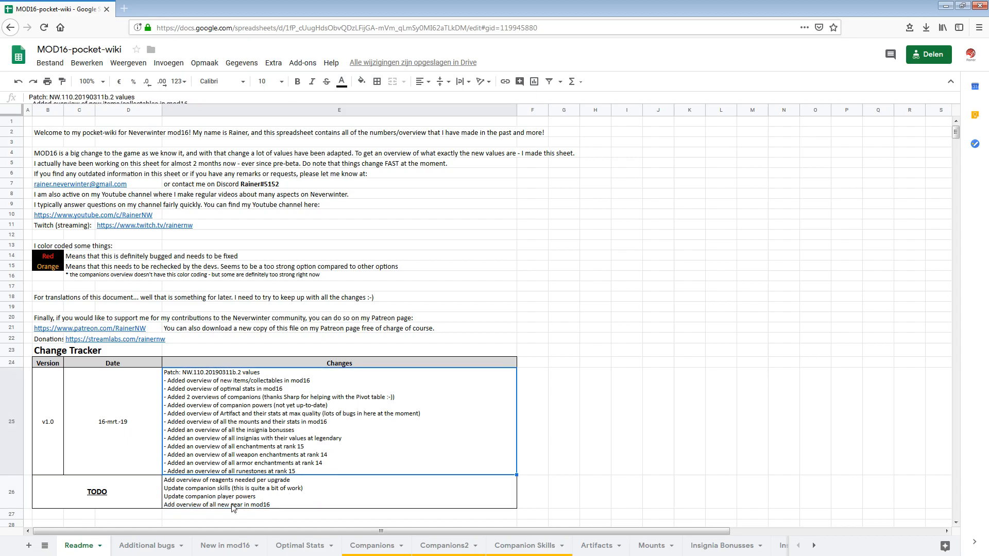
{"action": "mouse_move", "coordinate": [123, 452]}
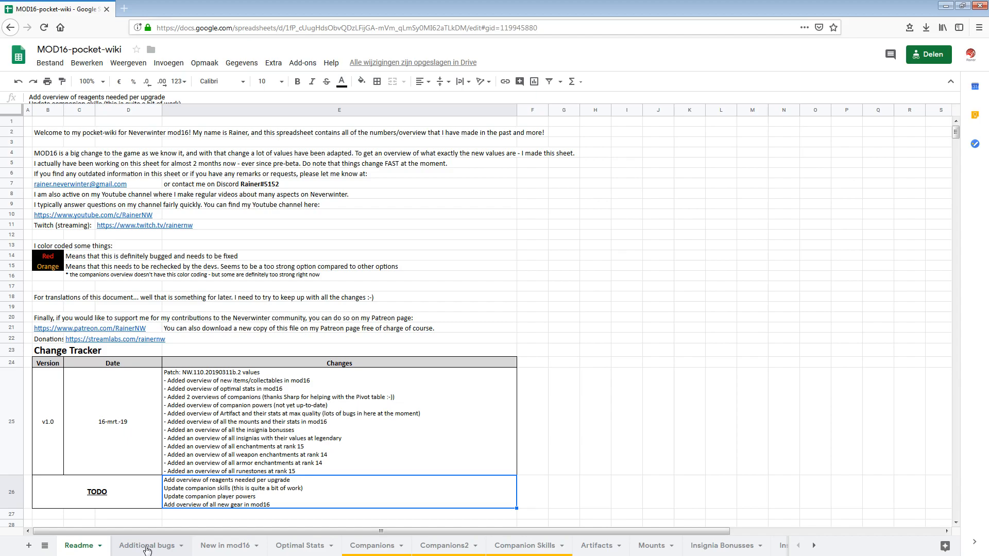
{"action": "left_click", "coordinate": [146, 545]}
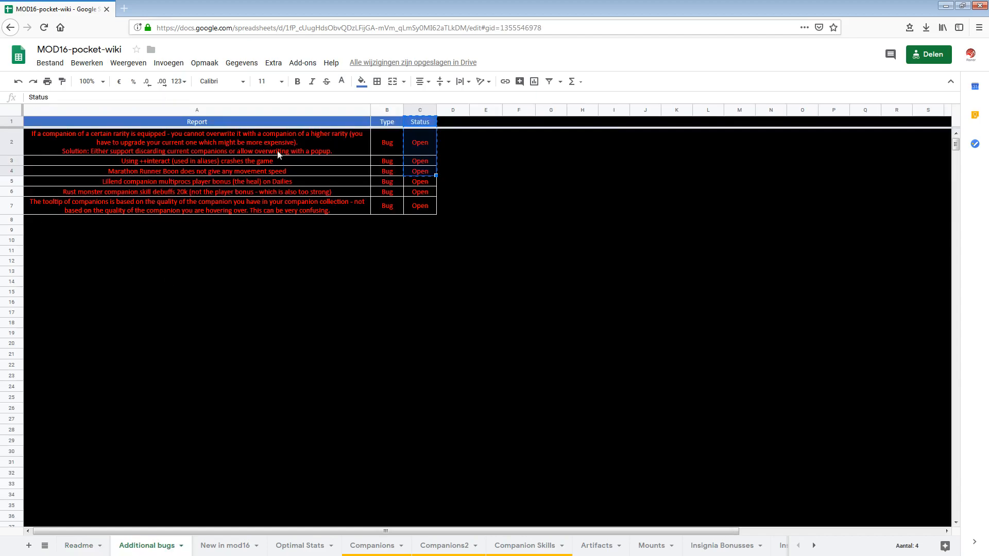
{"action": "left_click", "coordinate": [486, 192]}
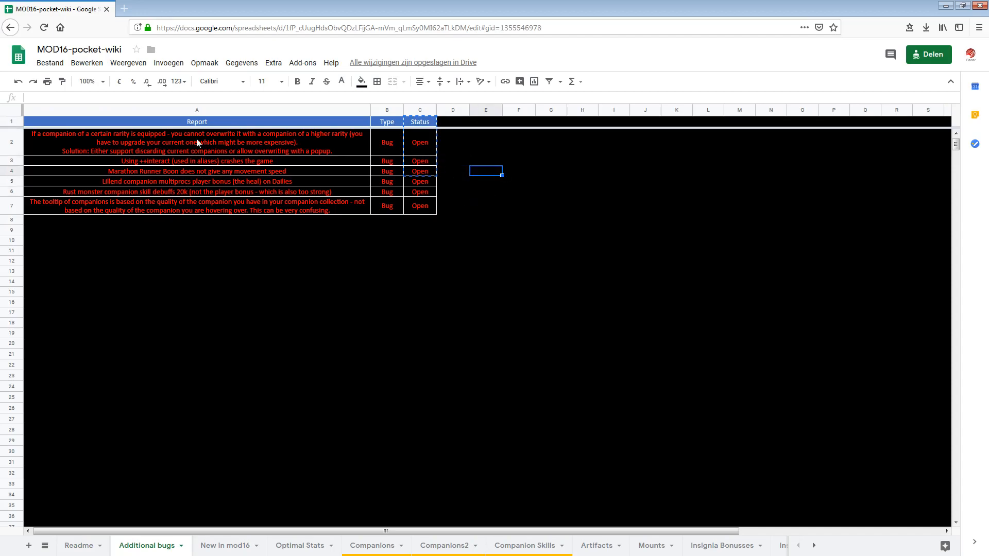
{"action": "left_click", "coordinate": [484, 260]}
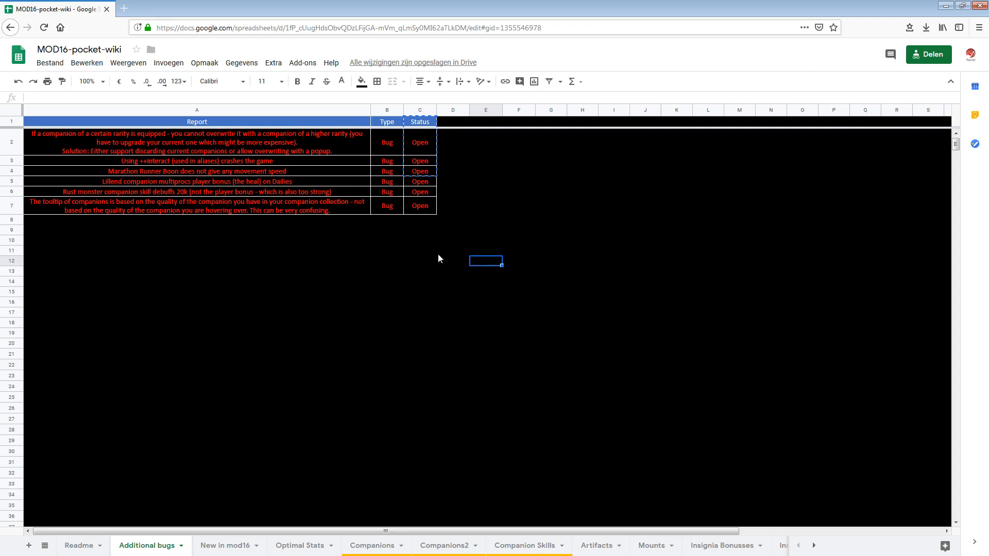
{"action": "left_click", "coordinate": [197, 241]}
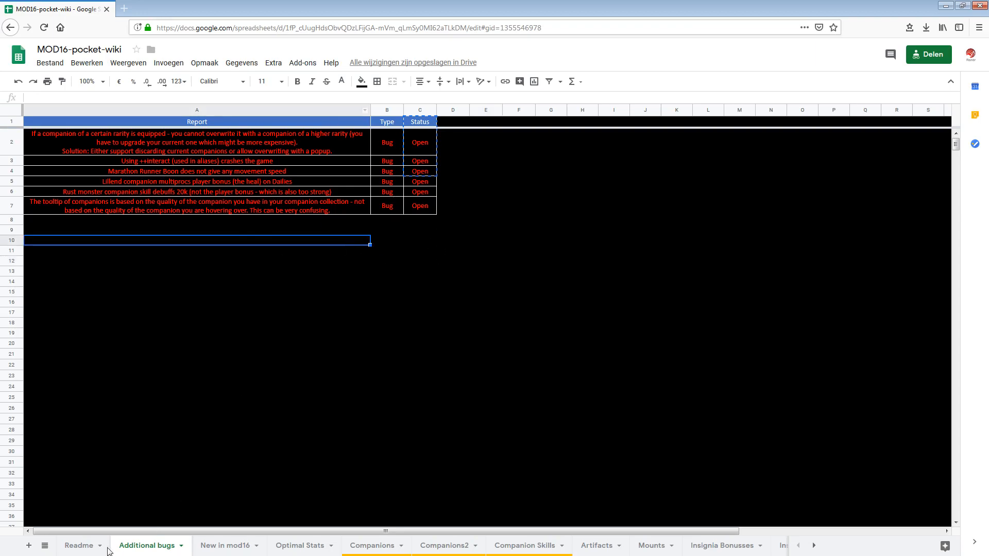
- Return to Readme and highlight the Red and Orange legend cells in rows 14 and 15
{"action": "left_click", "coordinate": [78, 546]}
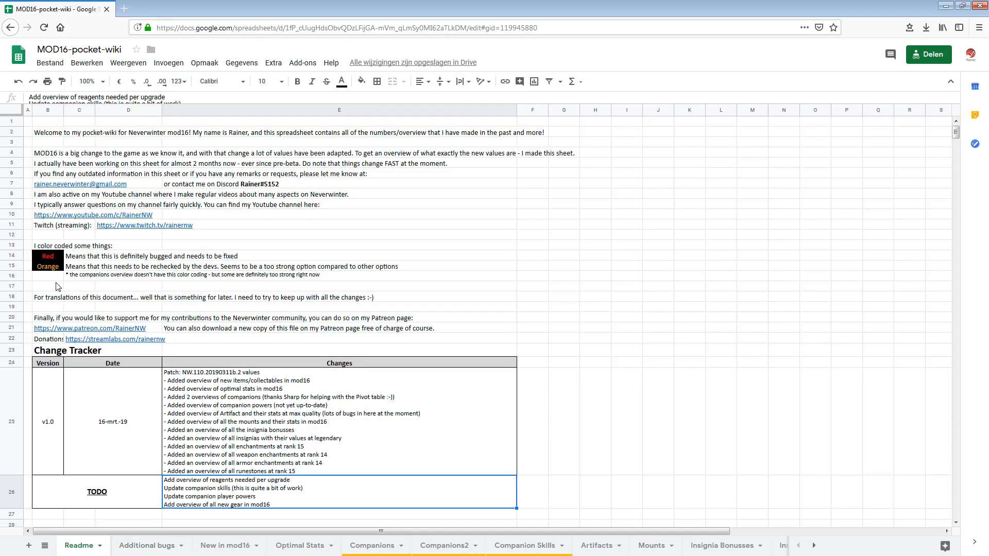
{"action": "left_click", "coordinate": [48, 256]}
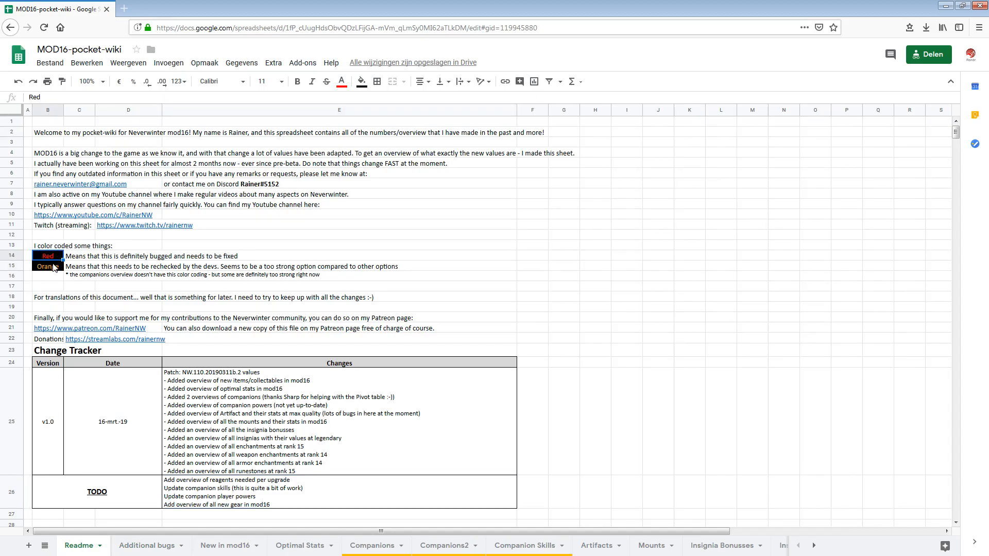
{"action": "left_click", "coordinate": [47, 266]}
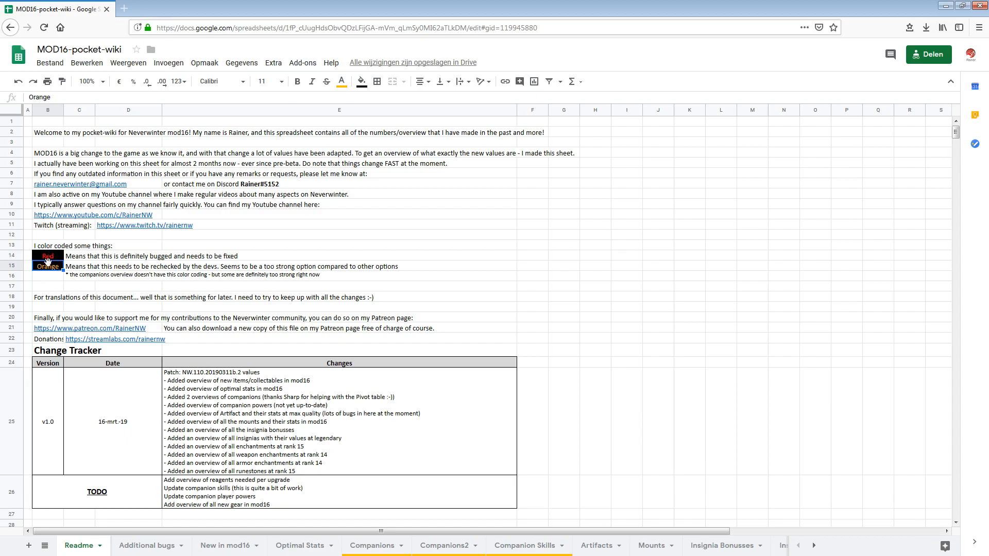
{"action": "left_click", "coordinate": [47, 256]}
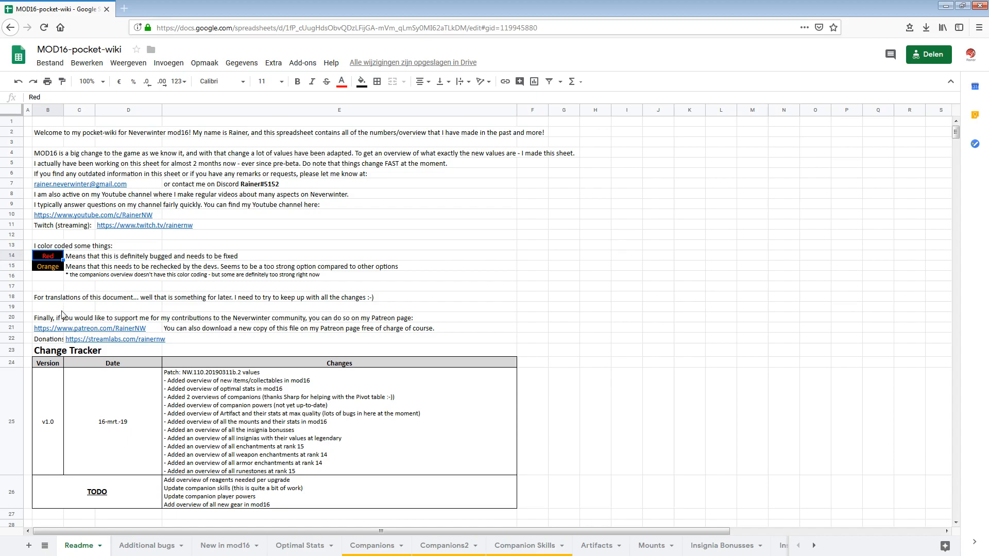
{"action": "left_click", "coordinate": [48, 266]}
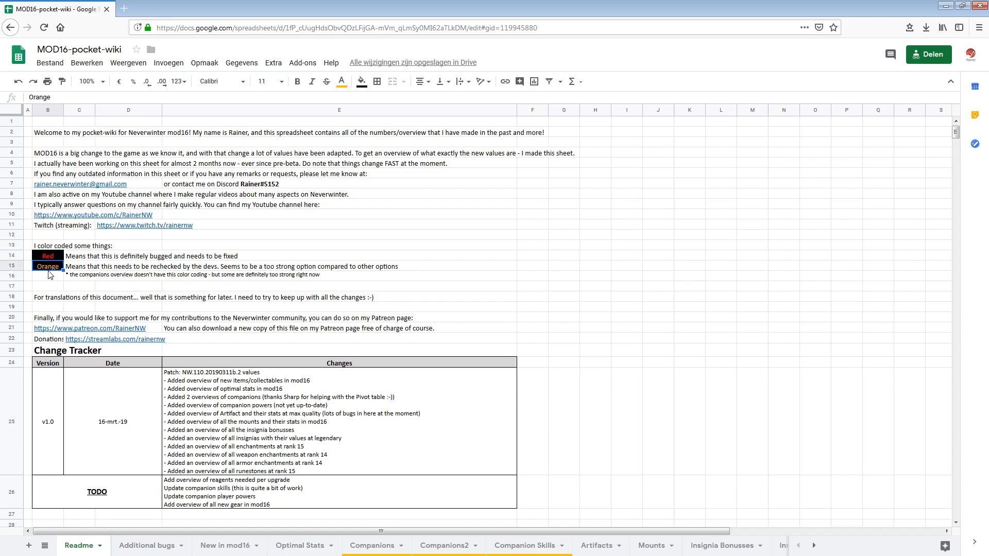
{"action": "mouse_move", "coordinate": [144, 500]}
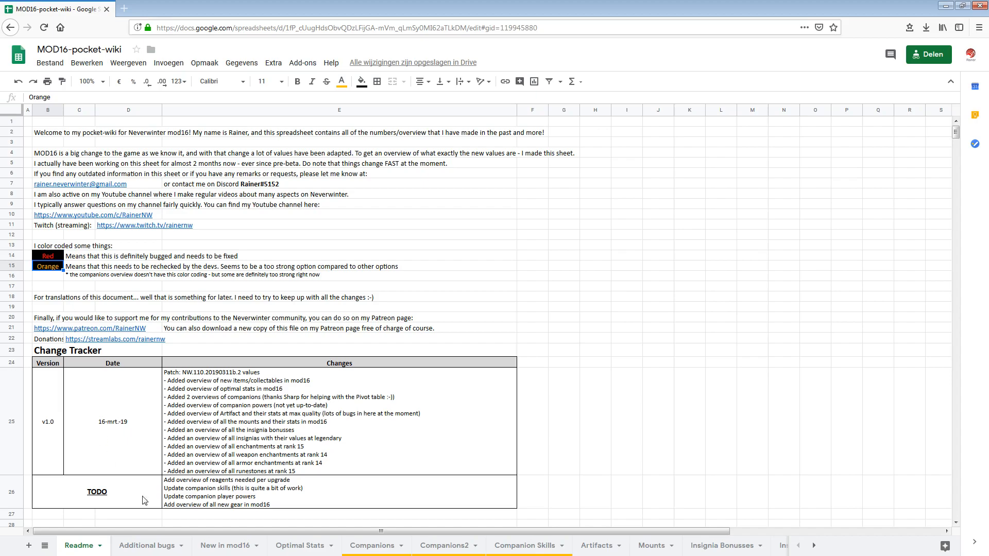
{"action": "mouse_move", "coordinate": [178, 525]}
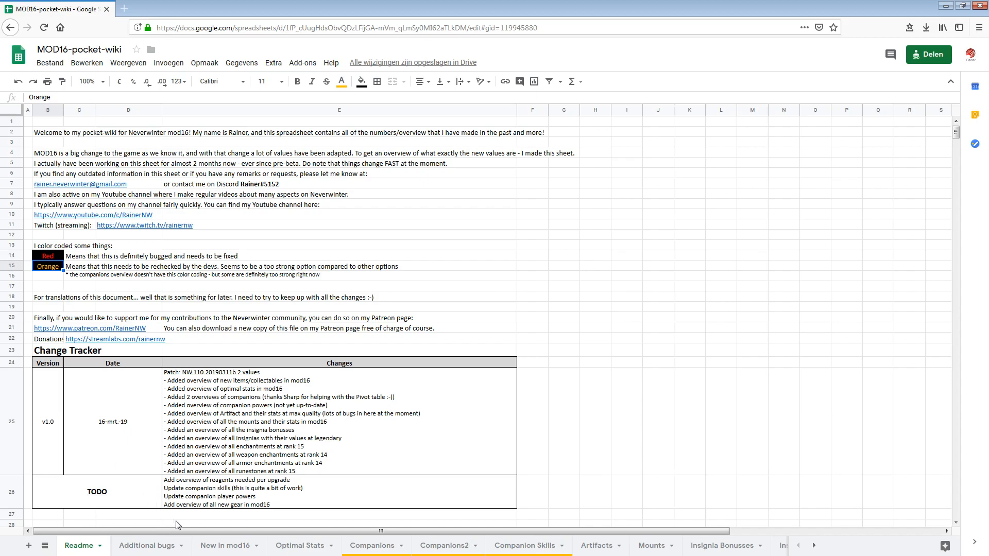
- Go through Additional bugs to the New in mod16 sheet of new mounts and artifacts
{"action": "left_click", "coordinate": [146, 545]}
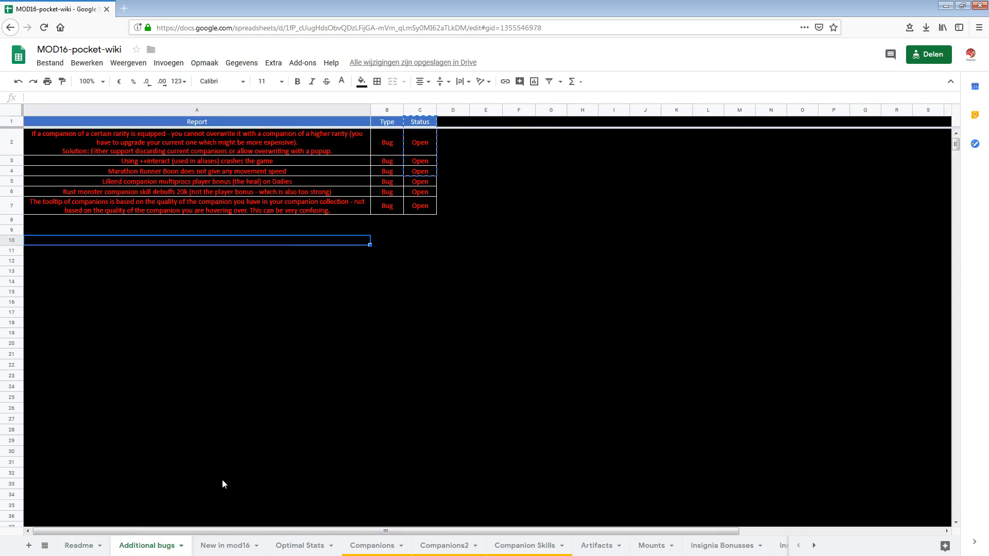
{"action": "mouse_move", "coordinate": [220, 550]}
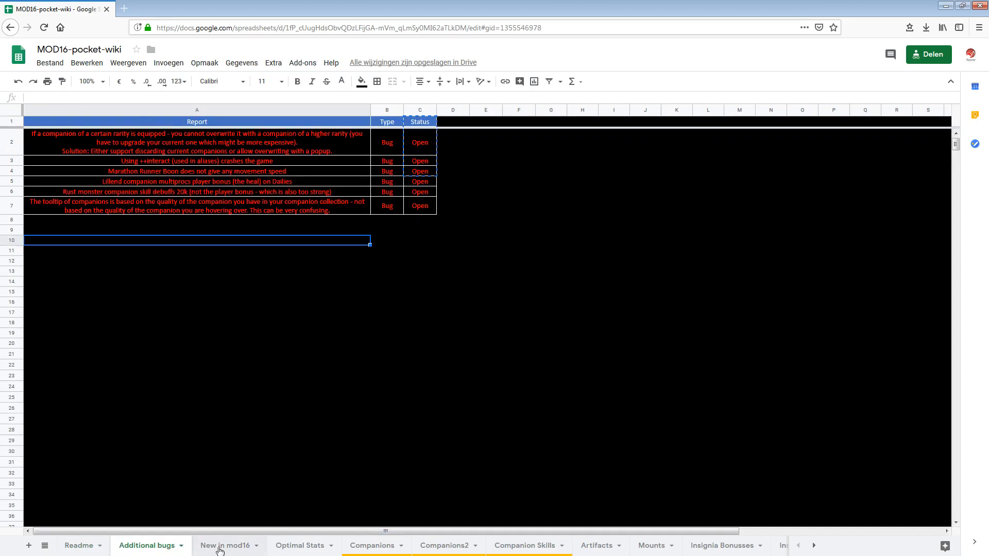
{"action": "left_click", "coordinate": [225, 546]}
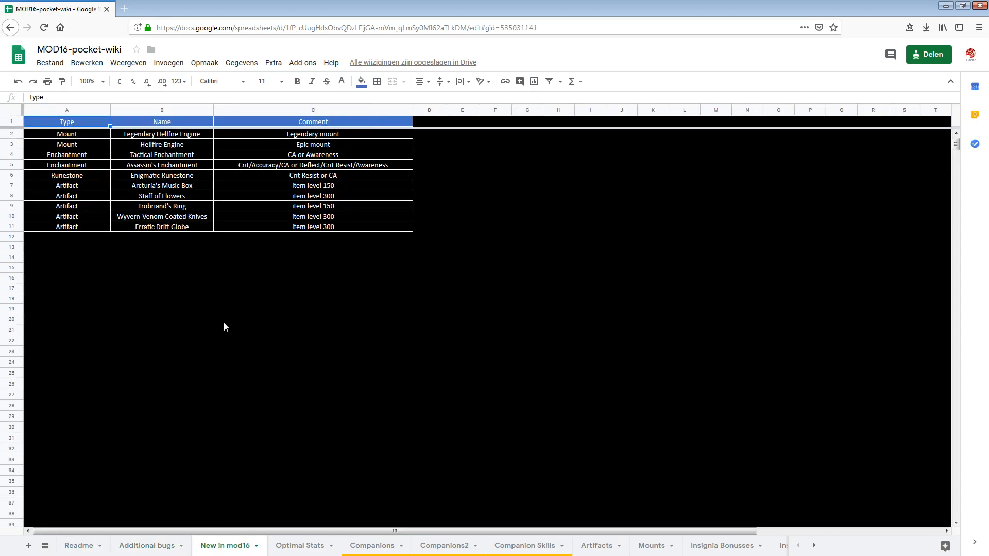
{"action": "mouse_move", "coordinate": [80, 144]}
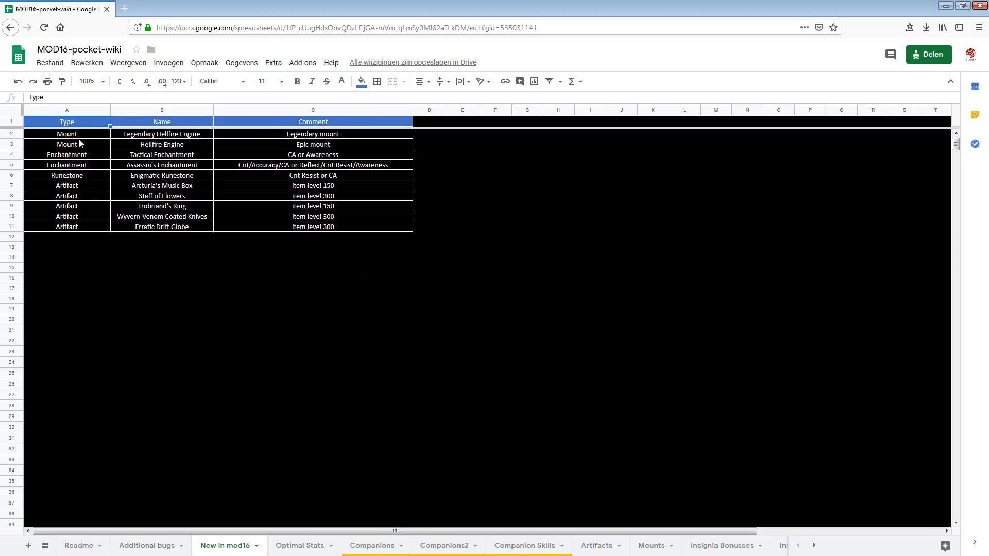
{"action": "mouse_move", "coordinate": [81, 135]}
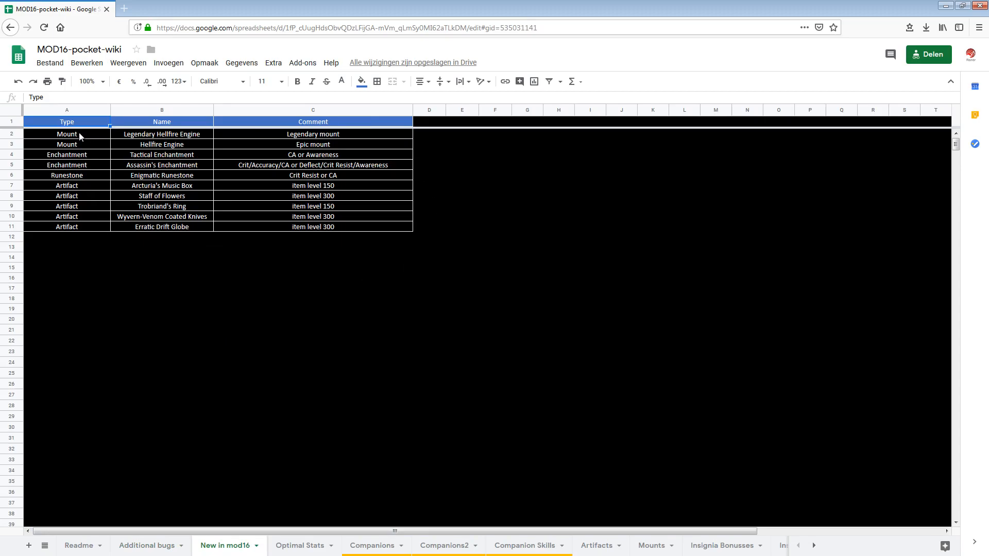
{"action": "mouse_move", "coordinate": [76, 142]}
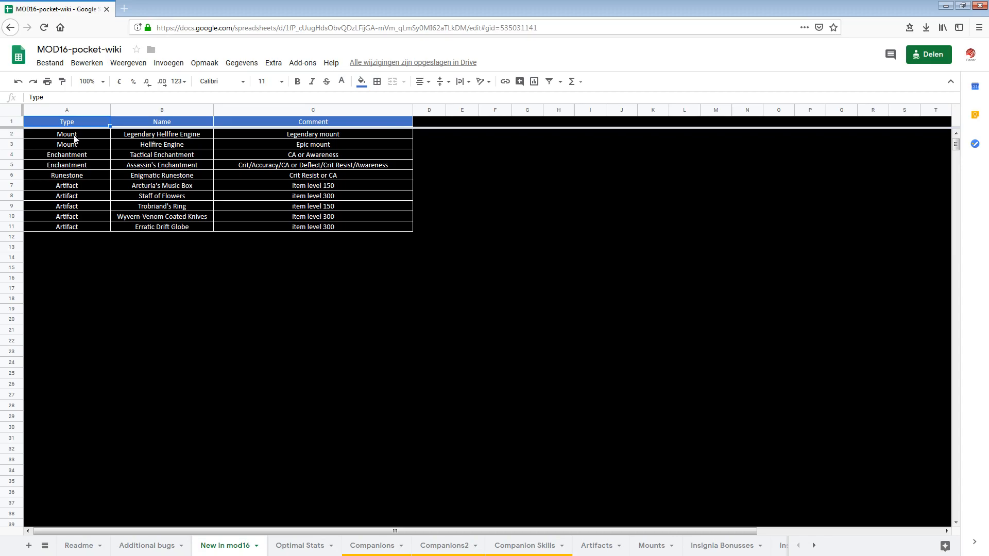
{"action": "mouse_move", "coordinate": [118, 164]}
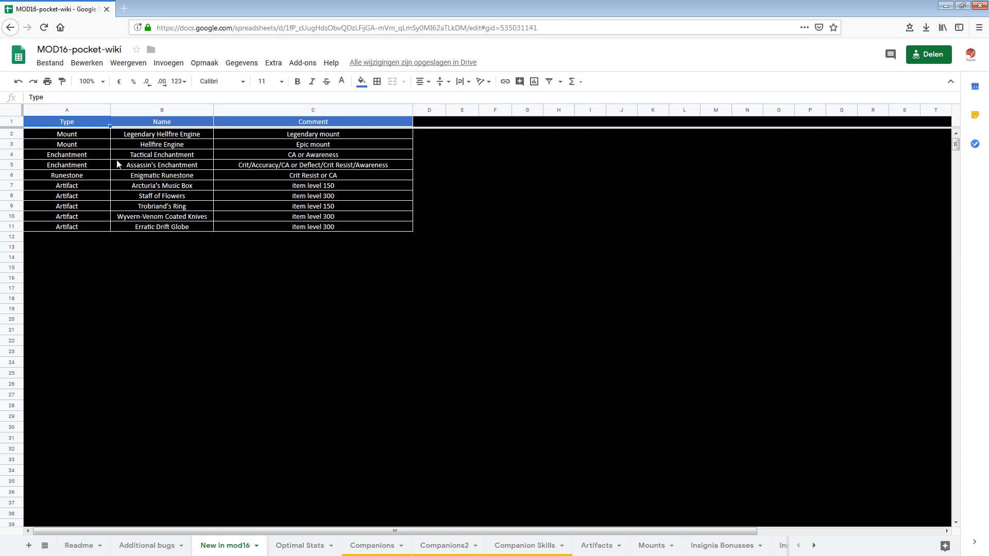
{"action": "mouse_move", "coordinate": [190, 262]}
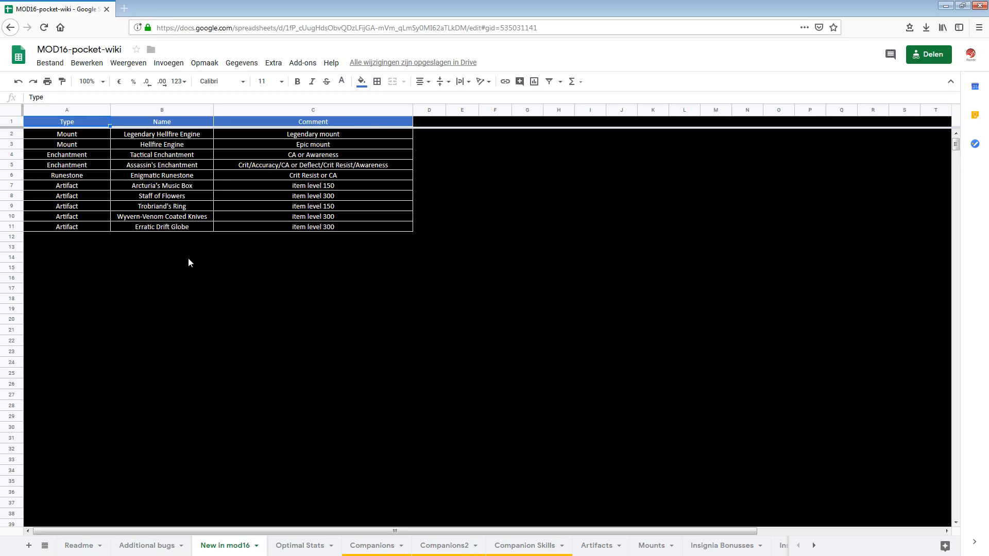
{"action": "mouse_move", "coordinate": [275, 413]}
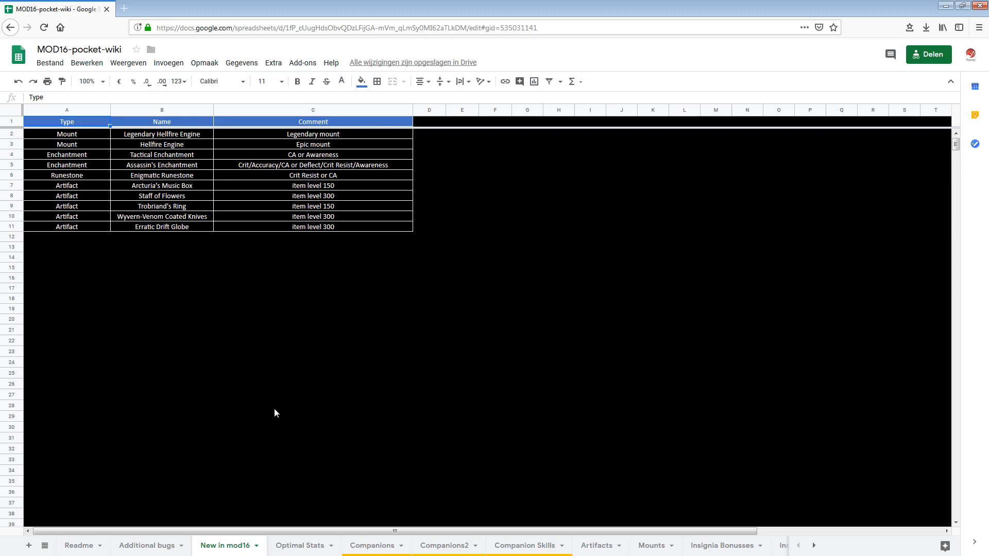
{"action": "mouse_move", "coordinate": [290, 451]}
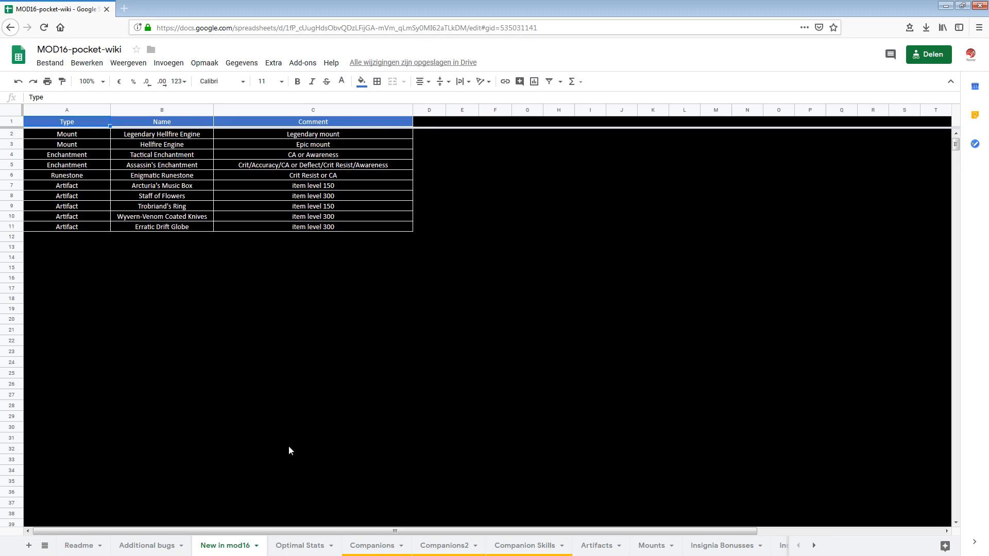
- On Optimal Stats, inspect the enemy level rows and Accuracy rating formula, then go to Companions
{"action": "left_click", "coordinate": [300, 546]}
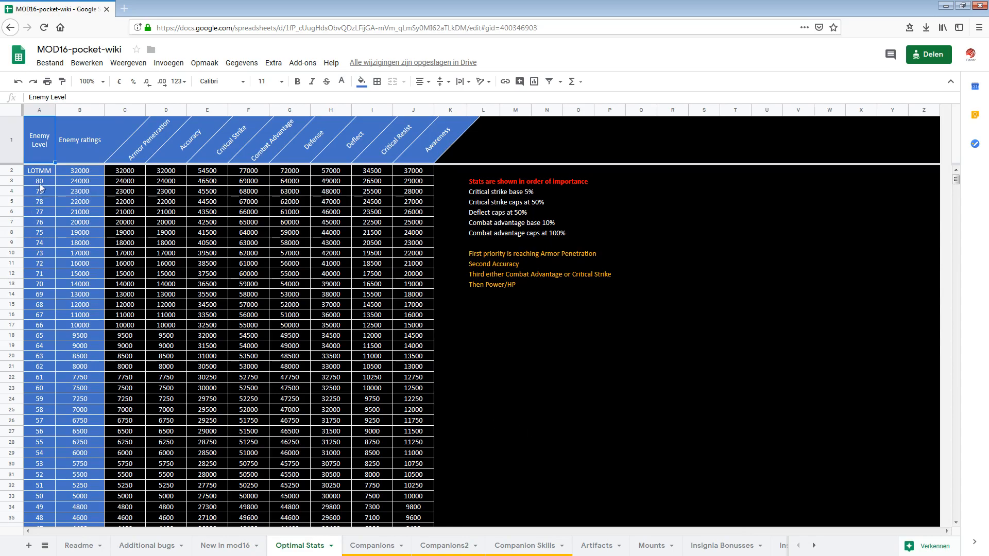
{"action": "left_click", "coordinate": [38, 283]}
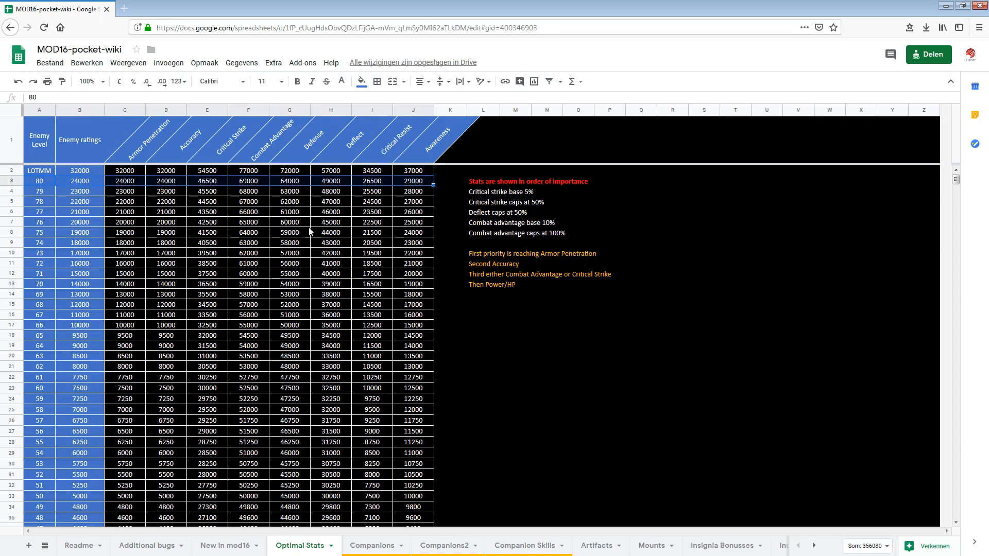
{"action": "left_click", "coordinate": [39, 170]}
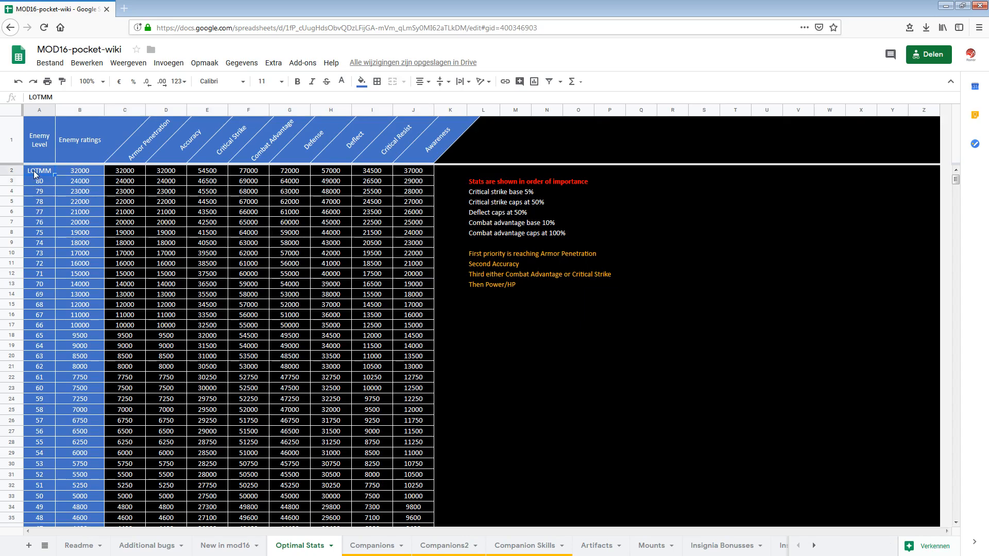
{"action": "left_click", "coordinate": [79, 170]}
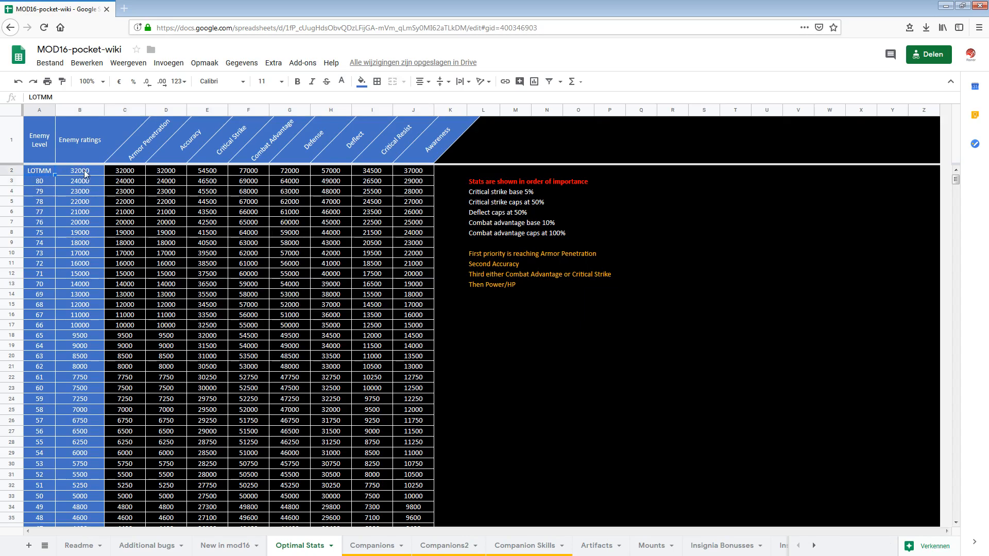
{"action": "left_click", "coordinate": [80, 171]}
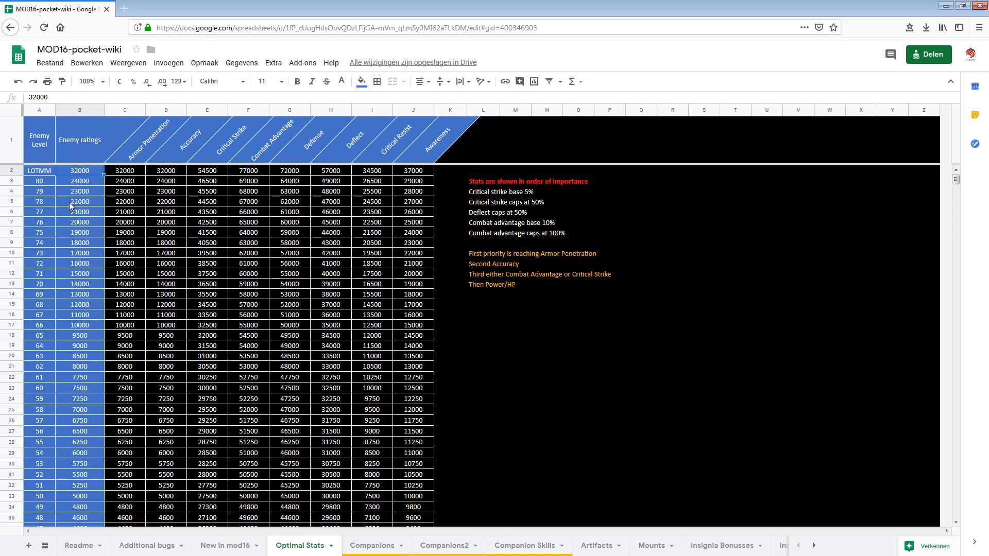
{"action": "mouse_move", "coordinate": [341, 180]}
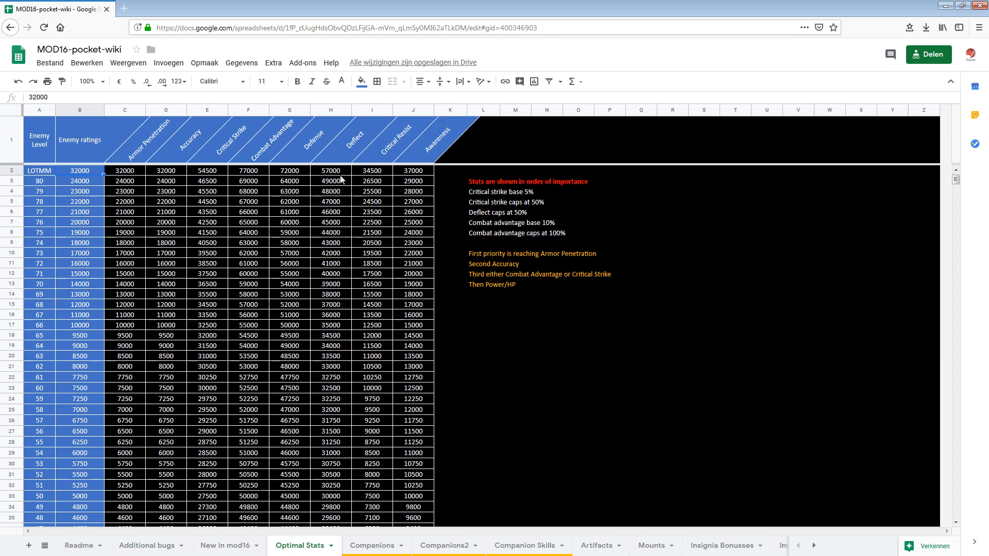
{"action": "mouse_move", "coordinate": [414, 175]}
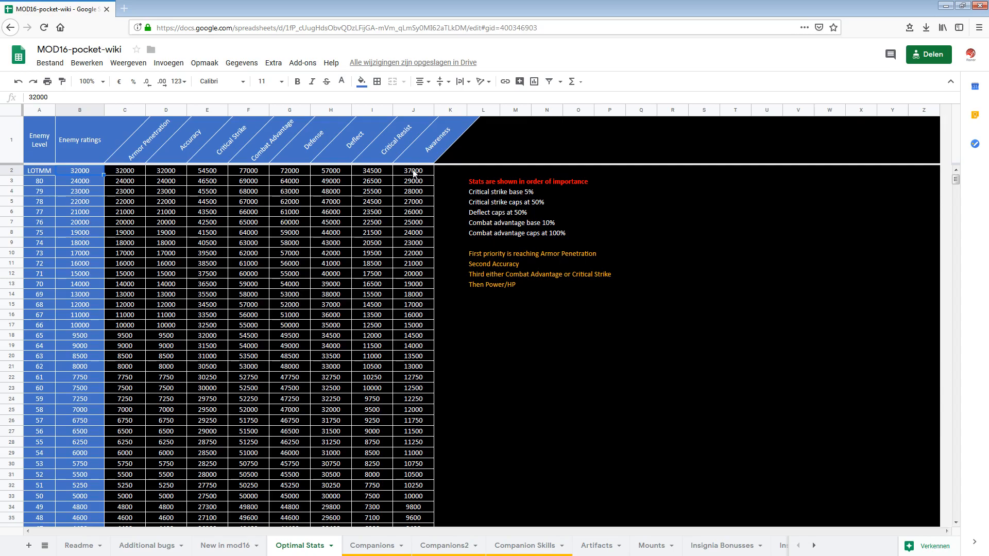
{"action": "mouse_move", "coordinate": [421, 259]}
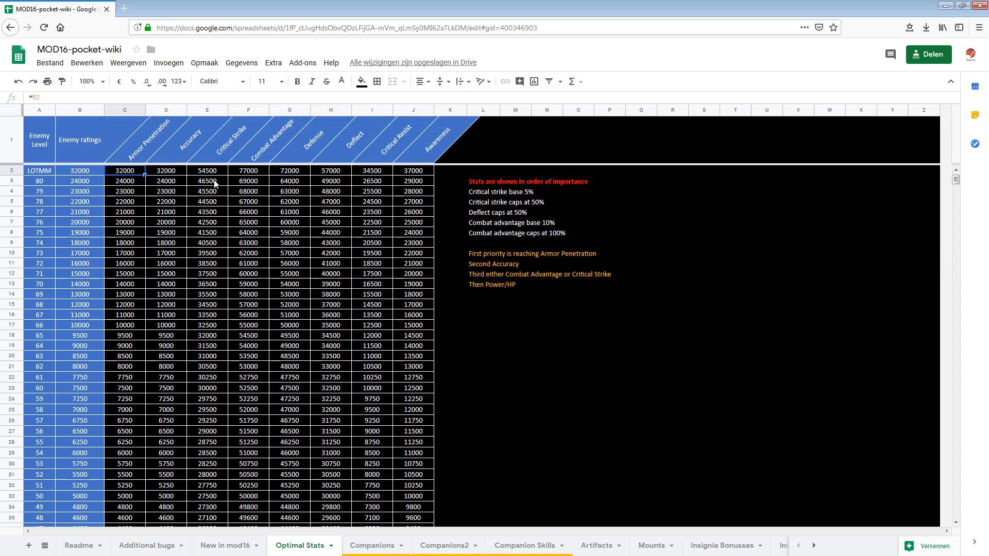
{"action": "left_click", "coordinate": [206, 170]}
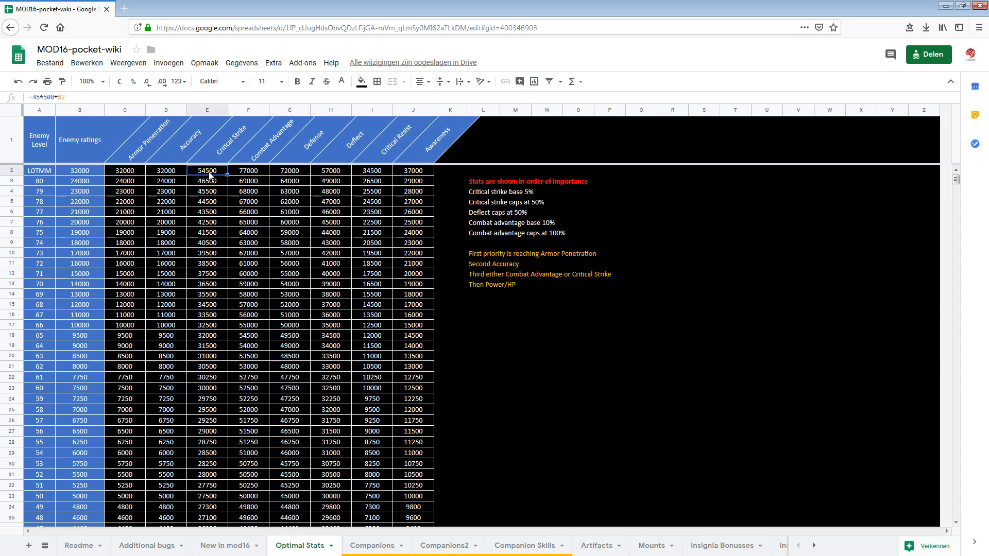
{"action": "mouse_move", "coordinate": [189, 208]}
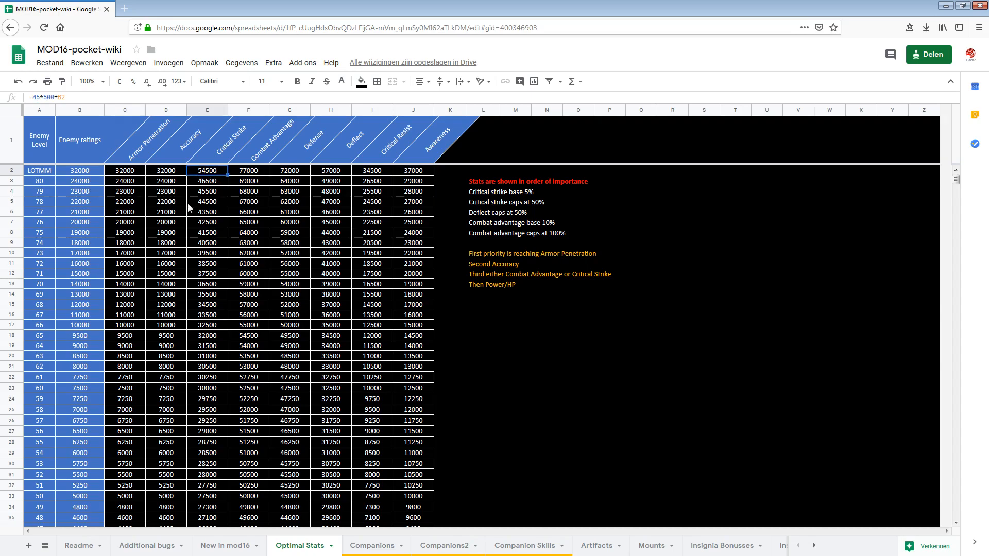
{"action": "mouse_move", "coordinate": [470, 286]}
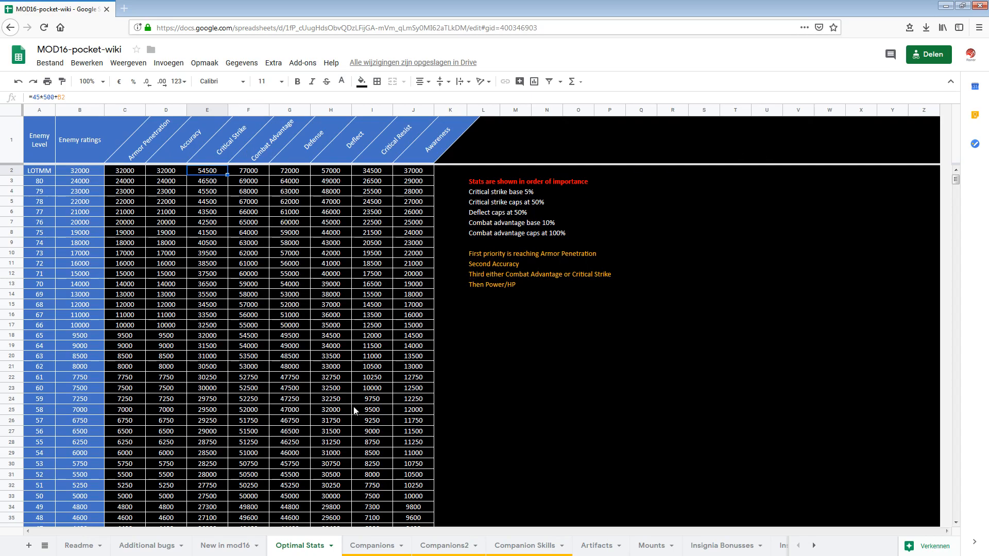
{"action": "left_click", "coordinate": [372, 546]}
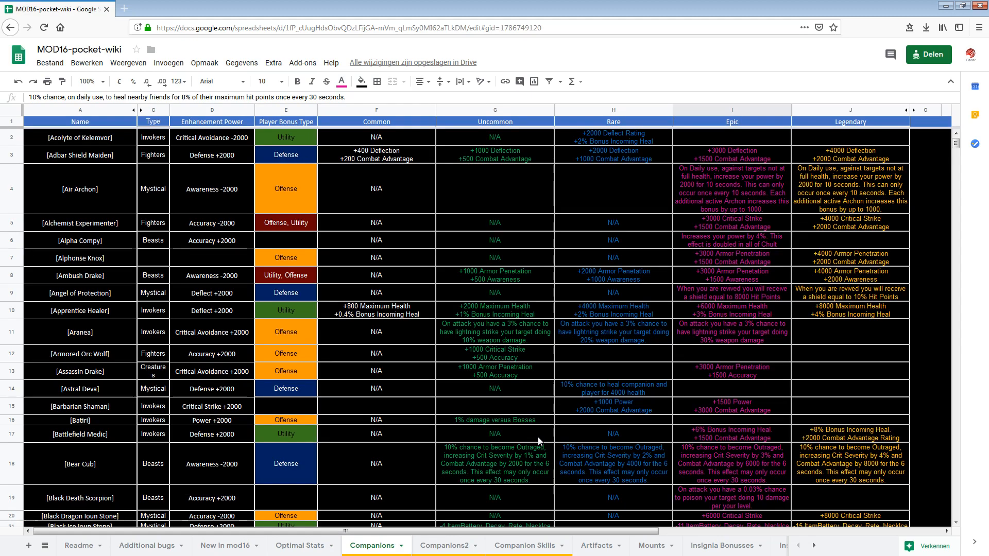
{"action": "mouse_move", "coordinate": [511, 346]}
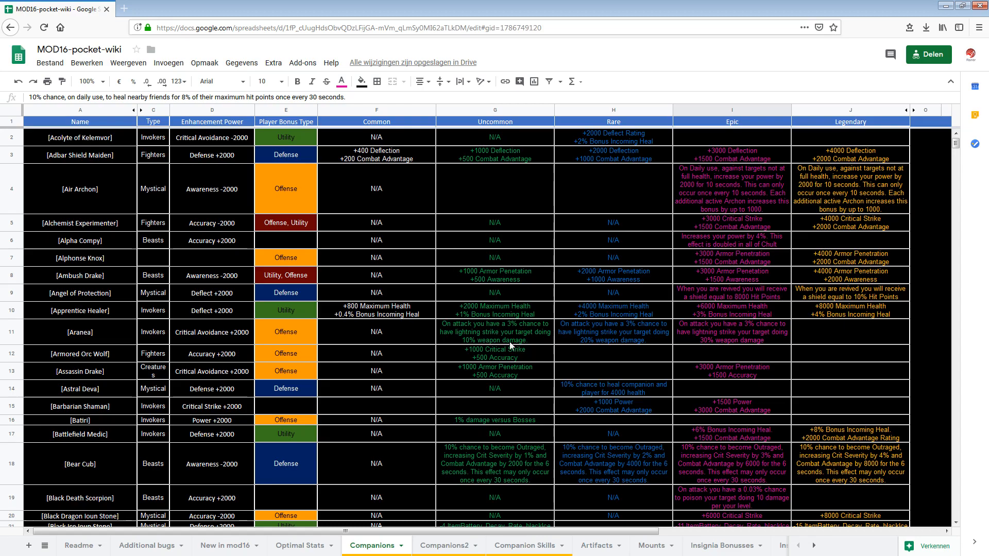
- Scroll to Damaran Shepherd through Erinyes of Belial and widen the Type column slightly
{"action": "scroll", "scroll_direction": "down", "scroll_amount": 3}
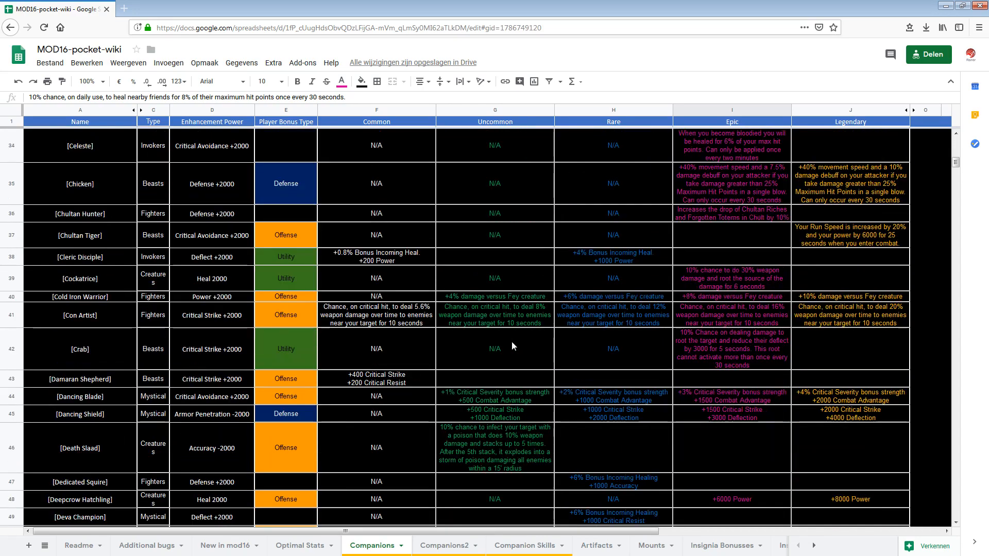
{"action": "scroll", "scroll_direction": "down", "scroll_amount": 3}
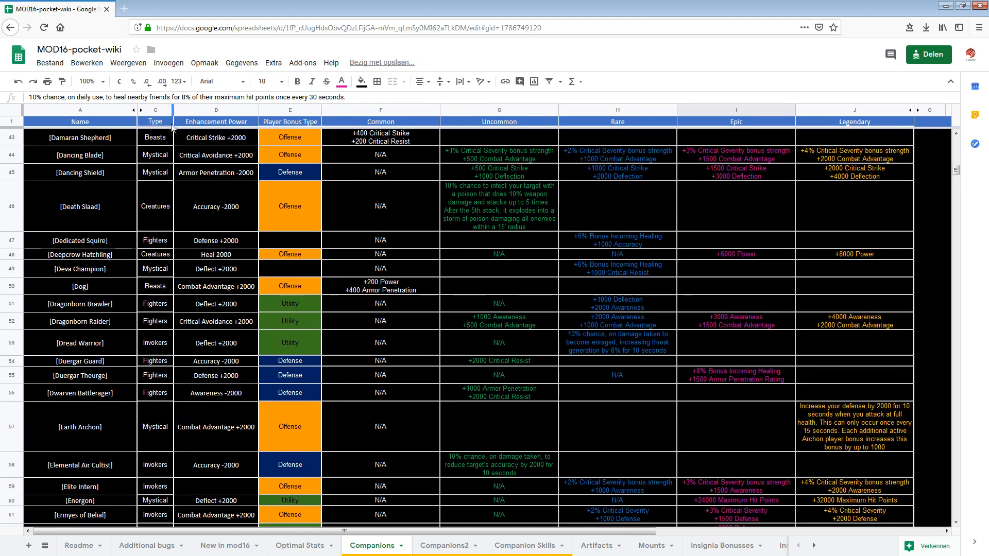
{"action": "left_click", "coordinate": [735, 286]}
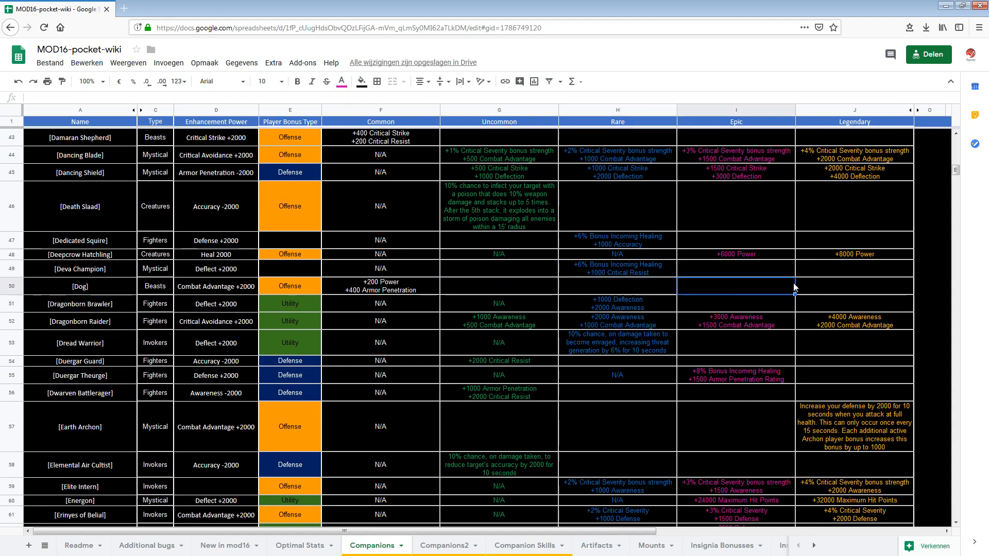
{"action": "left_click", "coordinate": [855, 286]}
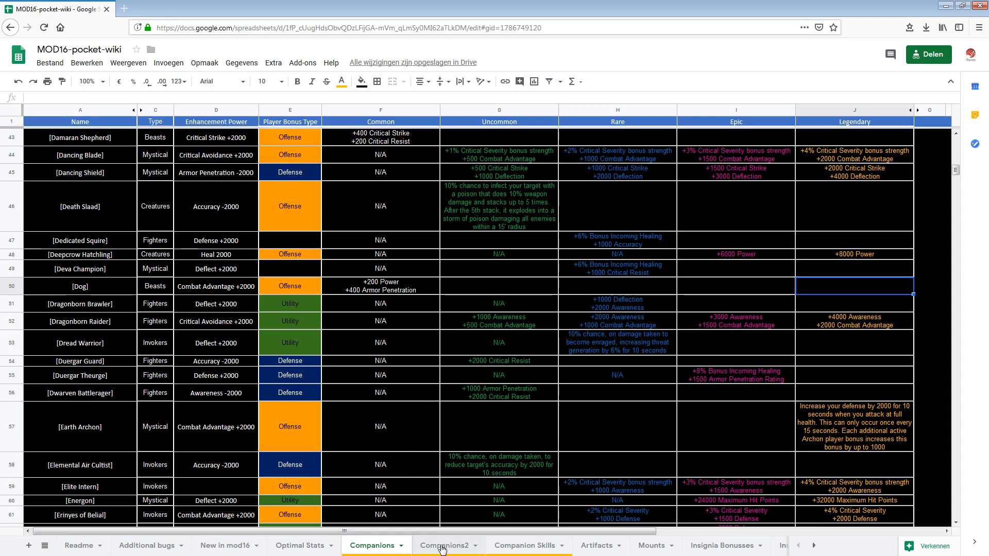
- On Companions2, select header row 1 and recolour its Pet Name to Description headings
{"action": "left_click", "coordinate": [446, 545]}
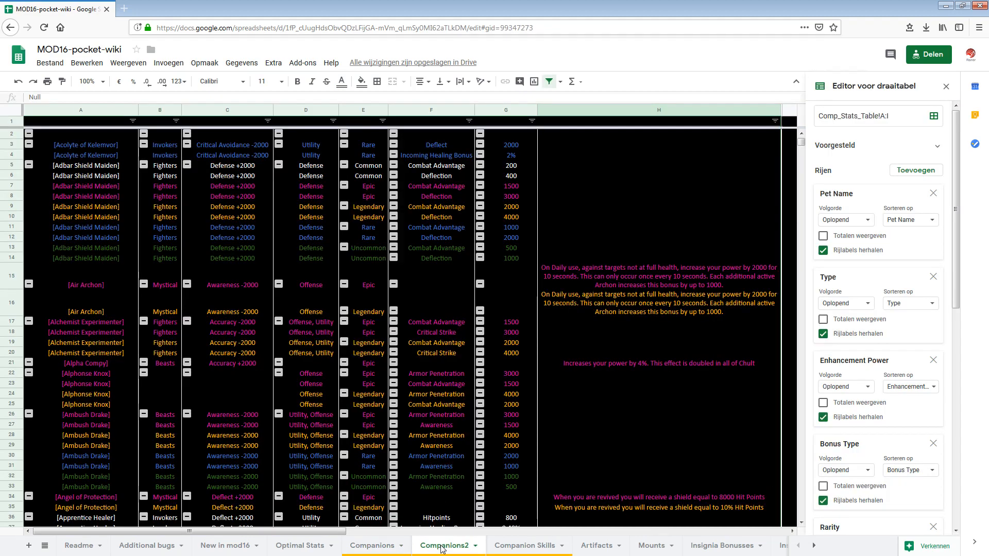
{"action": "mouse_move", "coordinate": [915, 165]}
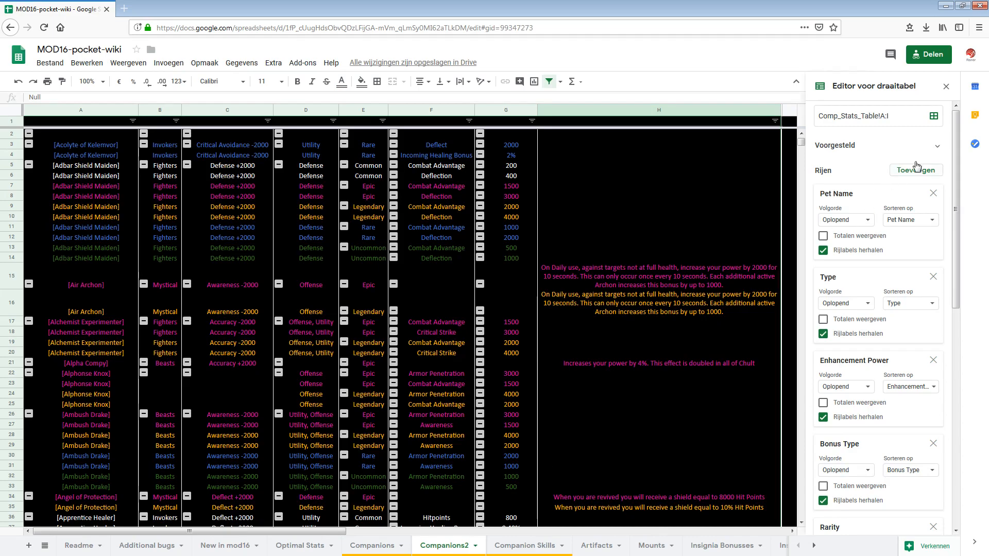
{"action": "left_click", "coordinate": [945, 87]}
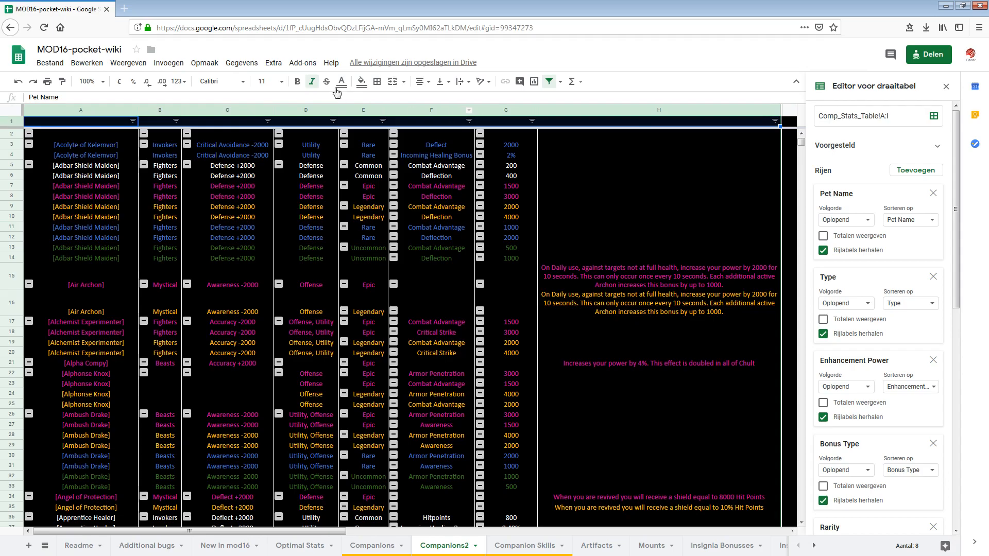
{"action": "left_click", "coordinate": [360, 81]}
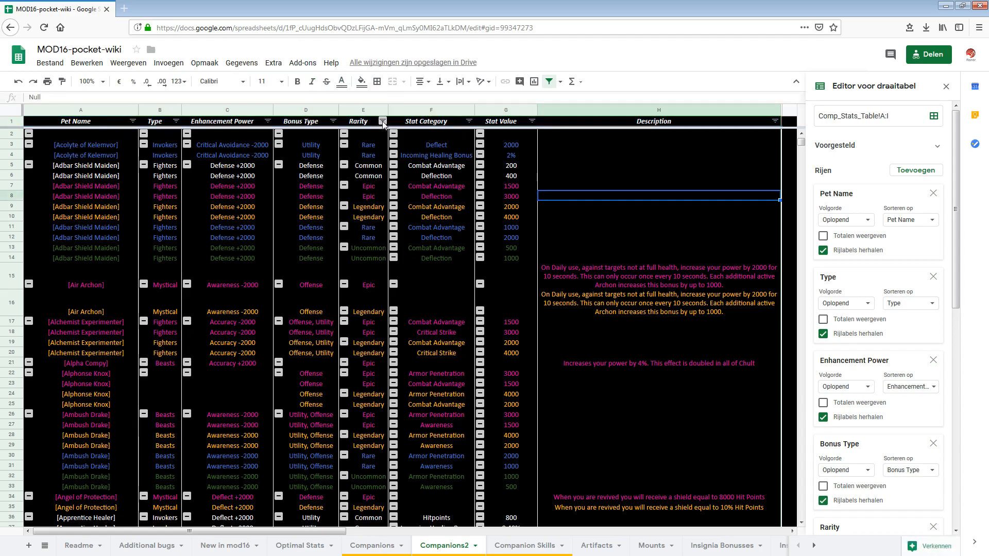
{"action": "left_click", "coordinate": [382, 121]}
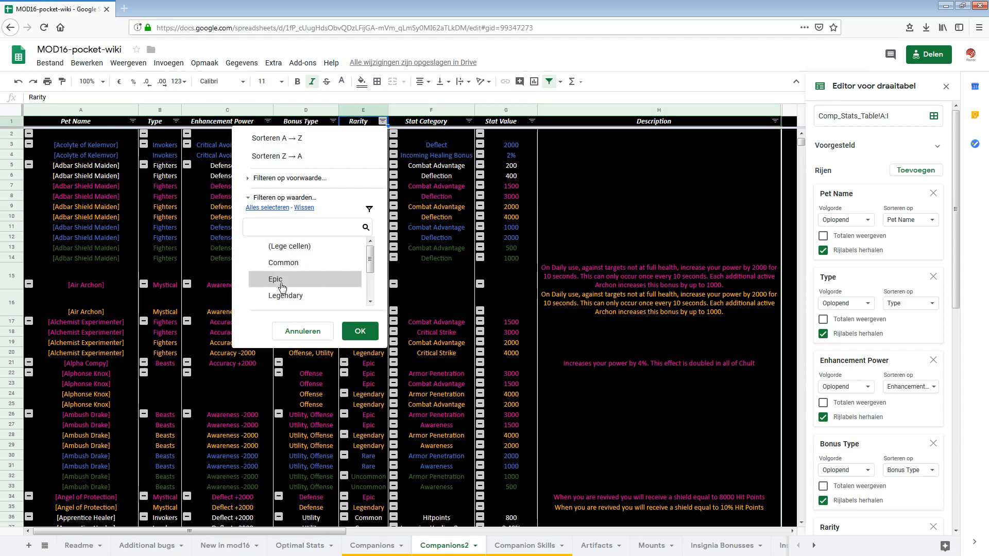
{"action": "left_click", "coordinate": [359, 331]}
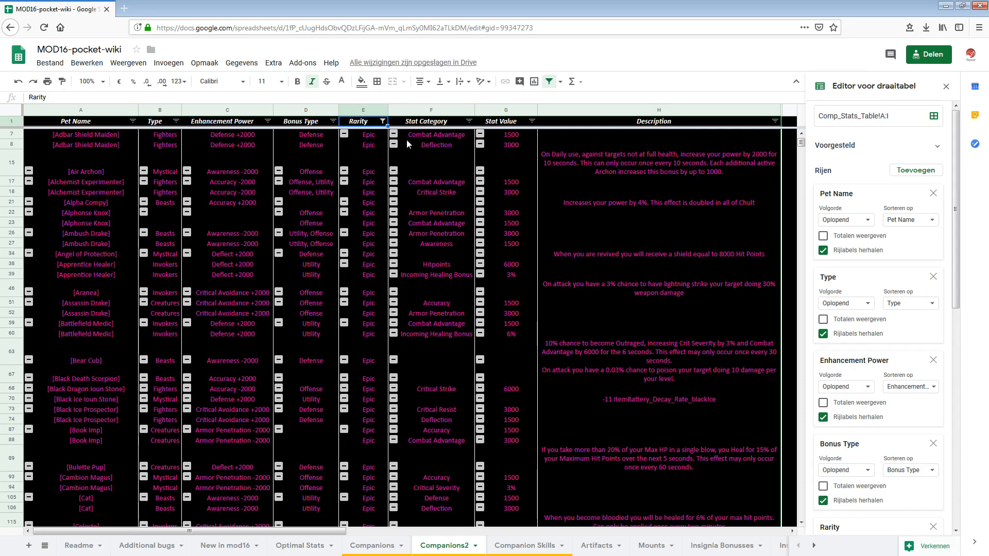
{"action": "left_click", "coordinate": [383, 121]}
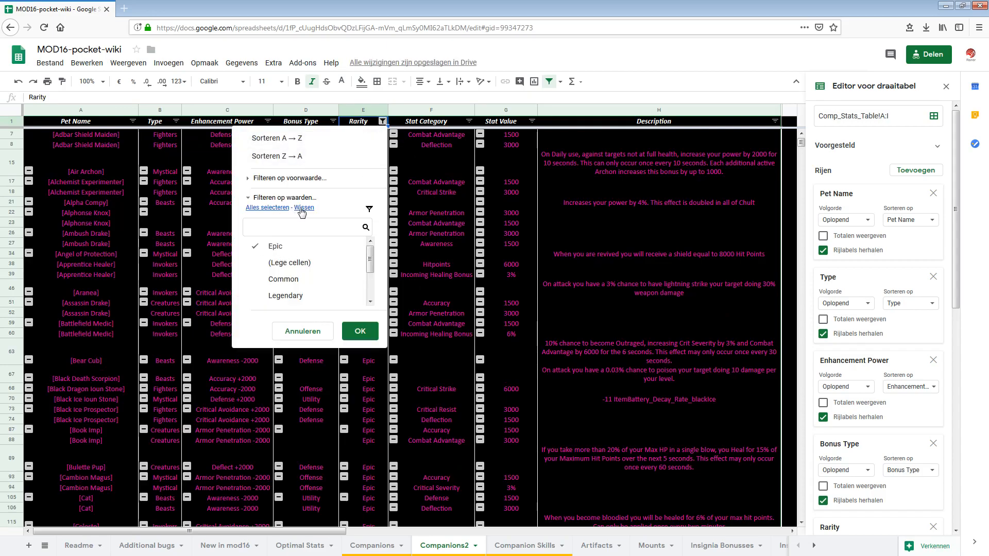
{"action": "left_click", "coordinate": [359, 331]}
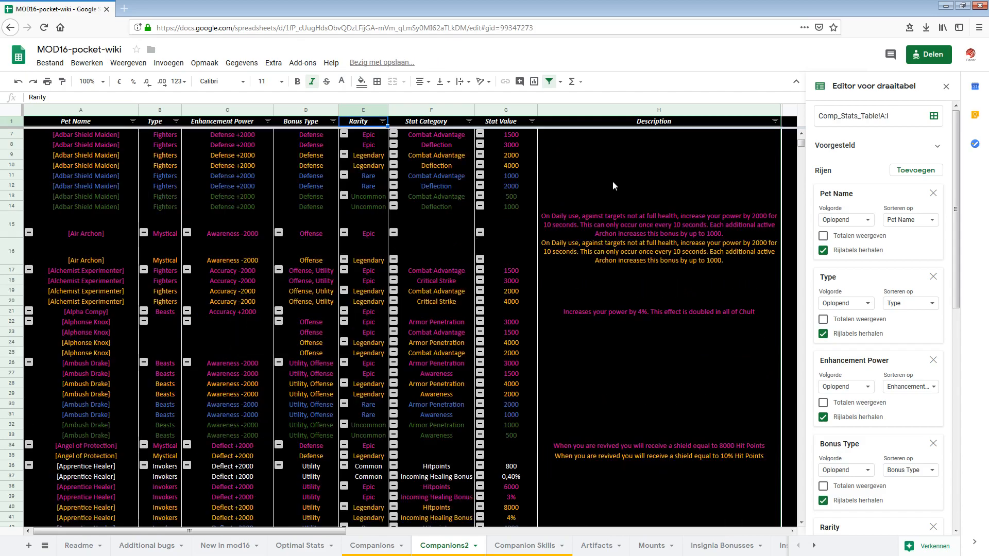
{"action": "left_click", "coordinate": [333, 120]}
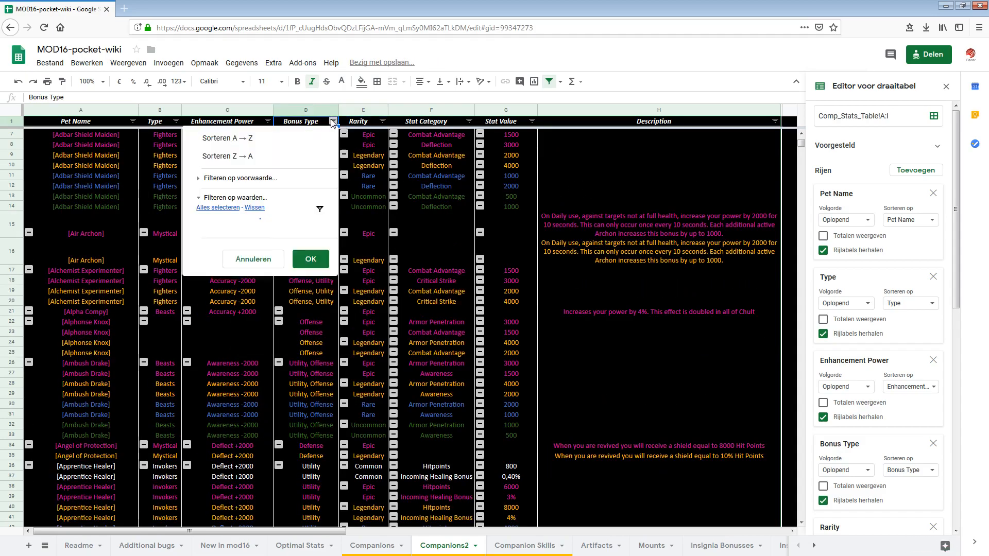
{"action": "left_click", "coordinate": [236, 197]}
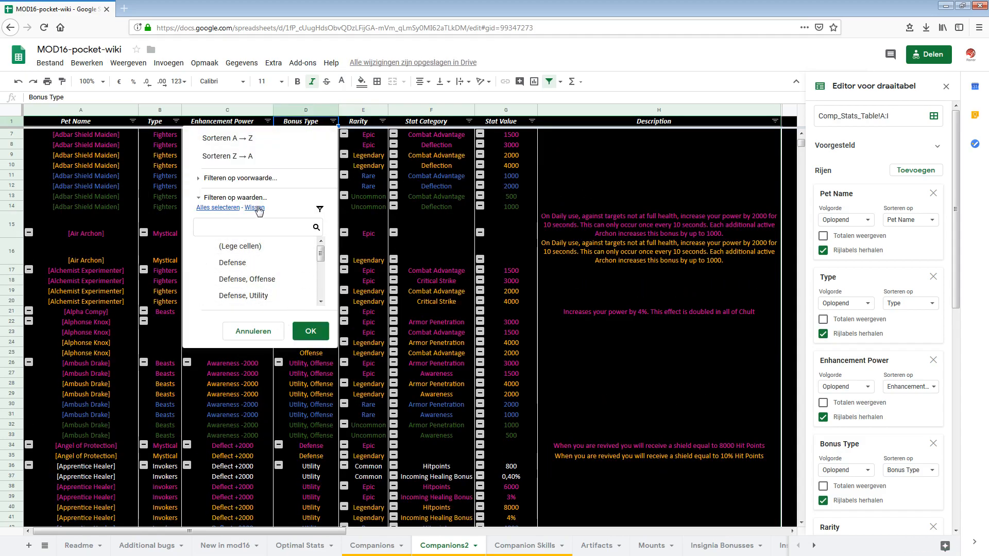
{"action": "left_click", "coordinate": [217, 208]}
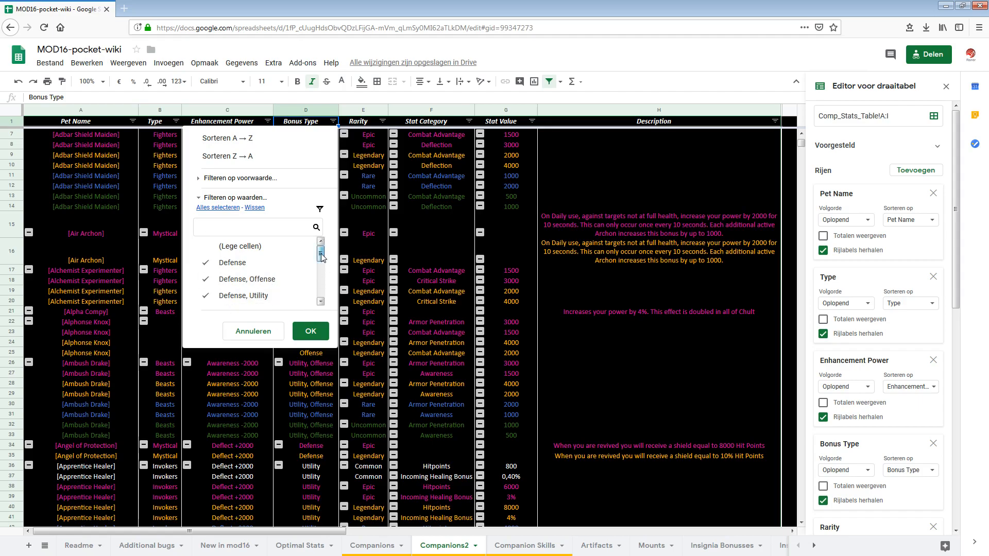
{"action": "left_click", "coordinate": [309, 330]}
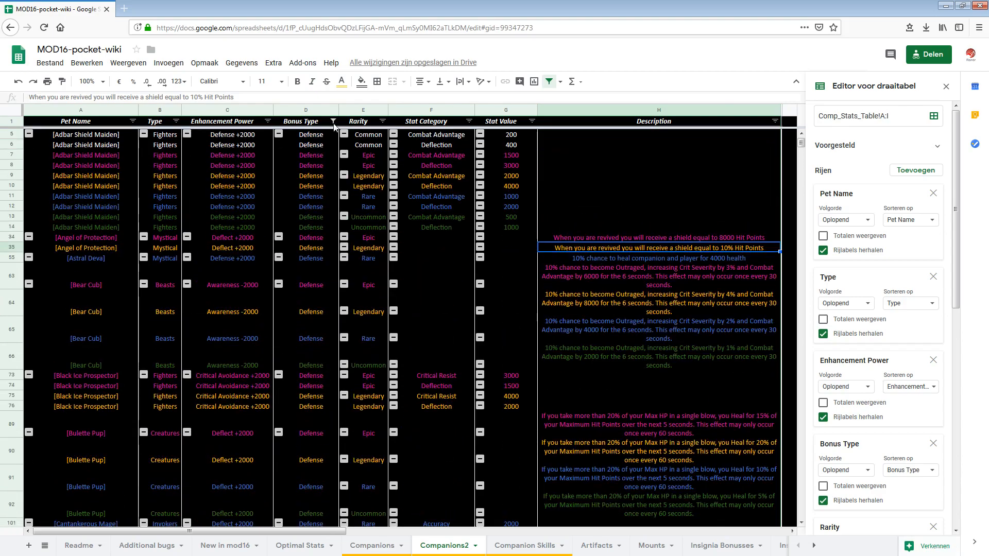
{"action": "left_click", "coordinate": [332, 121]}
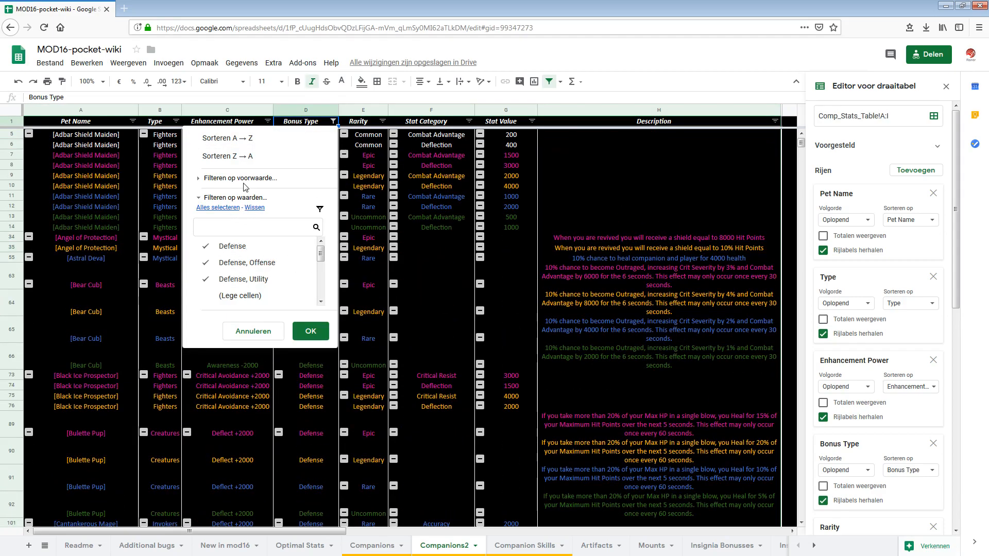
{"action": "mouse_move", "coordinate": [222, 210]}
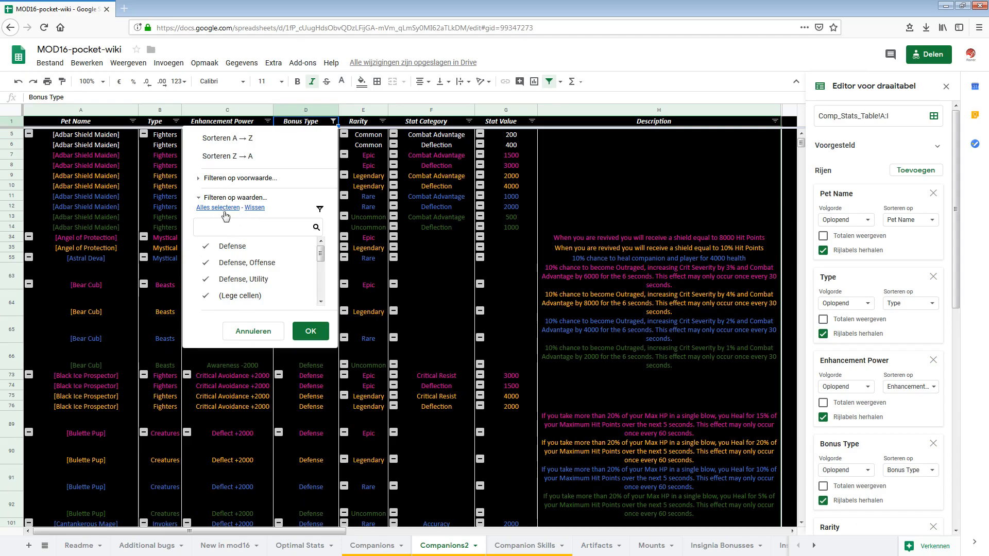
{"action": "left_click", "coordinate": [309, 331]}
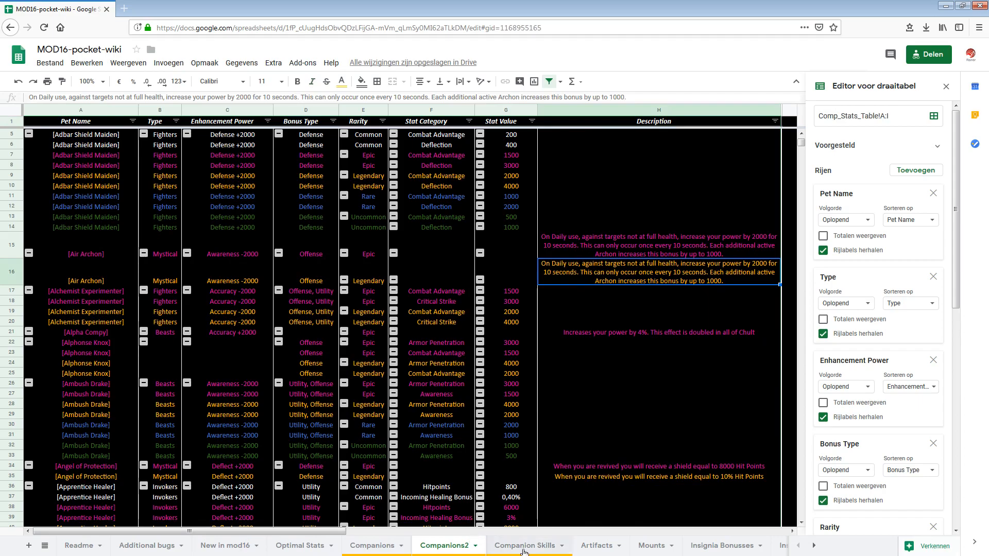
- Open Companion Skills and scroll through the skill names, texts and companions to Wooden Spike
{"action": "left_click", "coordinate": [528, 545]}
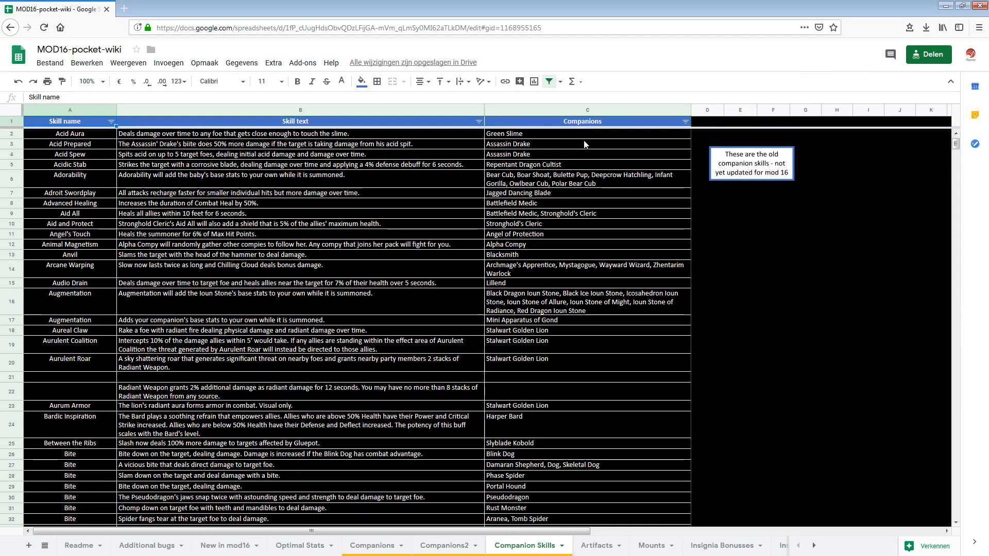
{"action": "mouse_move", "coordinate": [573, 179]}
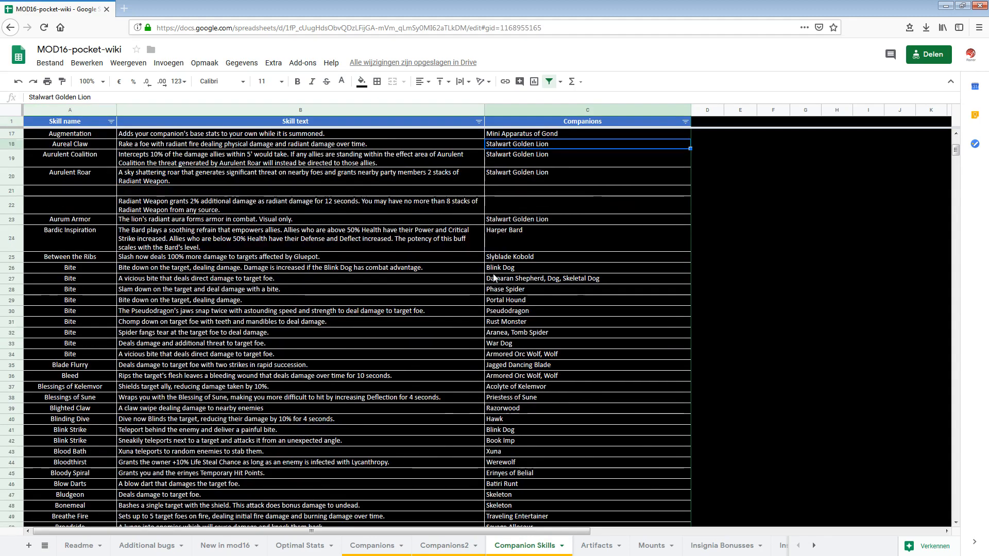
{"action": "scroll", "scroll_direction": "down", "scroll_amount": 3}
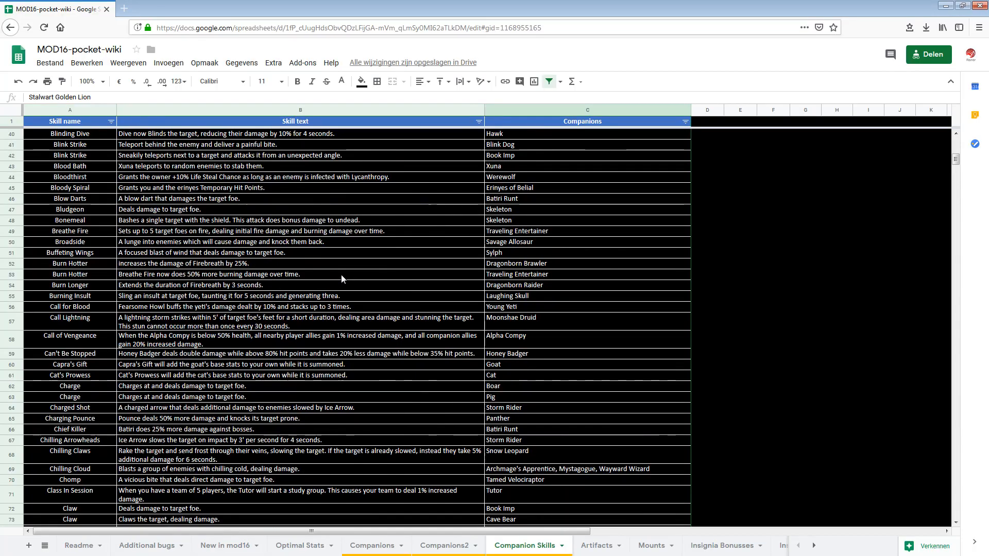
{"action": "scroll", "scroll_direction": "down", "scroll_amount": 3}
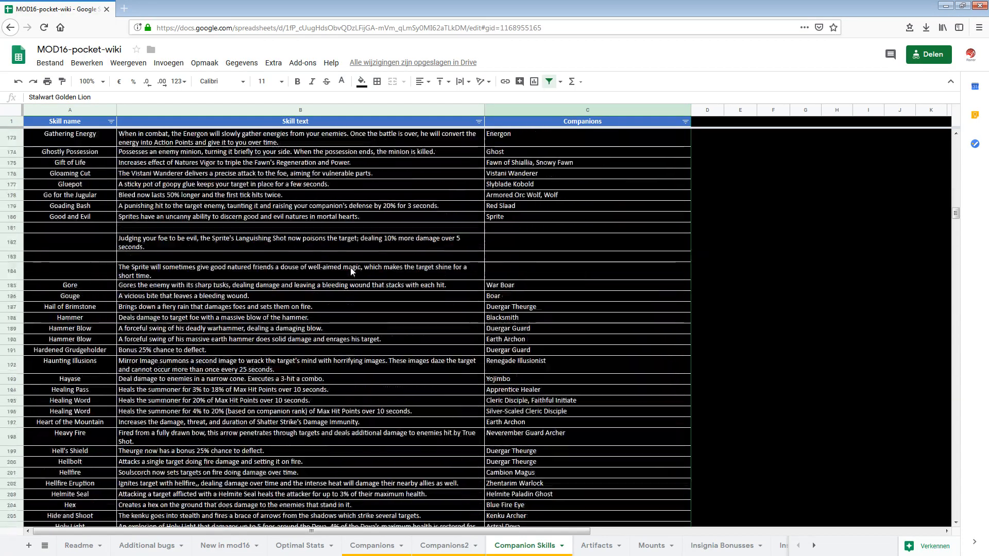
{"action": "scroll", "scroll_direction": "down", "scroll_amount": 3}
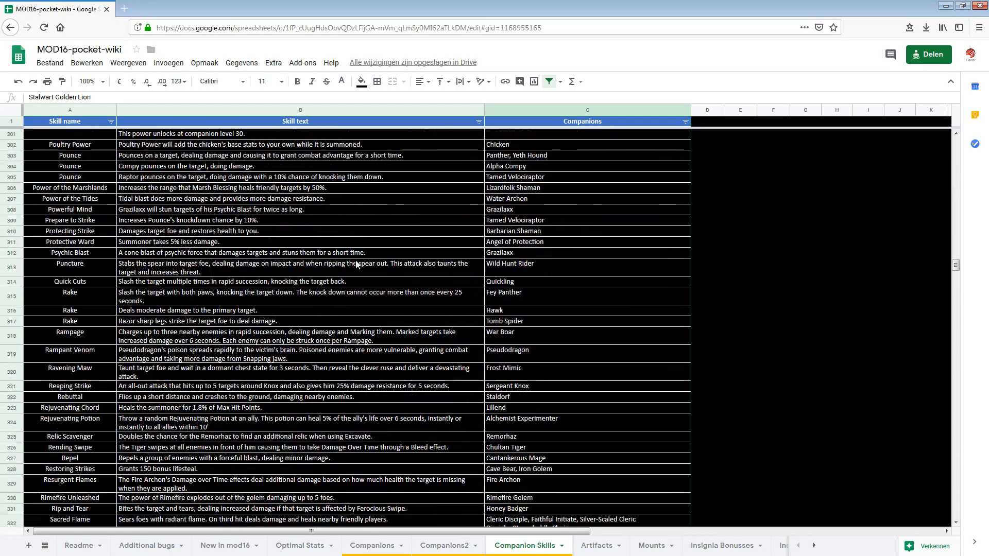
{"action": "scroll", "scroll_direction": "down", "scroll_amount": 3}
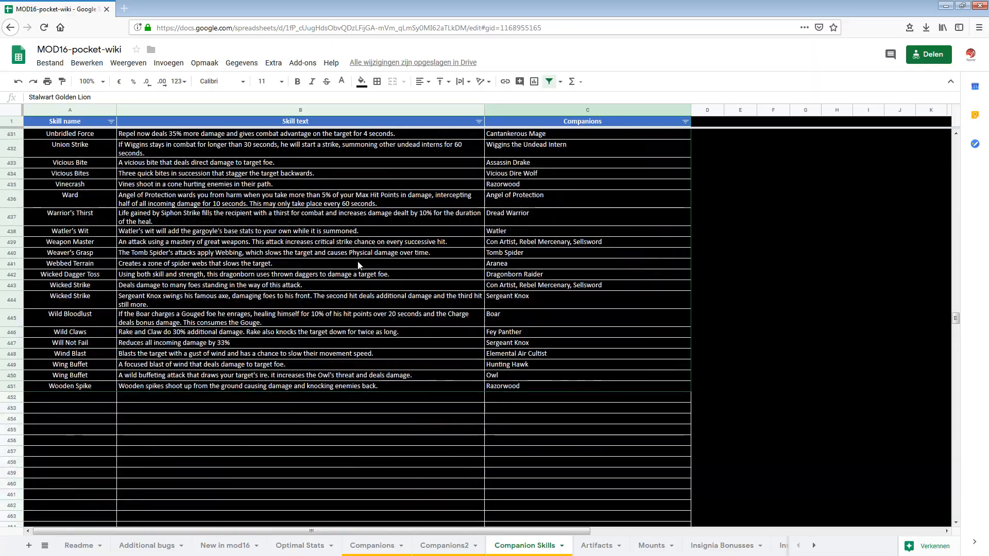
{"action": "scroll", "scroll_direction": "up", "scroll_amount": 3}
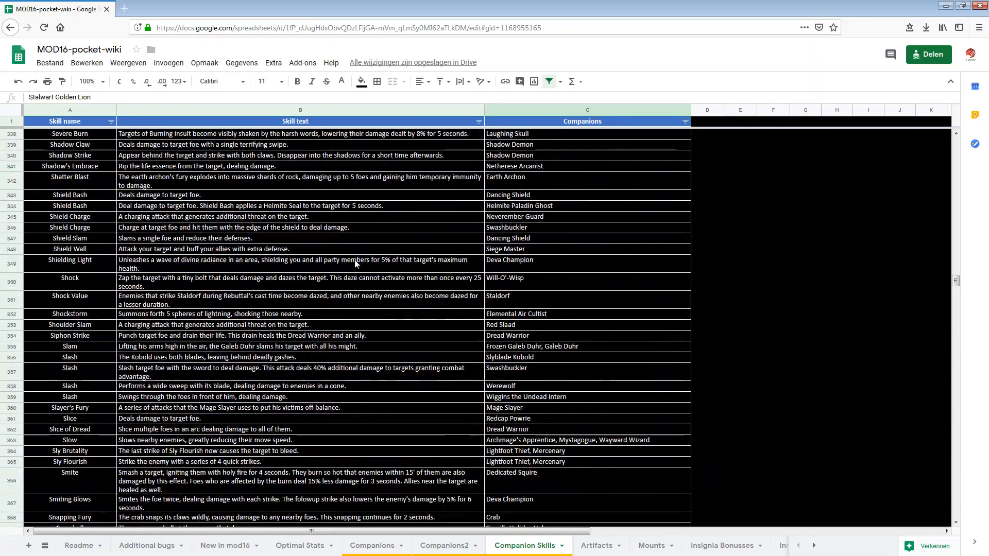
{"action": "scroll", "scroll_direction": "up", "scroll_amount": 3}
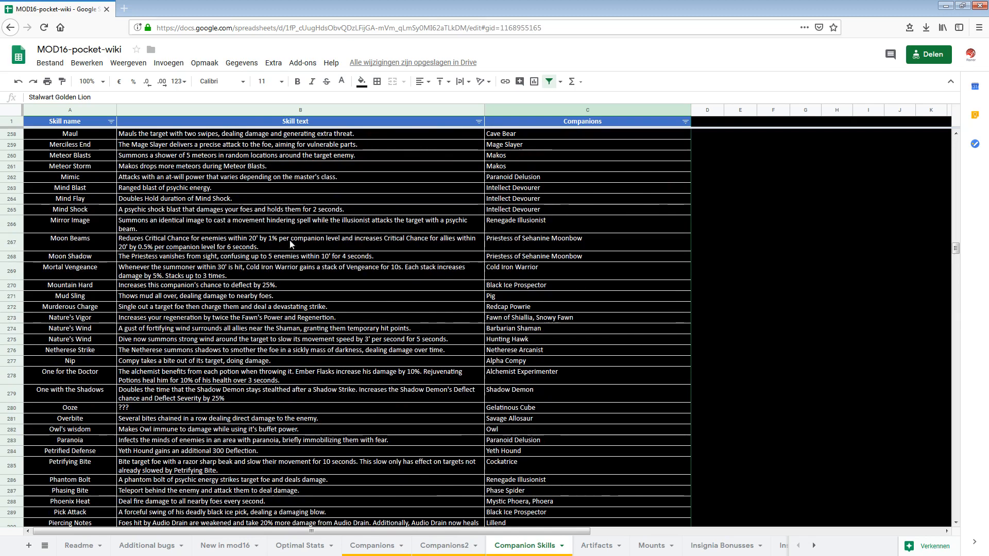
- Select the Moon Beams skill text cell to read its Critical Chance description
{"action": "left_click", "coordinate": [296, 242]}
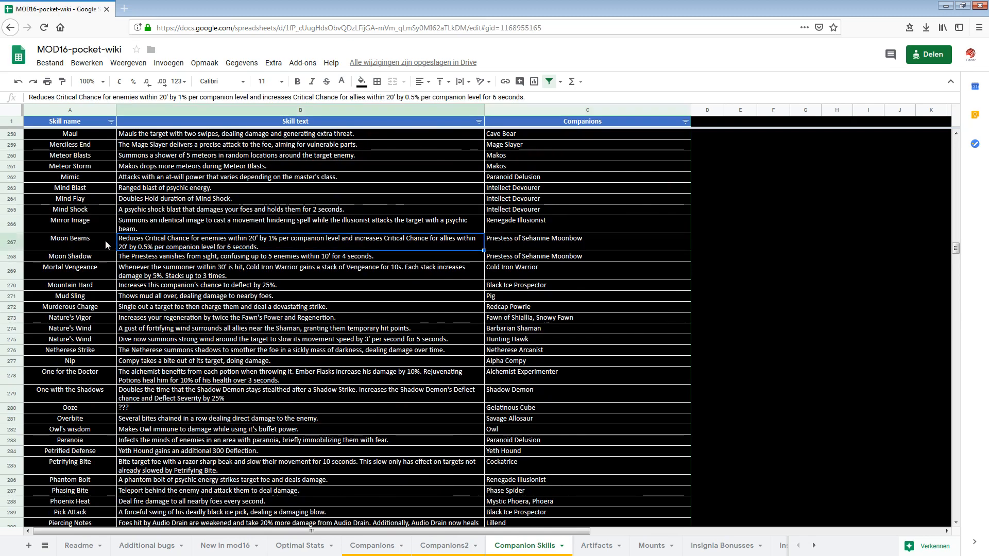
{"action": "mouse_move", "coordinate": [561, 248]}
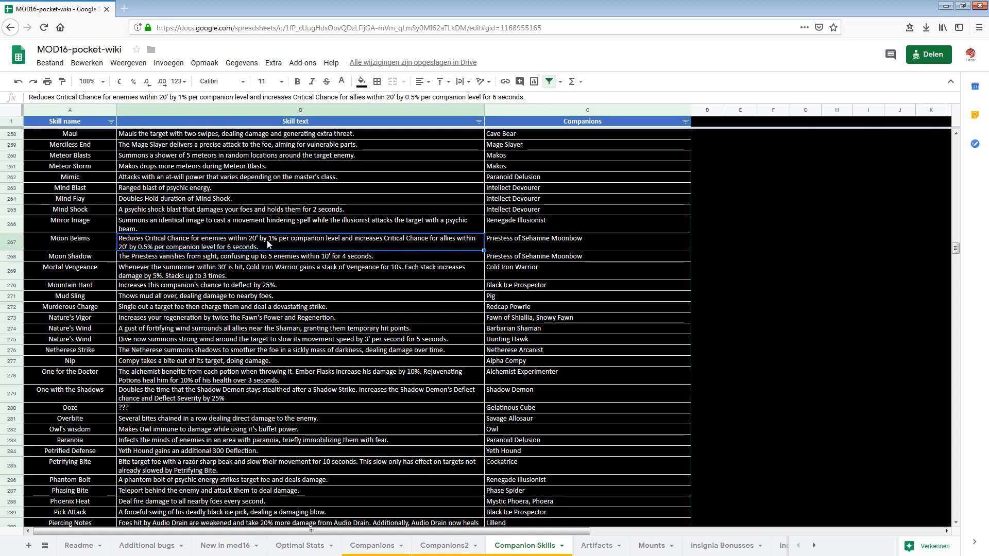
{"action": "mouse_move", "coordinate": [262, 247]}
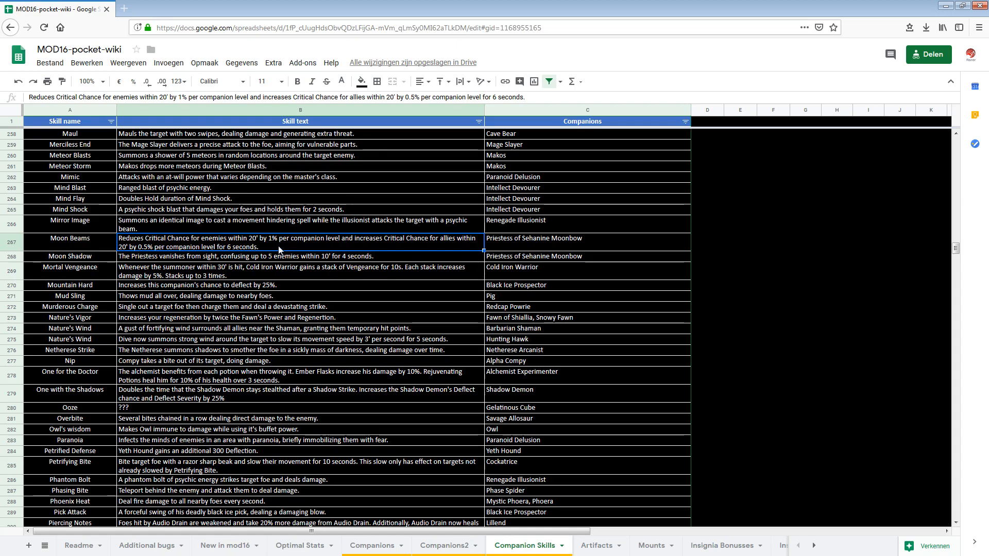
{"action": "mouse_move", "coordinate": [409, 247]}
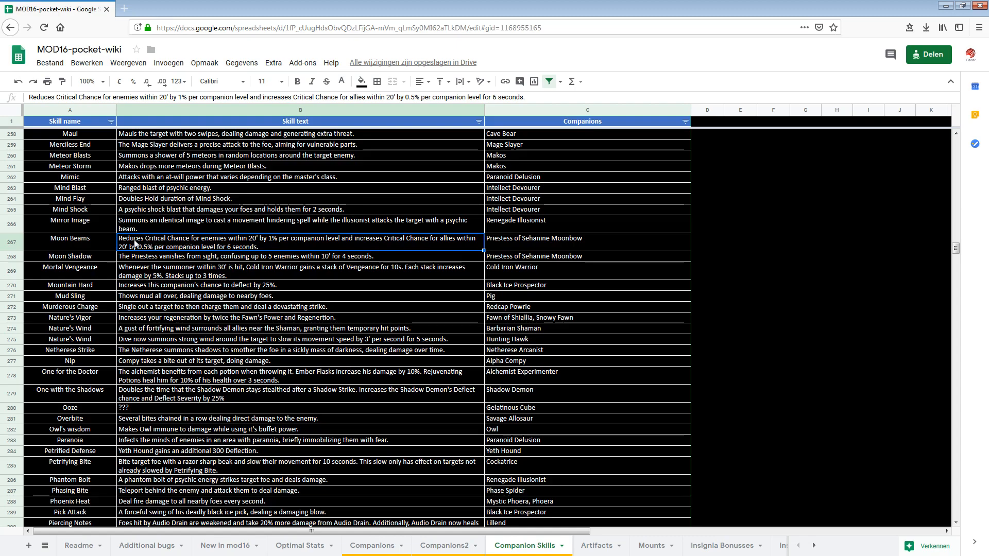
{"action": "mouse_move", "coordinate": [271, 245]}
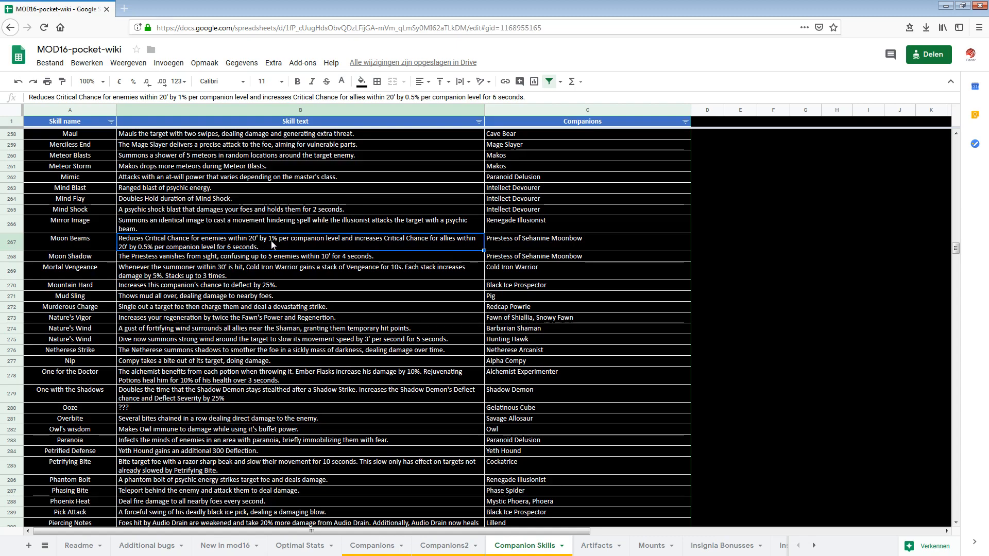
{"action": "mouse_move", "coordinate": [465, 246]}
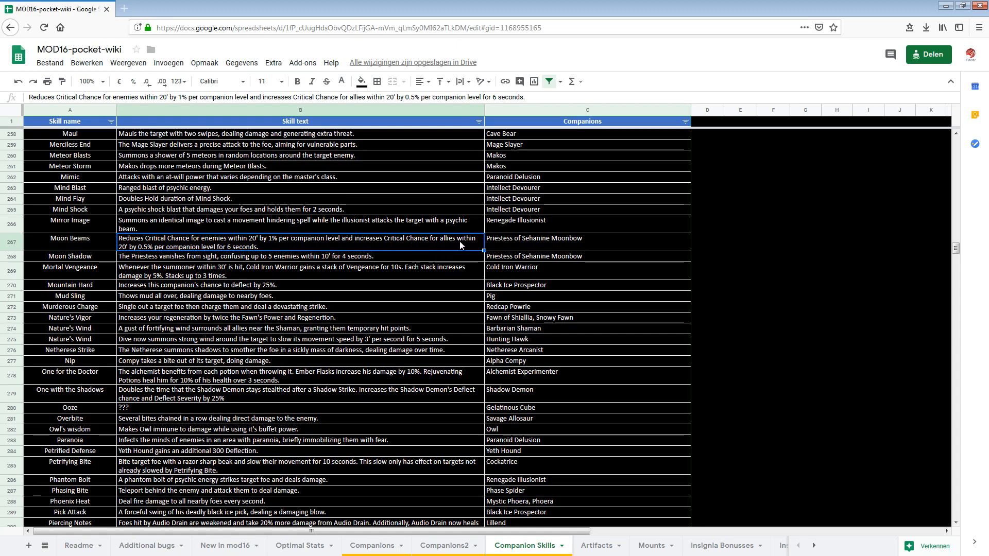
{"action": "mouse_move", "coordinate": [315, 263]}
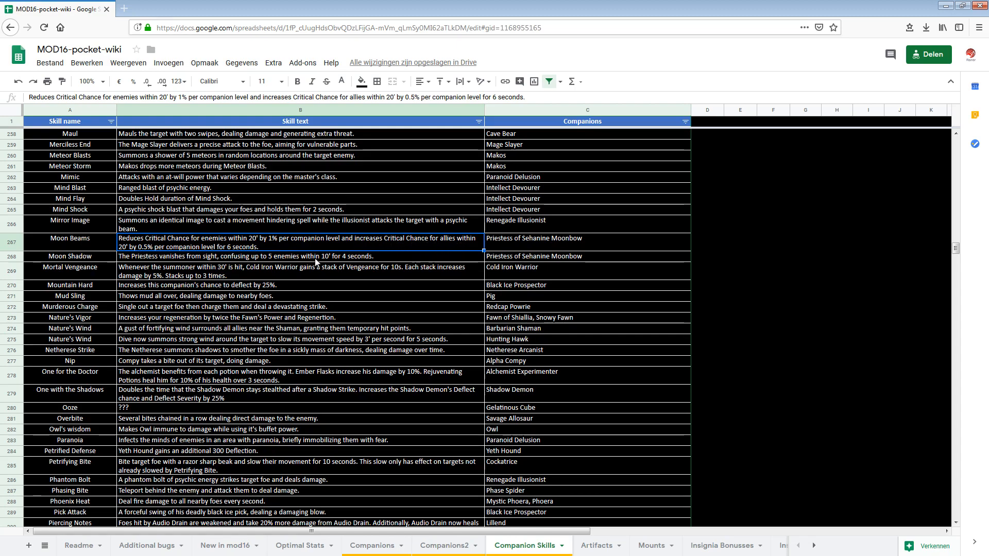
{"action": "mouse_move", "coordinate": [400, 257]}
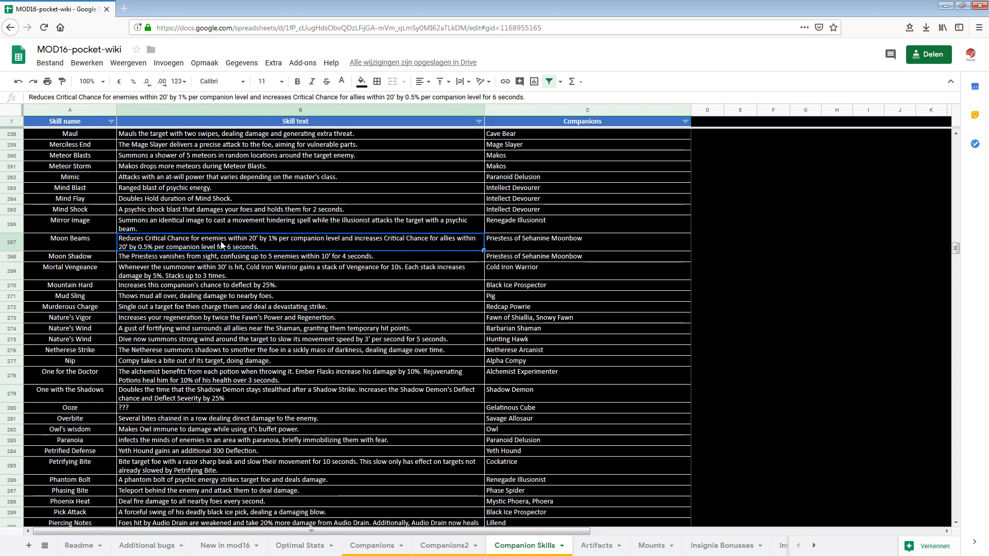
- Scroll back to Acid Aura at the top, showing the not-updated-for-mod-16 note
{"action": "scroll", "scroll_direction": "up", "scroll_amount": 3}
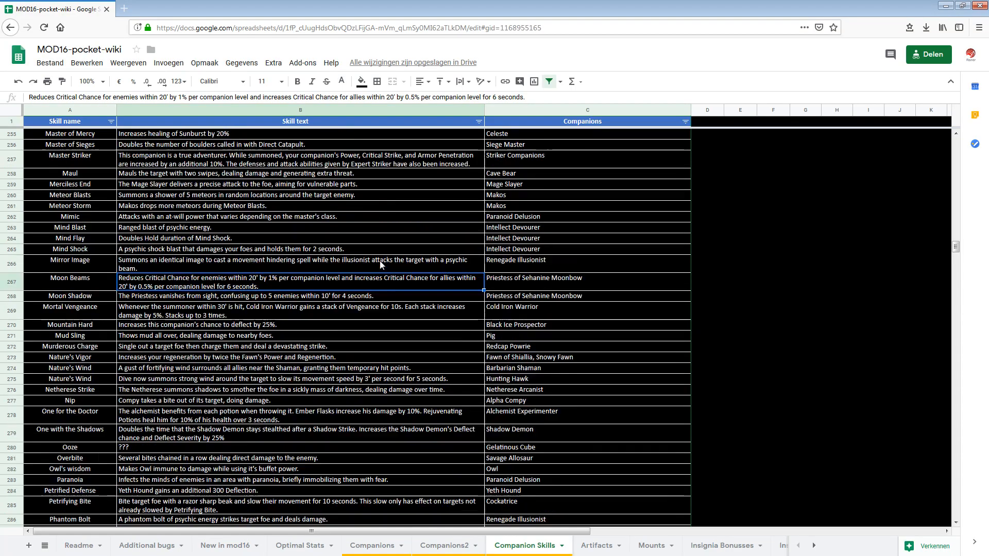
{"action": "scroll", "scroll_direction": "up", "scroll_amount": 3}
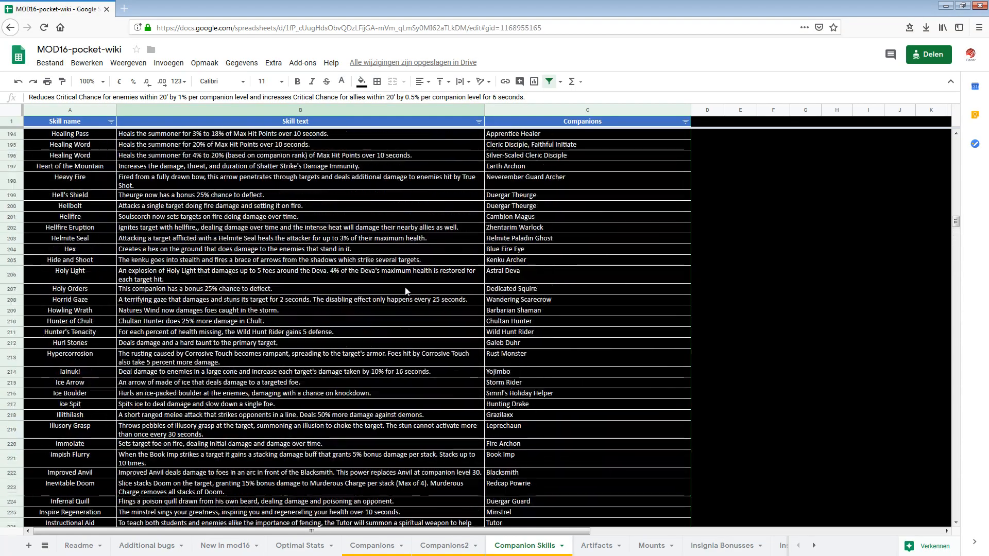
{"action": "scroll", "scroll_direction": "up", "scroll_amount": 3}
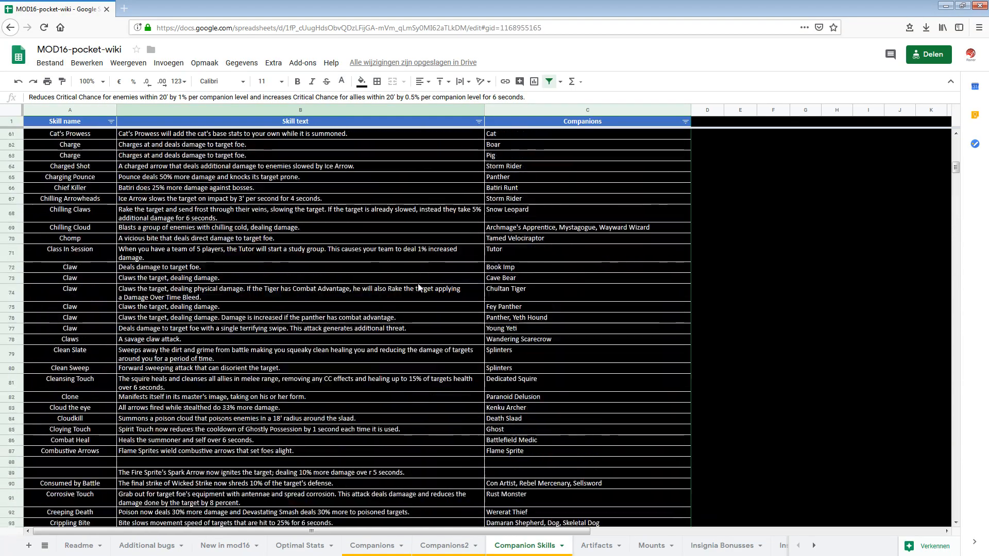
{"action": "scroll", "scroll_direction": "up", "scroll_amount": 3}
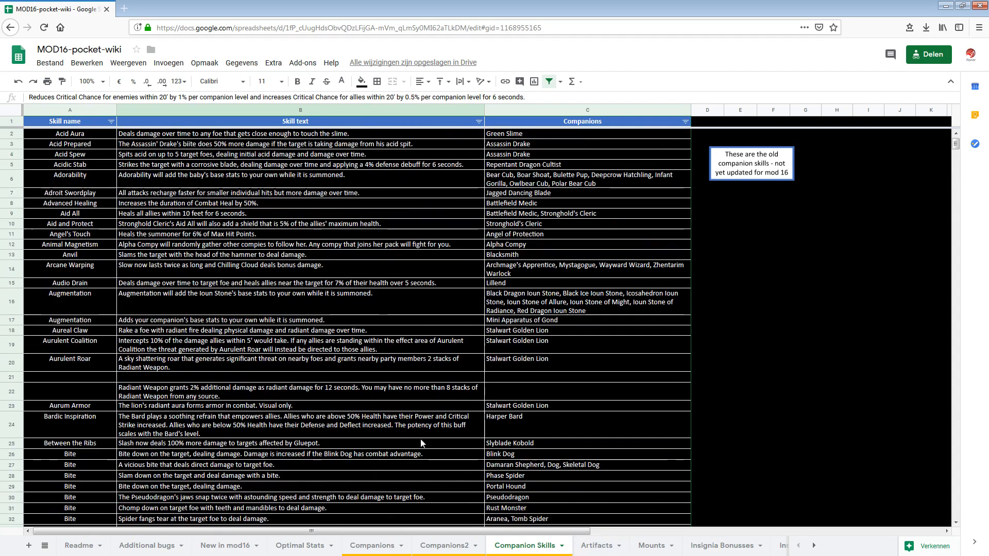
- Switch to Artifacts and scroll through the artifact powers and stat bonuses
{"action": "left_click", "coordinate": [596, 545]}
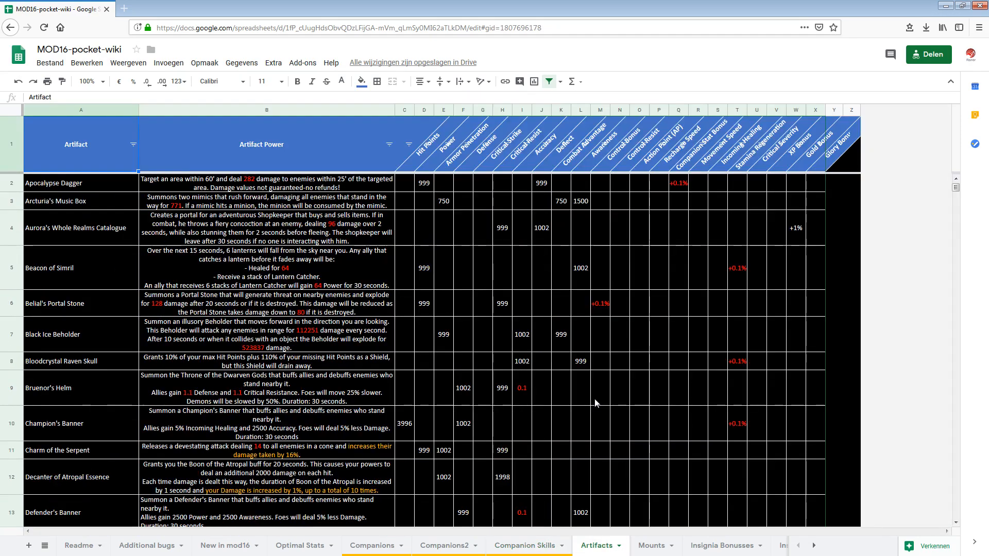
{"action": "mouse_move", "coordinate": [569, 374]}
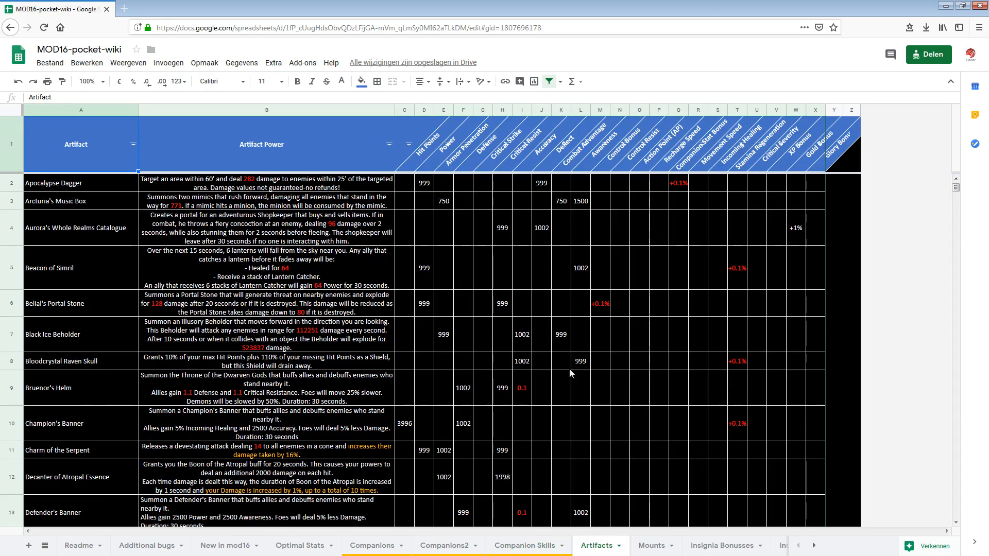
{"action": "mouse_move", "coordinate": [605, 377]}
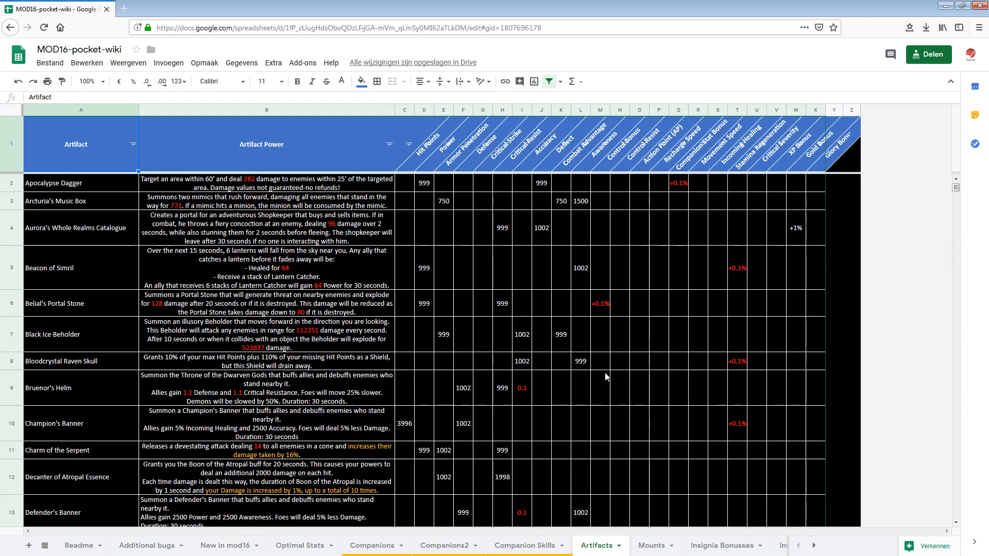
{"action": "scroll", "scroll_direction": "down", "scroll_amount": 3}
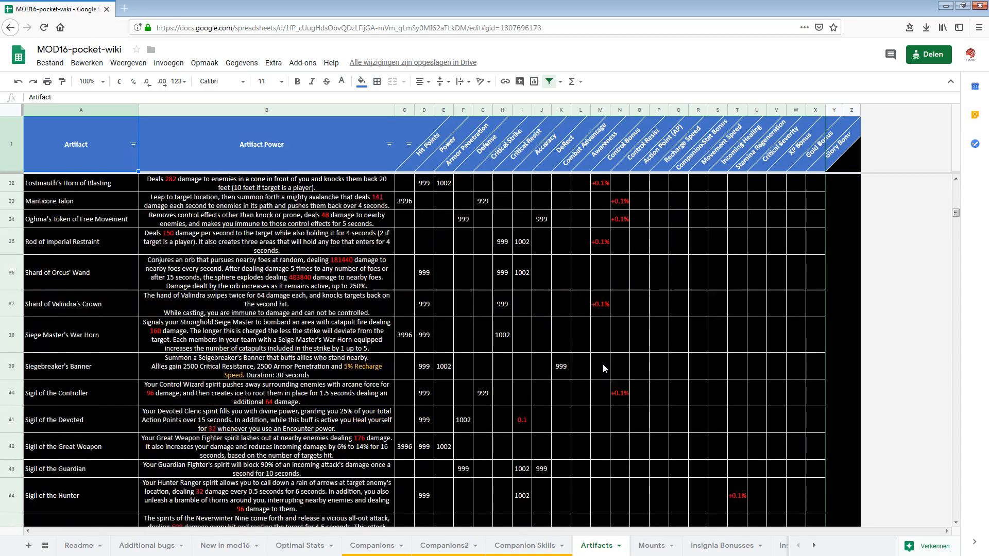
{"action": "scroll", "scroll_direction": "down", "scroll_amount": 3}
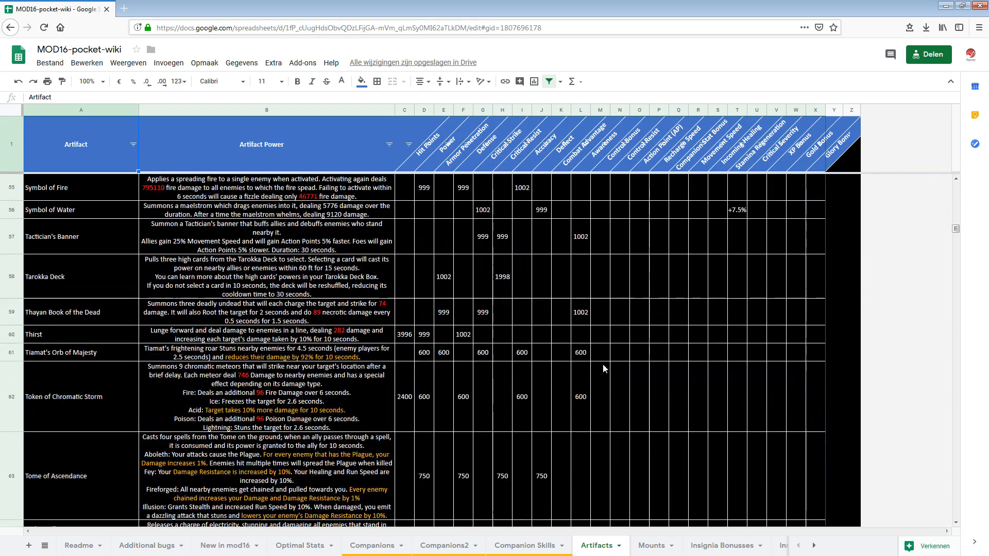
{"action": "scroll", "scroll_direction": "up", "scroll_amount": 3}
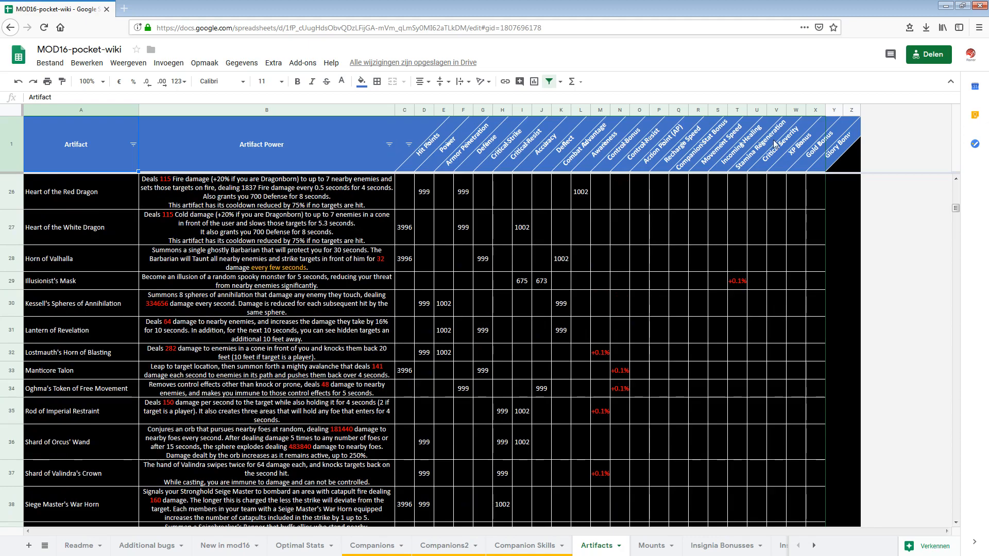
{"action": "mouse_move", "coordinate": [293, 192]}
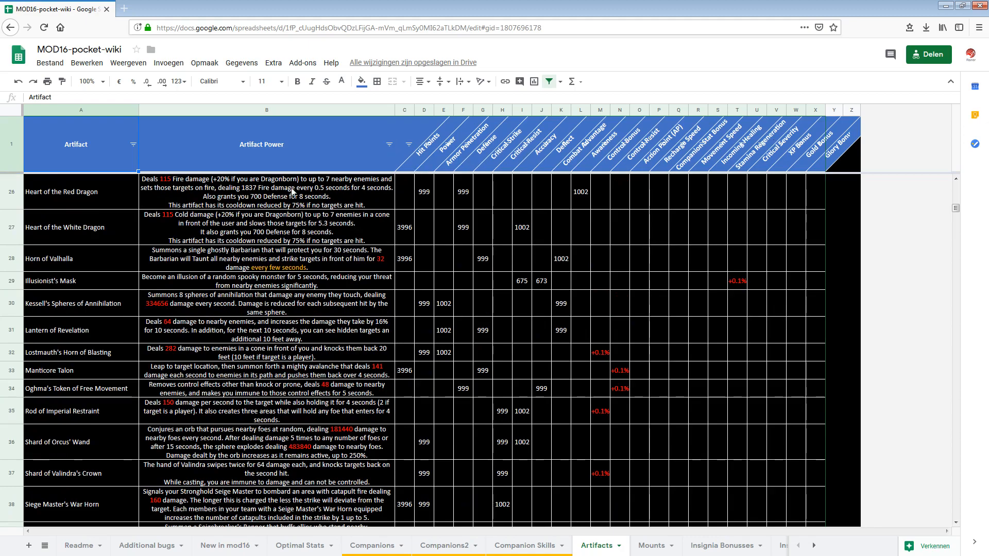
{"action": "scroll", "scroll_direction": "up", "scroll_amount": 3}
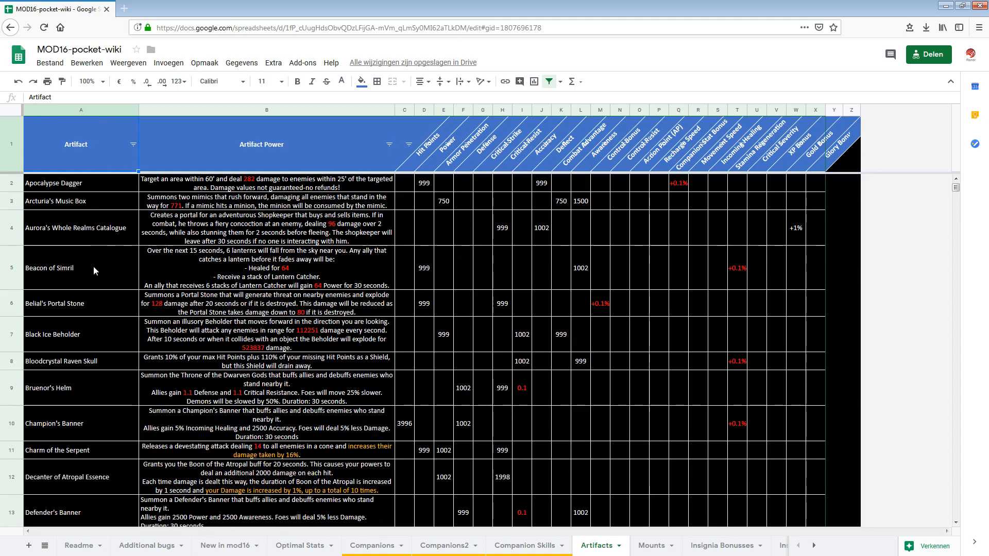
{"action": "scroll", "scroll_direction": "down", "scroll_amount": 3}
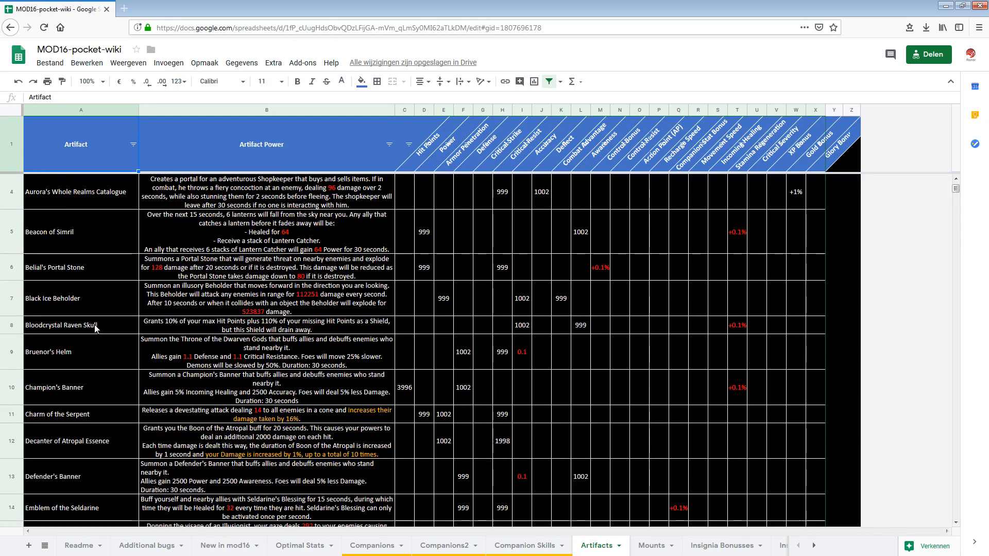
{"action": "left_click", "coordinate": [81, 325]}
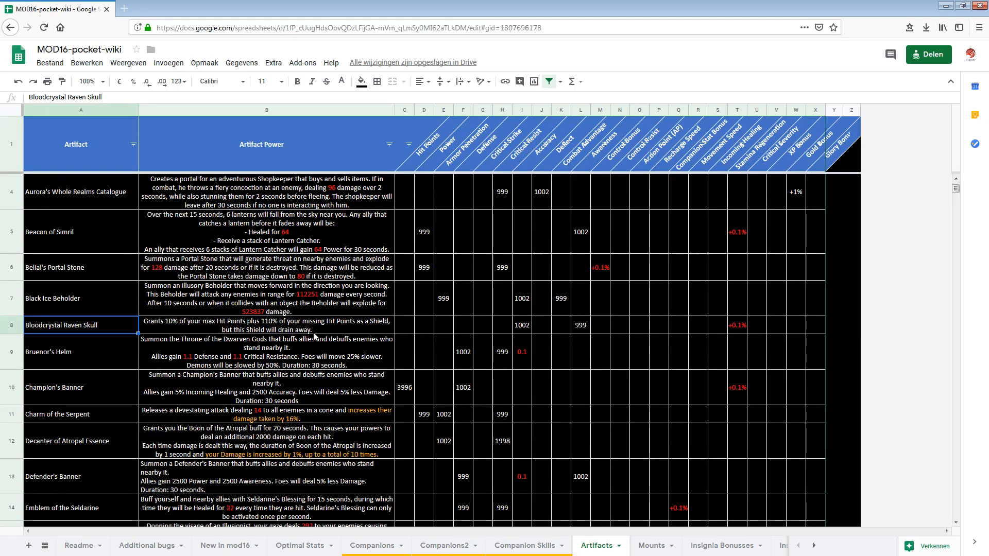
{"action": "scroll", "scroll_direction": "down", "scroll_amount": 3}
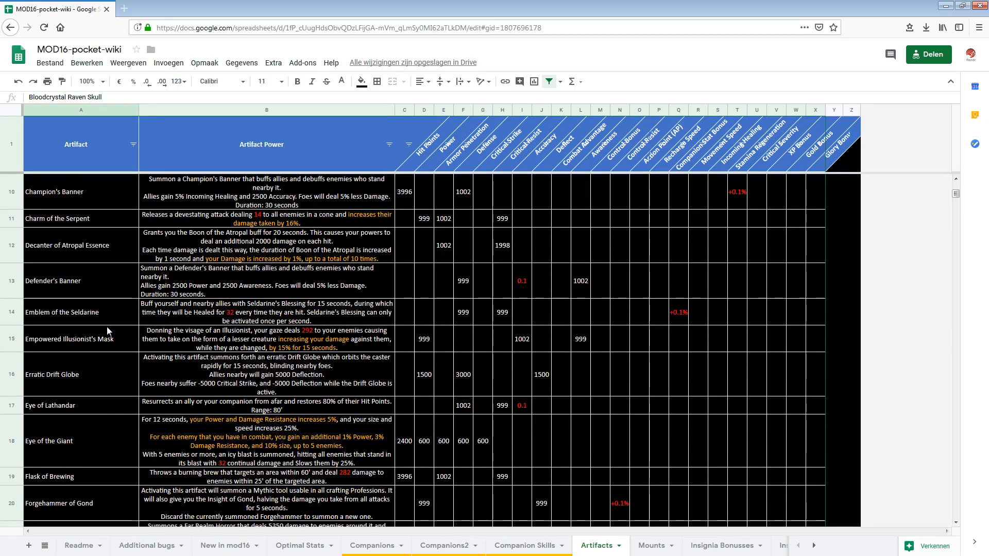
{"action": "scroll", "scroll_direction": "down", "scroll_amount": 3}
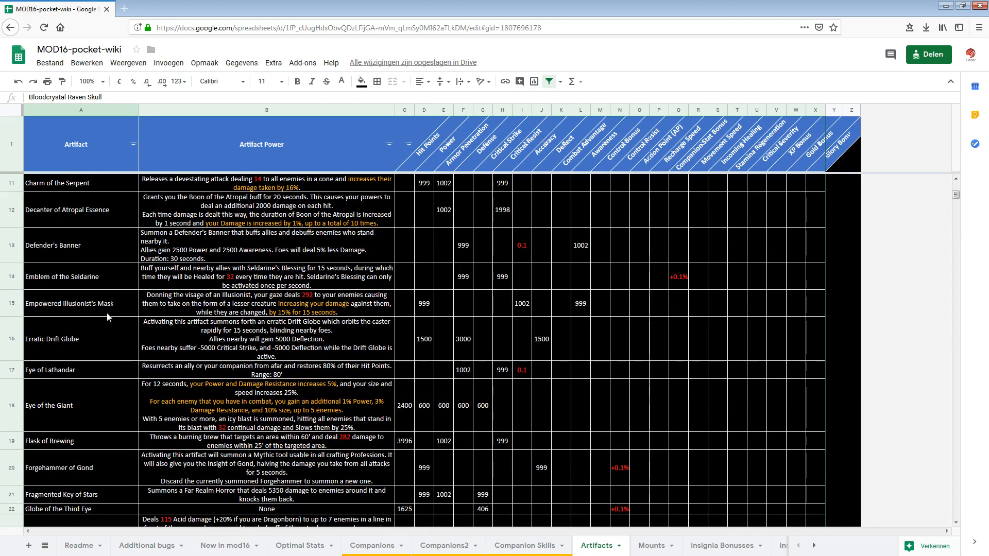
{"action": "scroll", "scroll_direction": "down", "scroll_amount": 3}
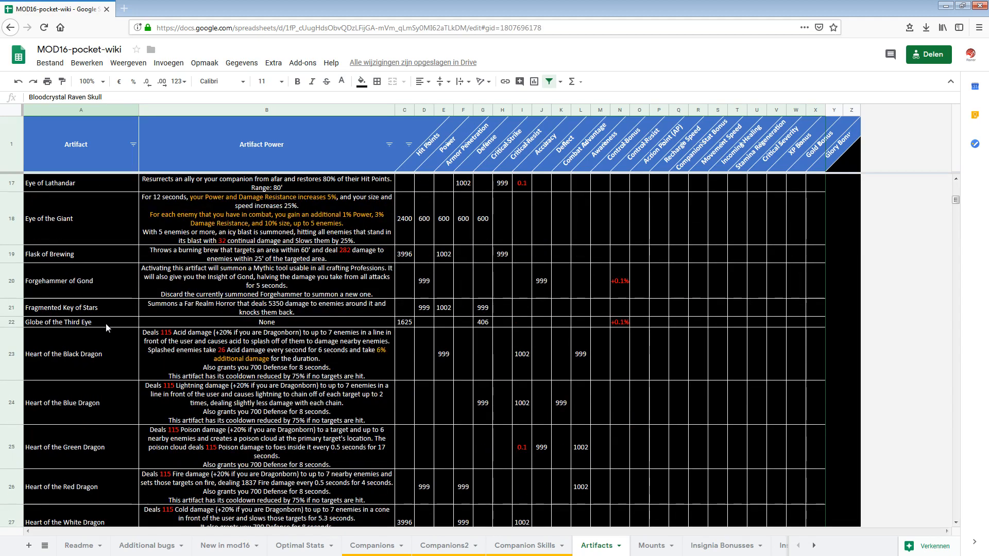
{"action": "scroll", "scroll_direction": "down", "scroll_amount": 3}
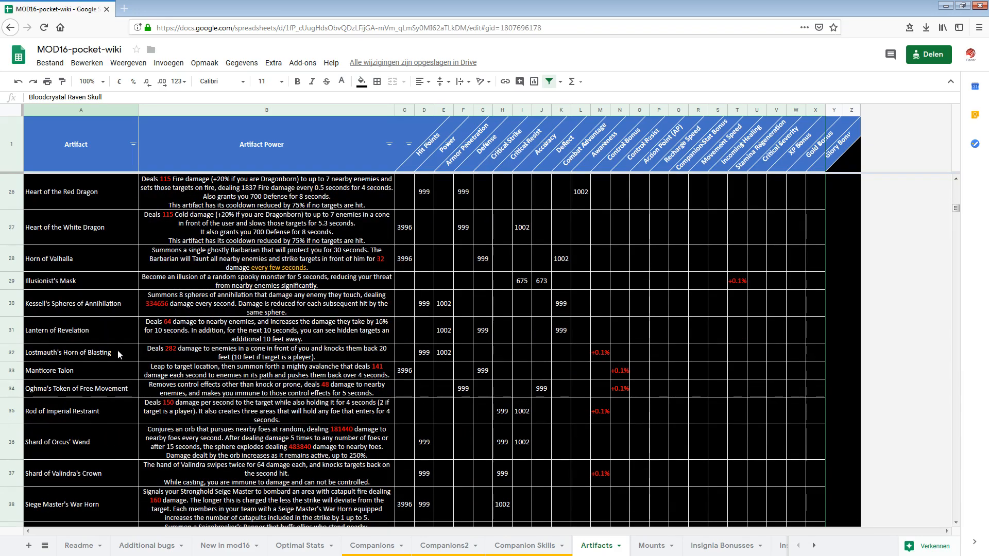
{"action": "scroll", "scroll_direction": "down", "scroll_amount": 3}
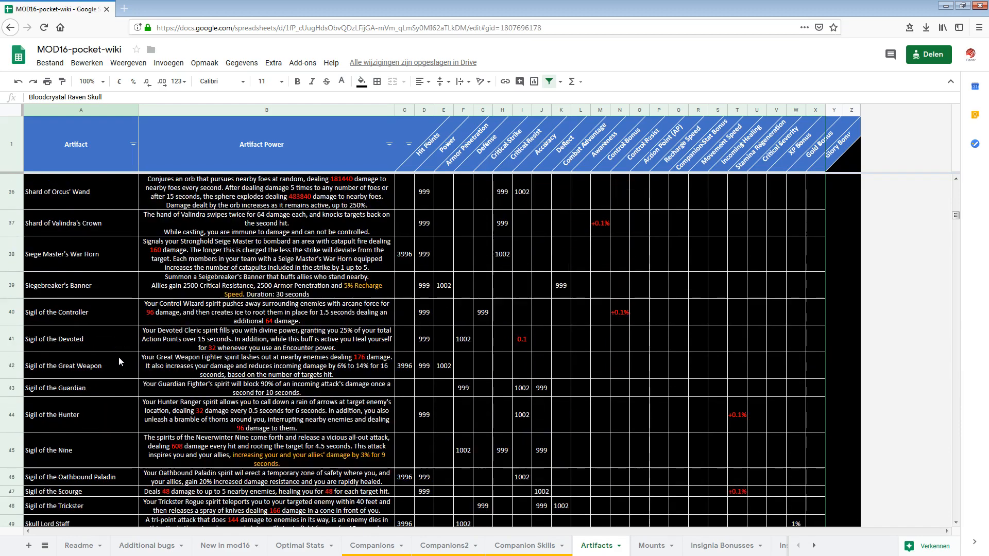
{"action": "scroll", "scroll_direction": "down", "scroll_amount": 3}
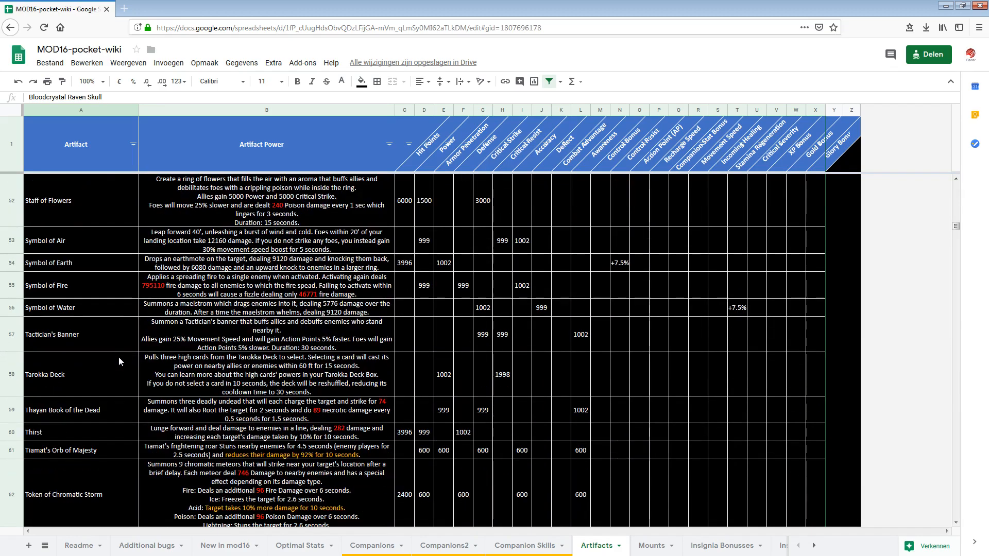
{"action": "scroll", "scroll_direction": "down", "scroll_amount": 3}
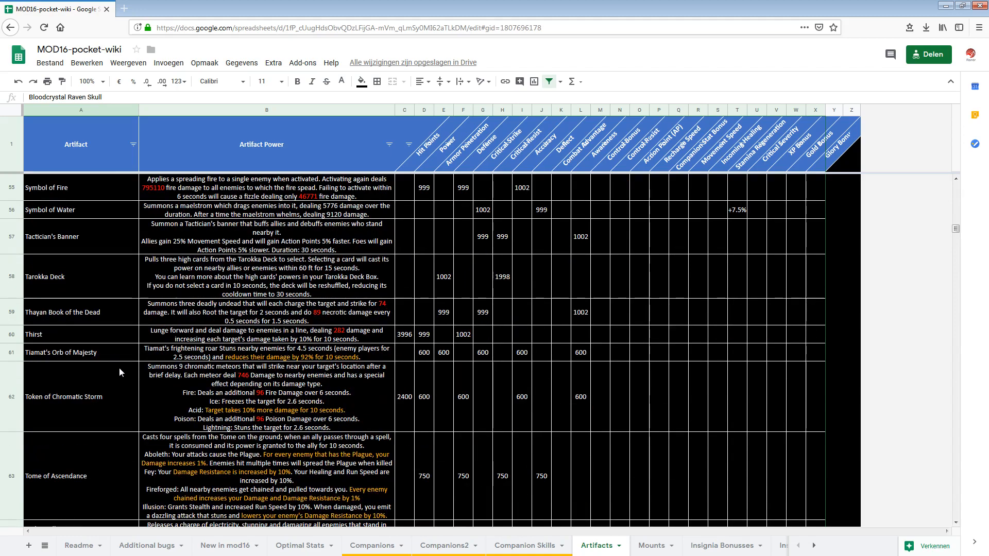
{"action": "scroll", "scroll_direction": "down", "scroll_amount": 3}
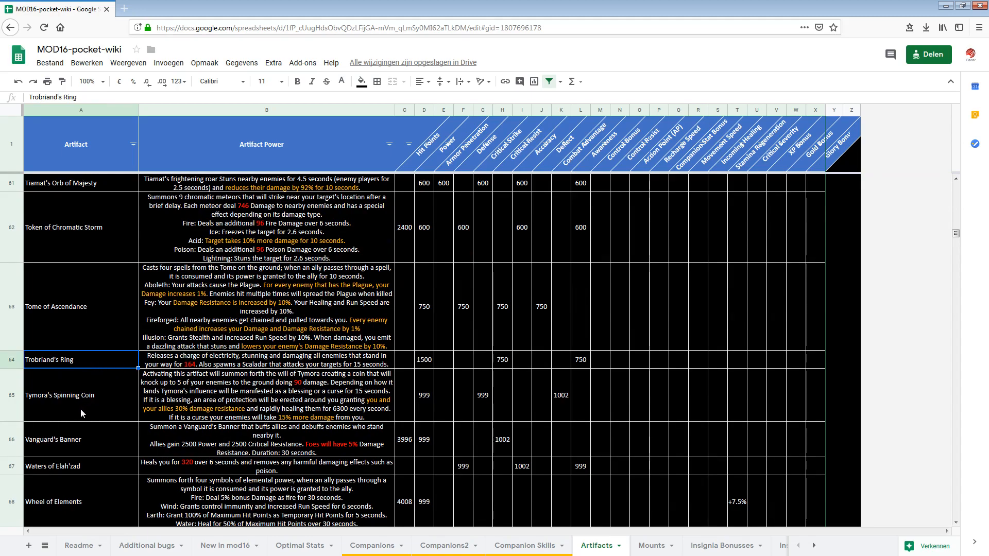
{"action": "scroll", "scroll_direction": "down", "scroll_amount": 3}
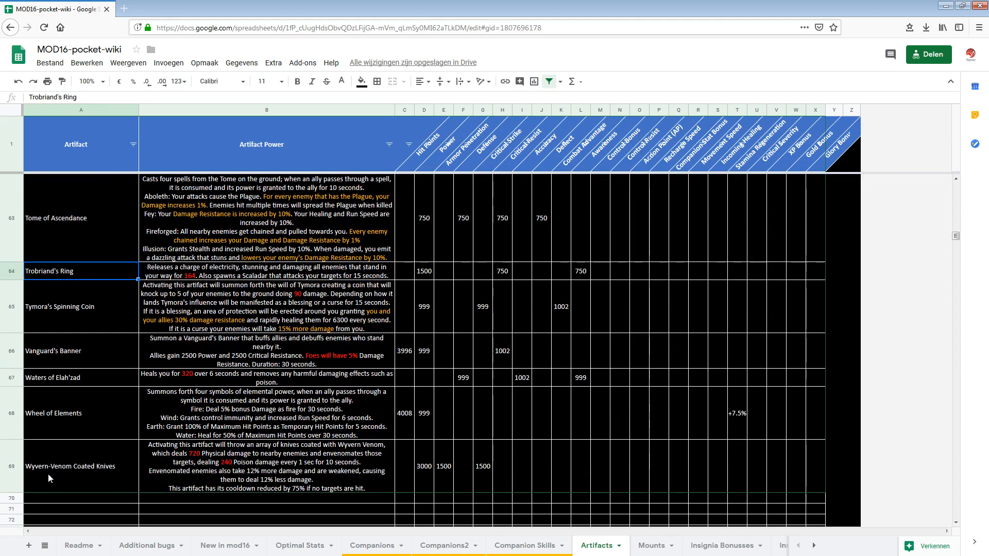
{"action": "left_click", "coordinate": [73, 466]}
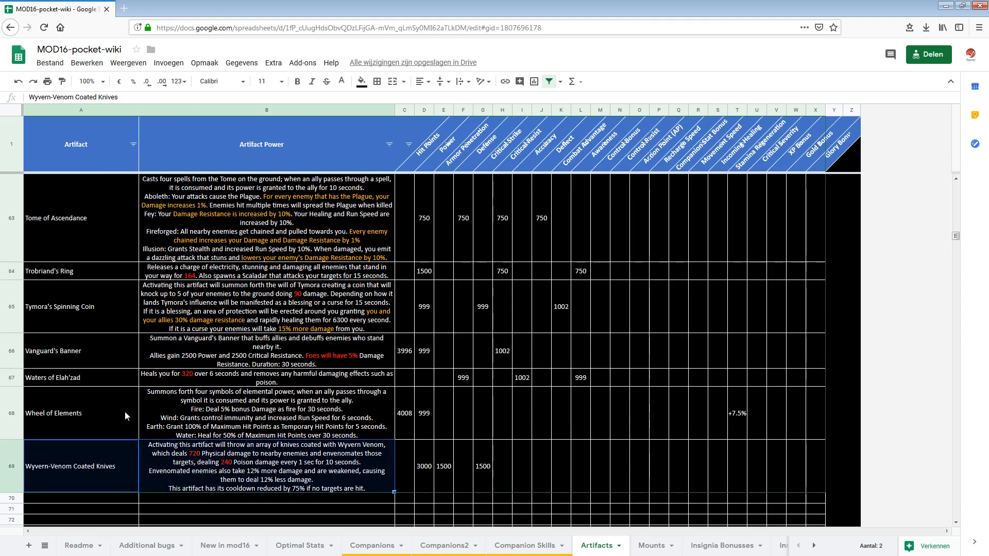
{"action": "scroll", "scroll_direction": "up", "scroll_amount": 3}
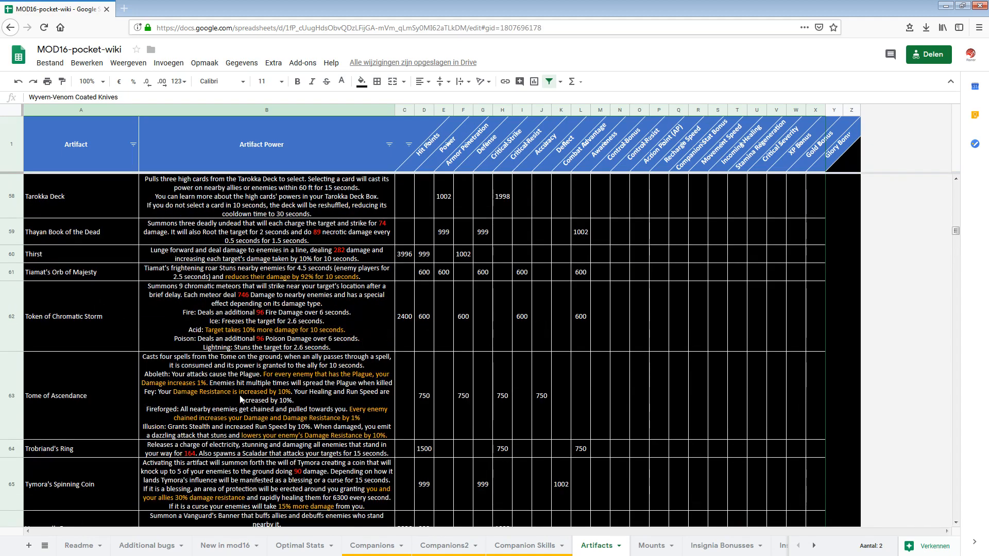
{"action": "mouse_move", "coordinate": [577, 455]}
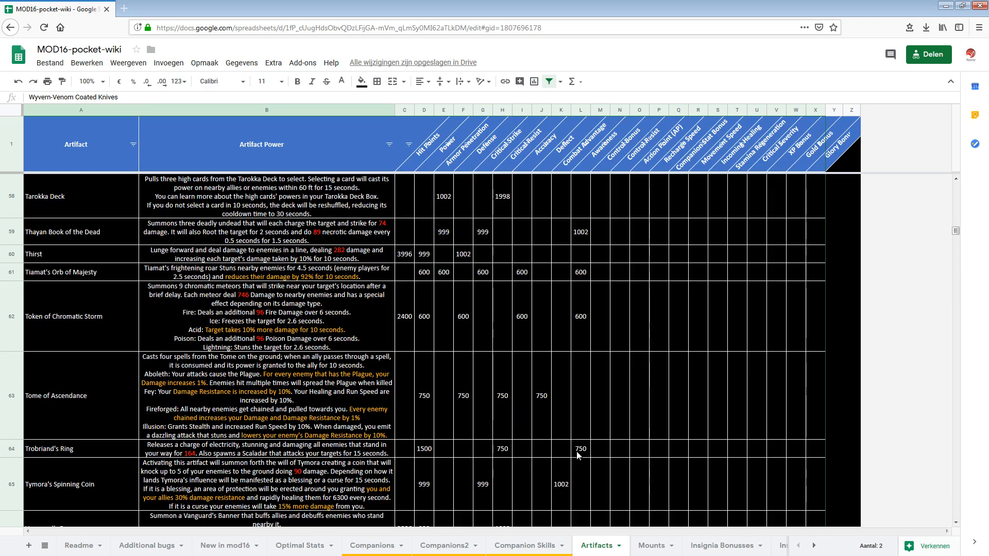
{"action": "scroll", "scroll_direction": "up", "scroll_amount": 3}
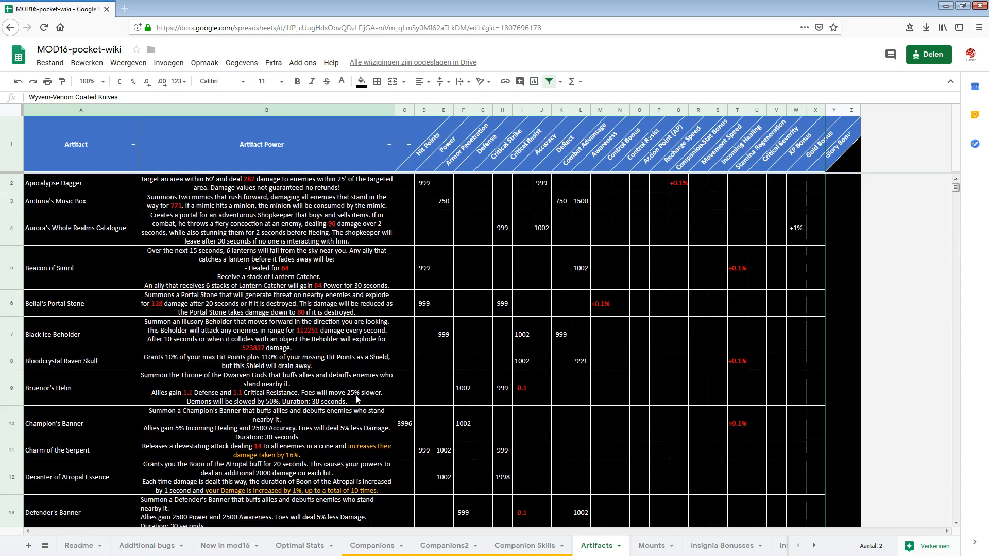
{"action": "mouse_move", "coordinate": [288, 320]}
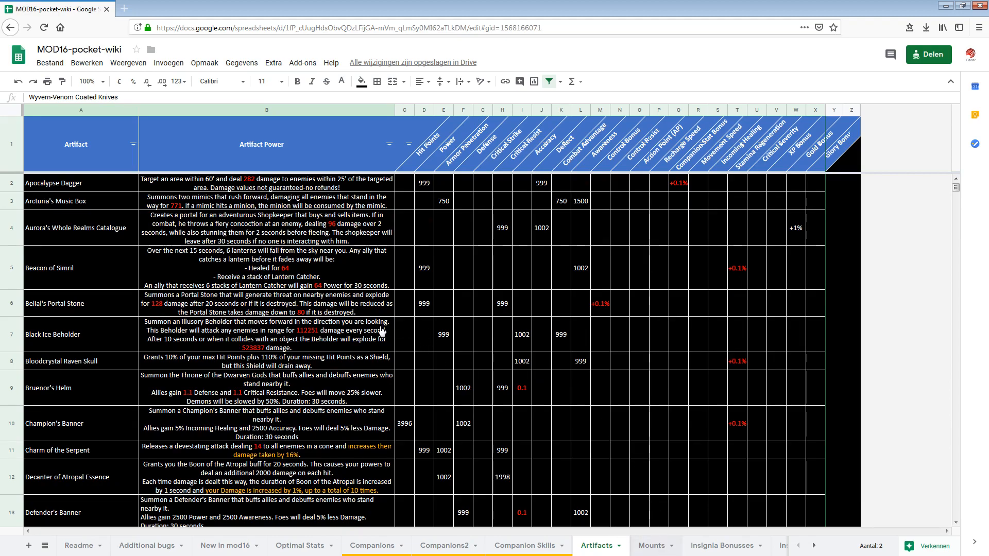
- Open the Mounts sheet and scroll through mounts' quality, insignia slots and combat powers
{"action": "left_click", "coordinate": [651, 544]}
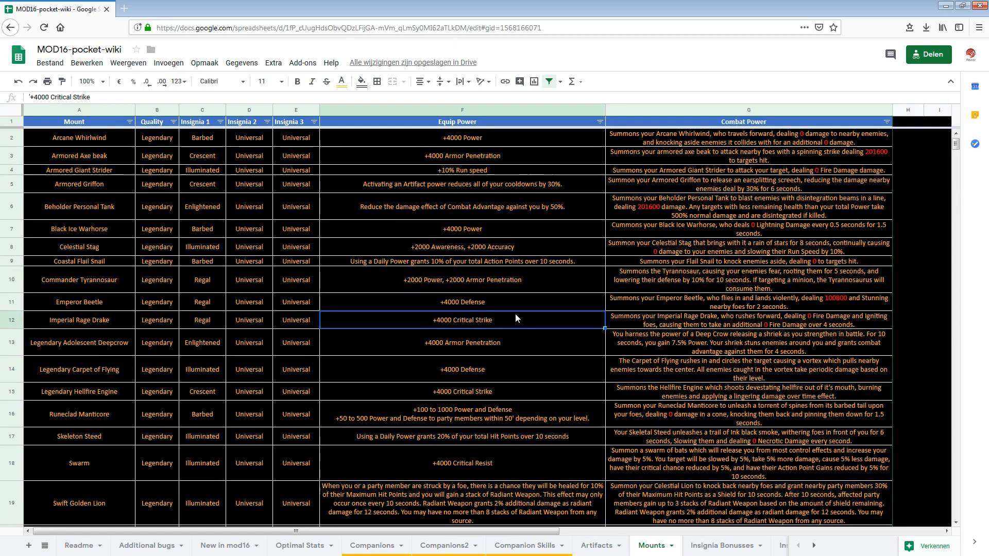
{"action": "mouse_move", "coordinate": [889, 178]}
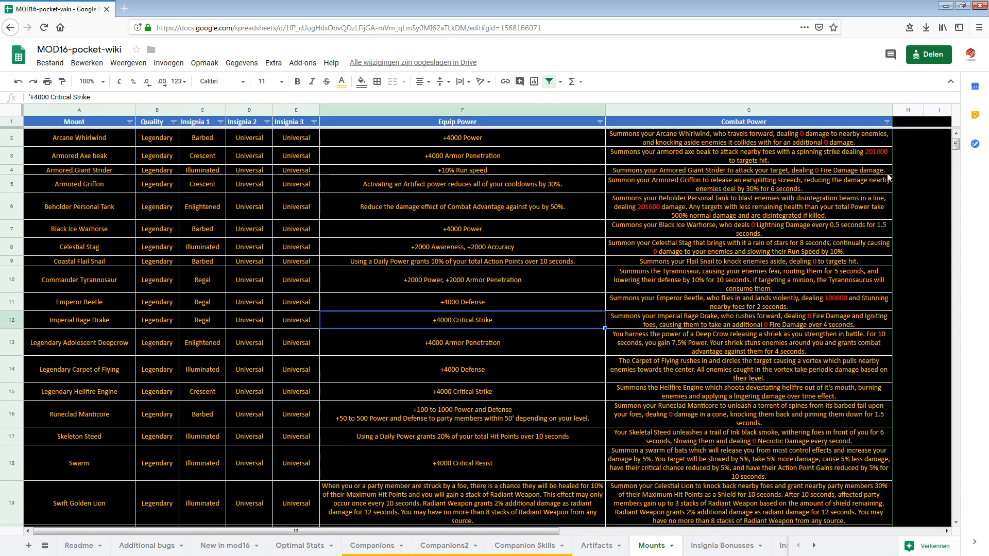
{"action": "mouse_move", "coordinate": [699, 153]}
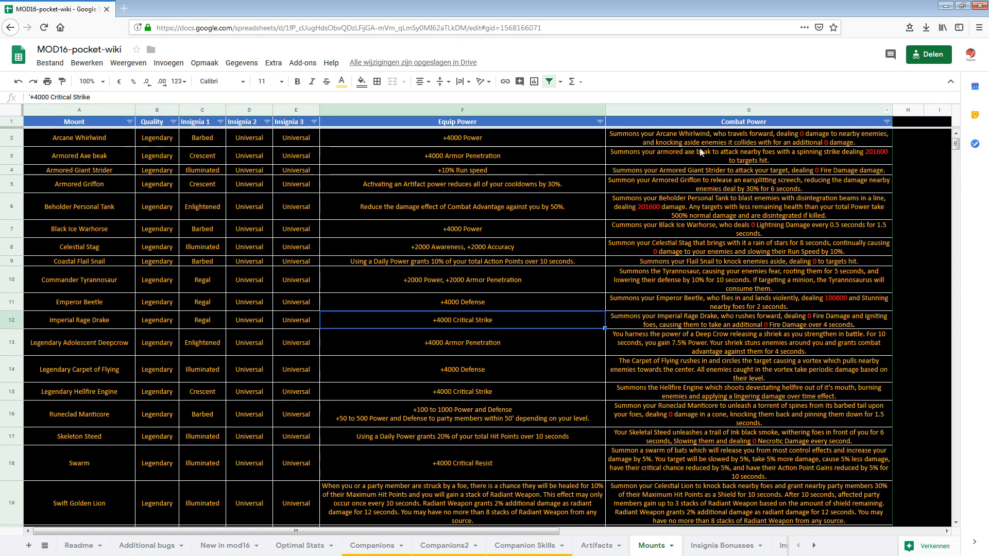
{"action": "mouse_move", "coordinate": [647, 219]}
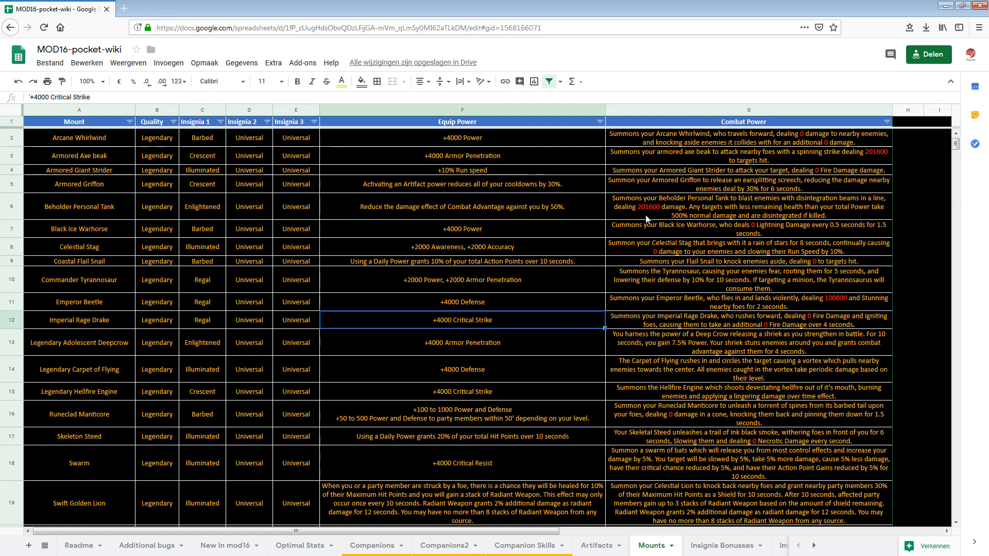
{"action": "mouse_move", "coordinate": [849, 306]}
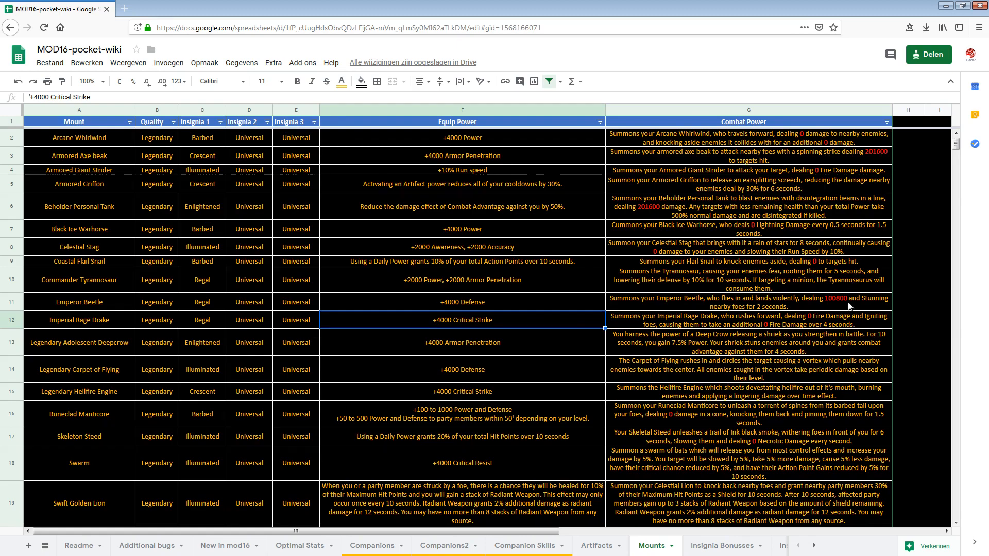
{"action": "mouse_move", "coordinate": [555, 326]}
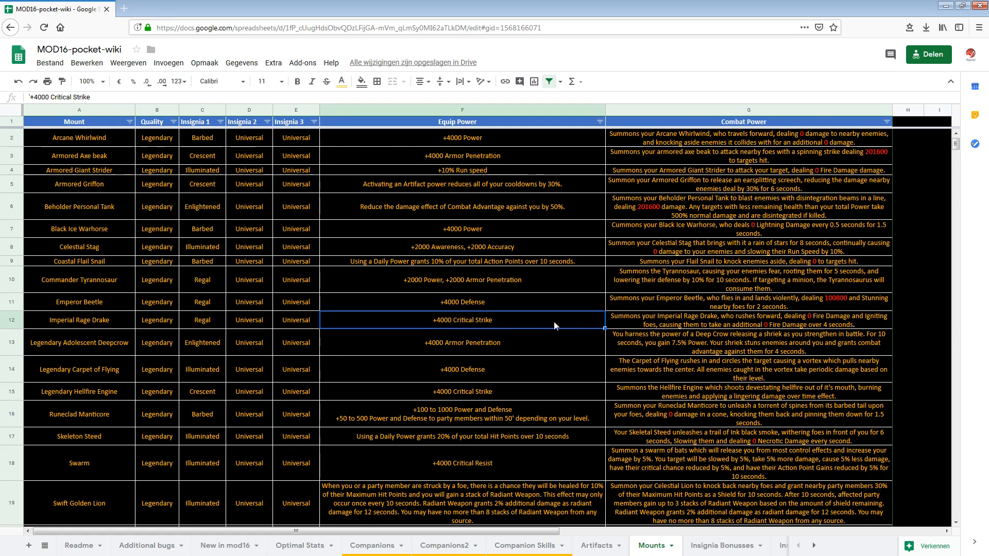
{"action": "left_click", "coordinate": [742, 280]}
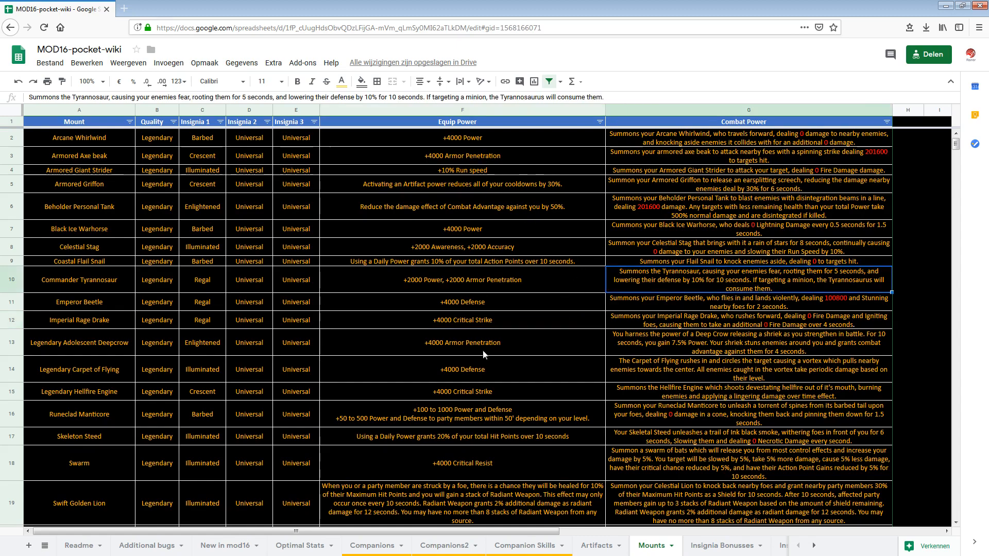
{"action": "mouse_move", "coordinate": [475, 201]}
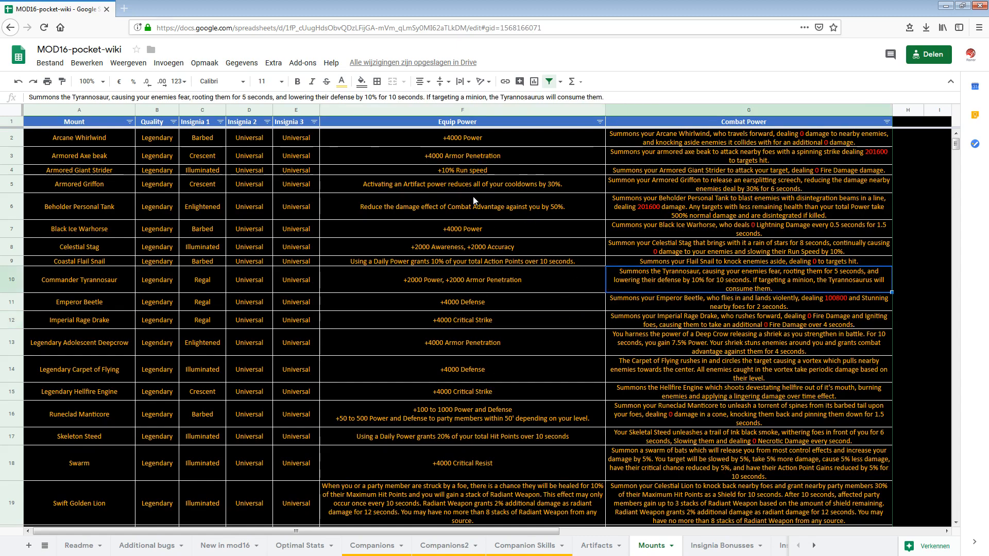
{"action": "scroll", "scroll_direction": "down", "scroll_amount": 3}
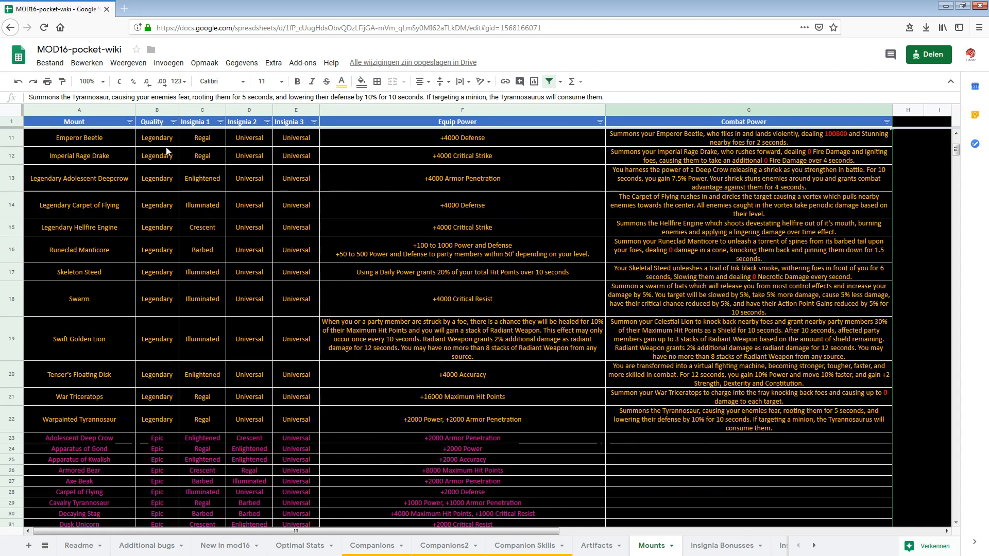
{"action": "scroll", "scroll_direction": "down", "scroll_amount": 3}
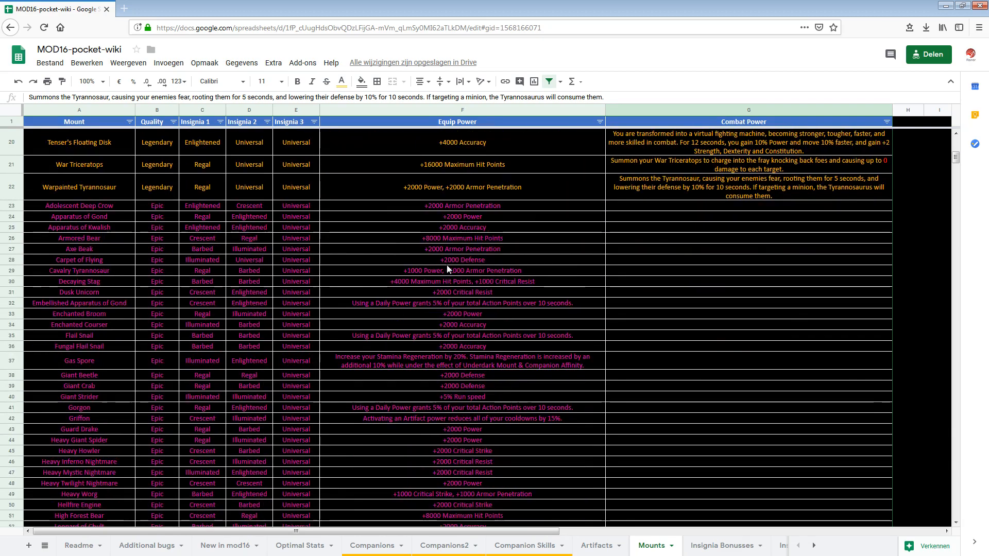
{"action": "scroll", "scroll_direction": "down", "scroll_amount": 3}
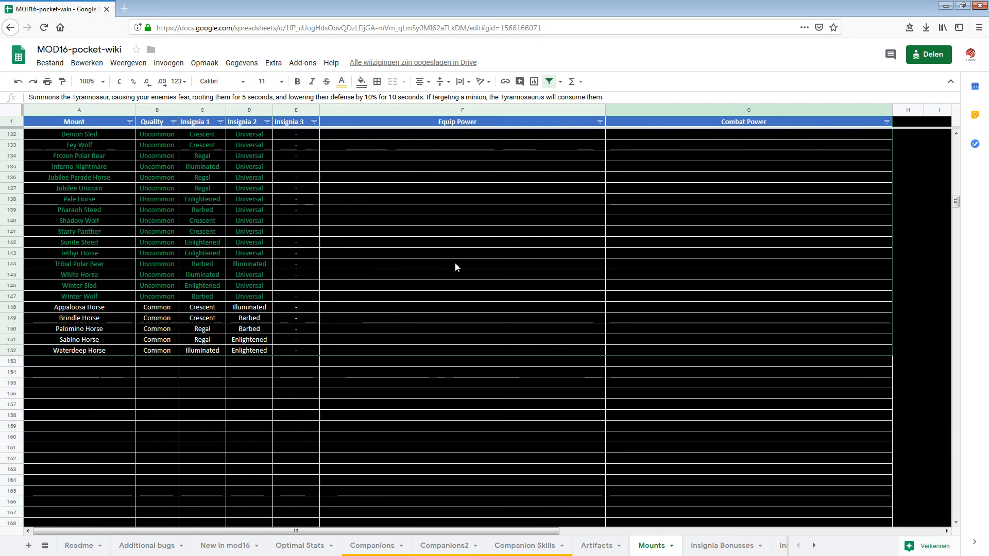
{"action": "scroll", "scroll_direction": "up", "scroll_amount": 3}
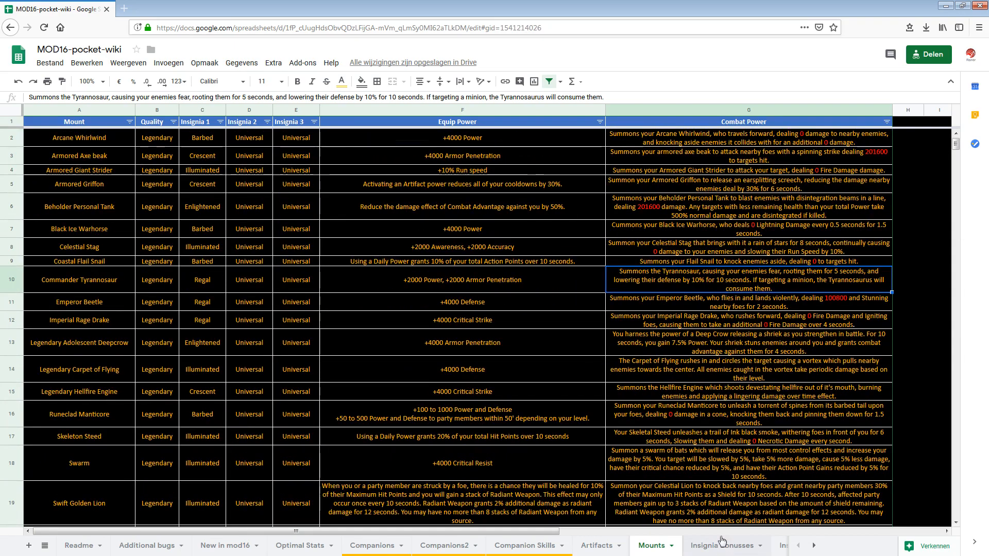
- Browse Champion's Return and Magistrate's Patience insignia bonuses, then move to the Insignias sheet
{"action": "left_click", "coordinate": [718, 545]}
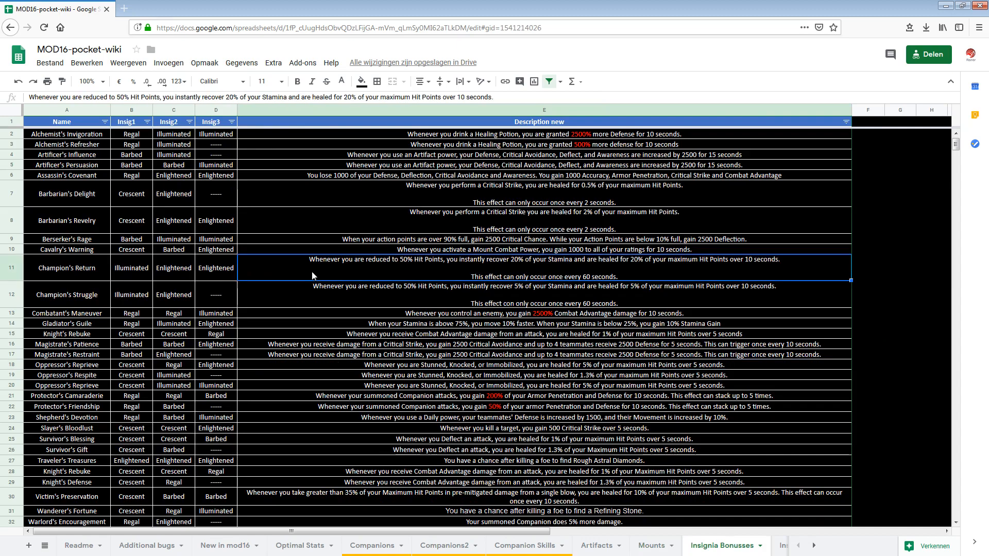
{"action": "left_click", "coordinate": [543, 121]}
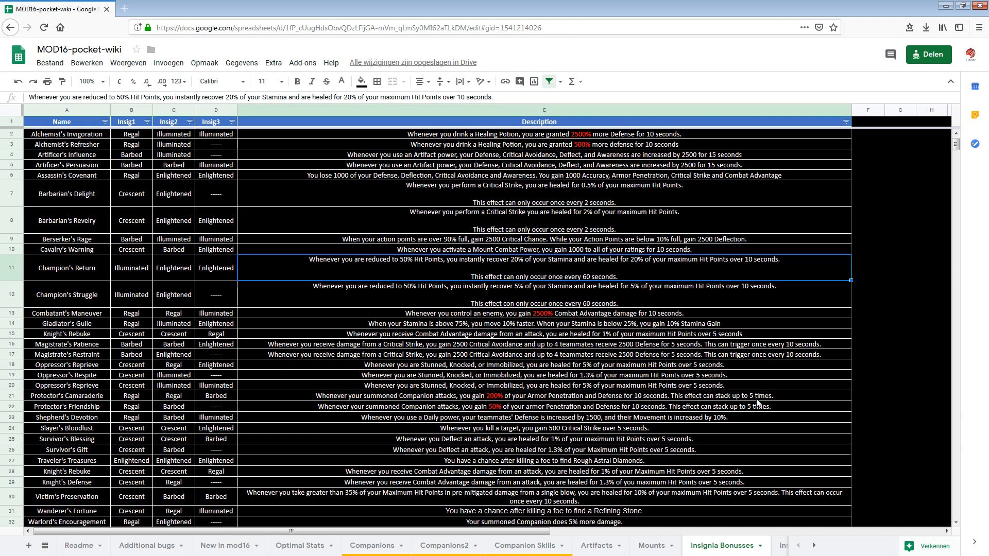
{"action": "left_click", "coordinate": [479, 395]}
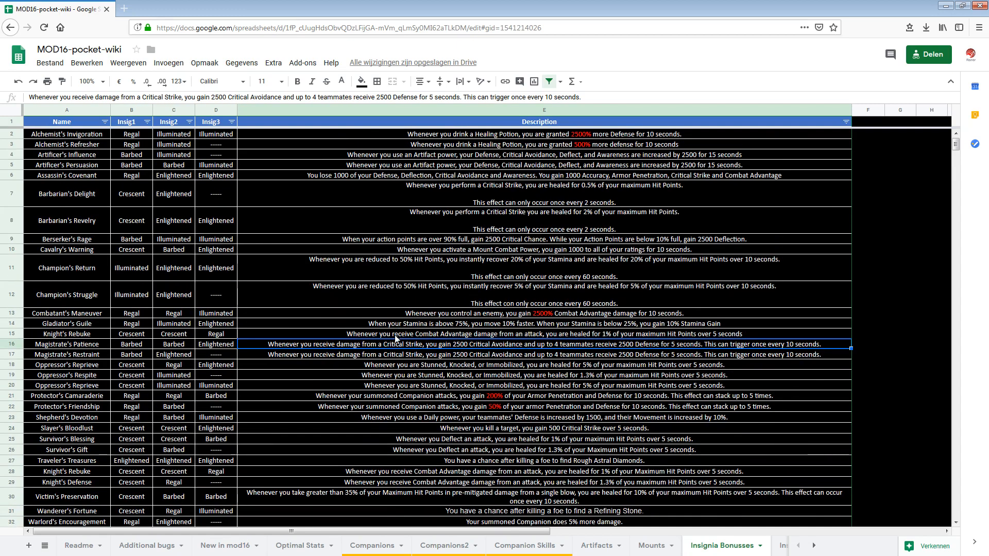
{"action": "scroll", "scroll_direction": "down", "scroll_amount": 3}
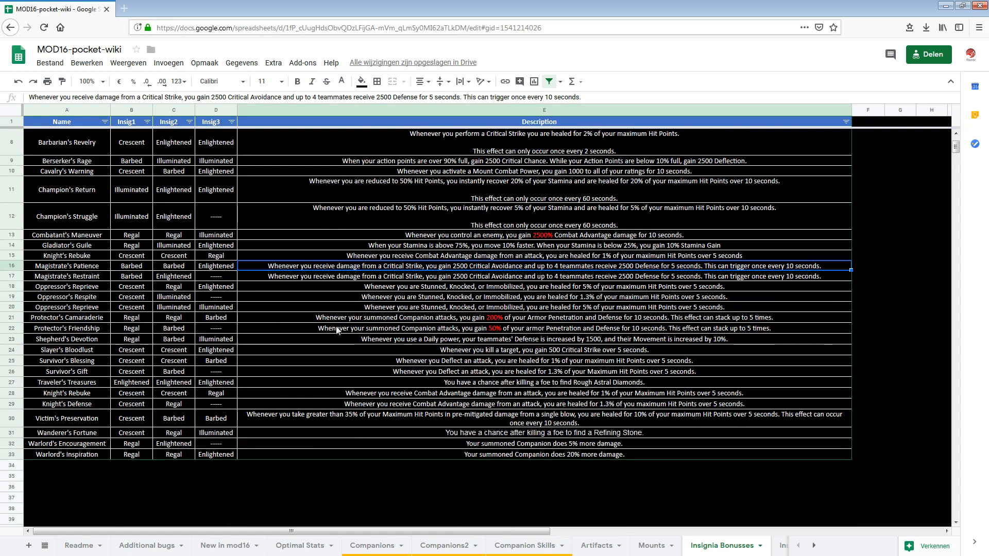
{"action": "scroll", "scroll_direction": "up", "scroll_amount": 3}
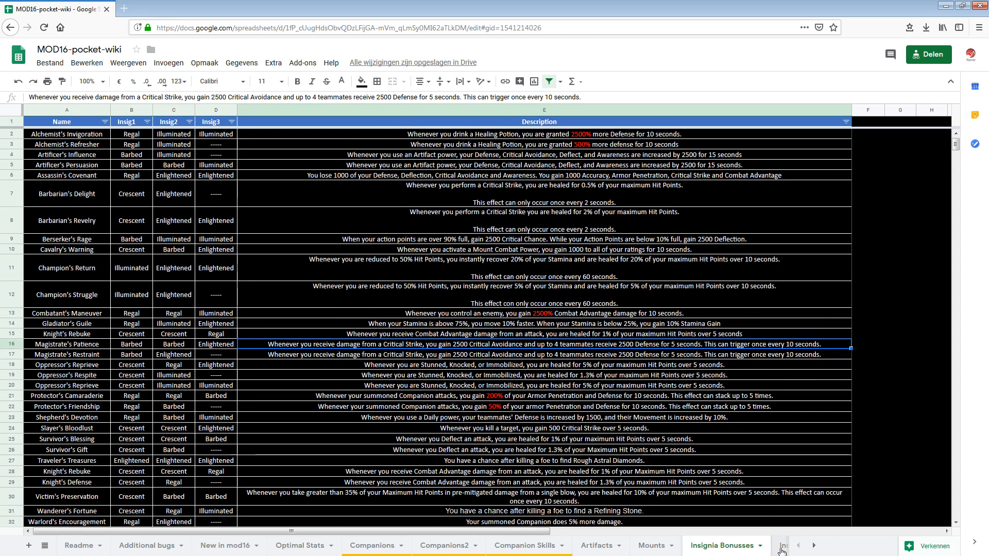
{"action": "left_click", "coordinate": [739, 545]}
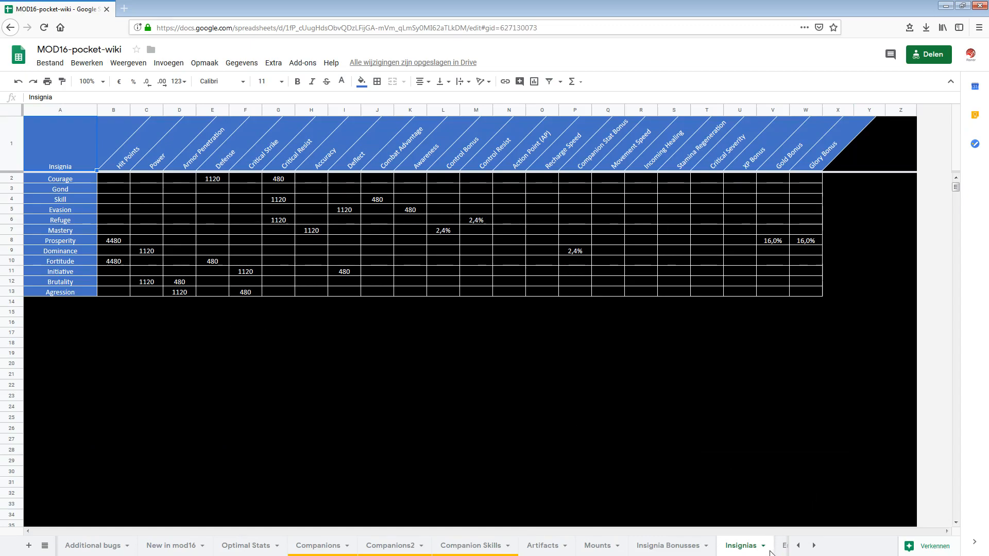
- Show the Weapon Enchantments sheet and scroll through Prominence, Vorpal and other rank descriptions
{"action": "left_click", "coordinate": [784, 545]}
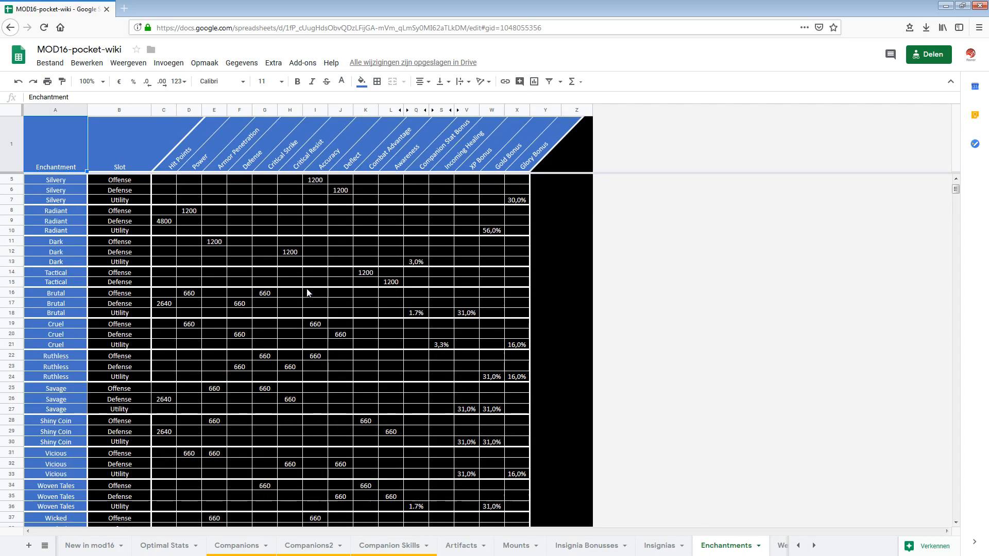
{"action": "scroll", "scroll_direction": "up", "scroll_amount": 3}
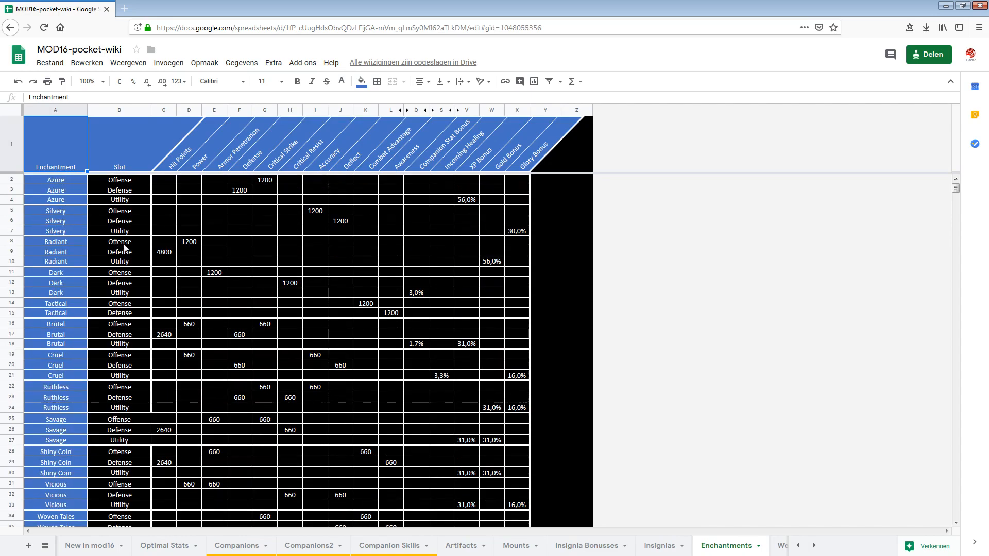
{"action": "scroll", "scroll_direction": "down", "scroll_amount": 3}
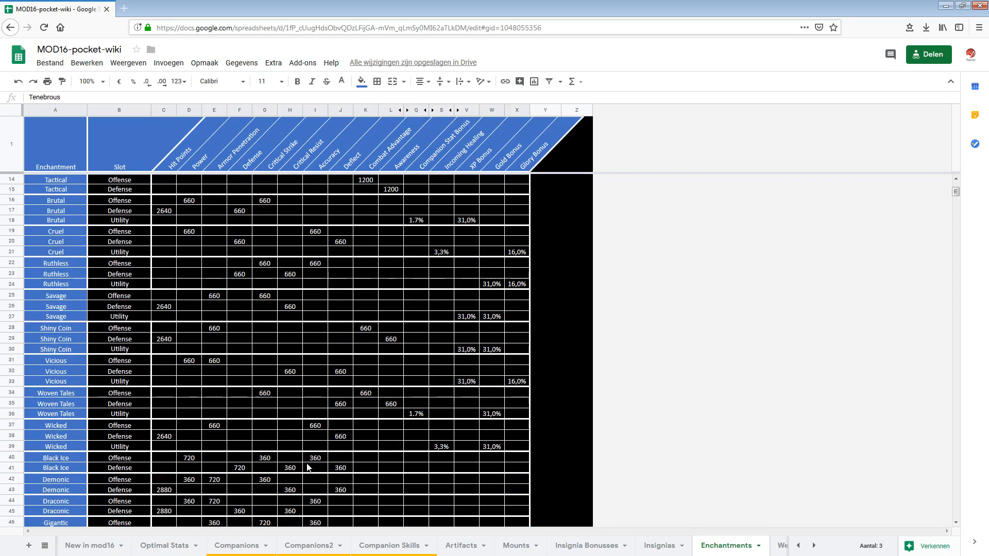
{"action": "scroll", "scroll_direction": "up", "scroll_amount": 3}
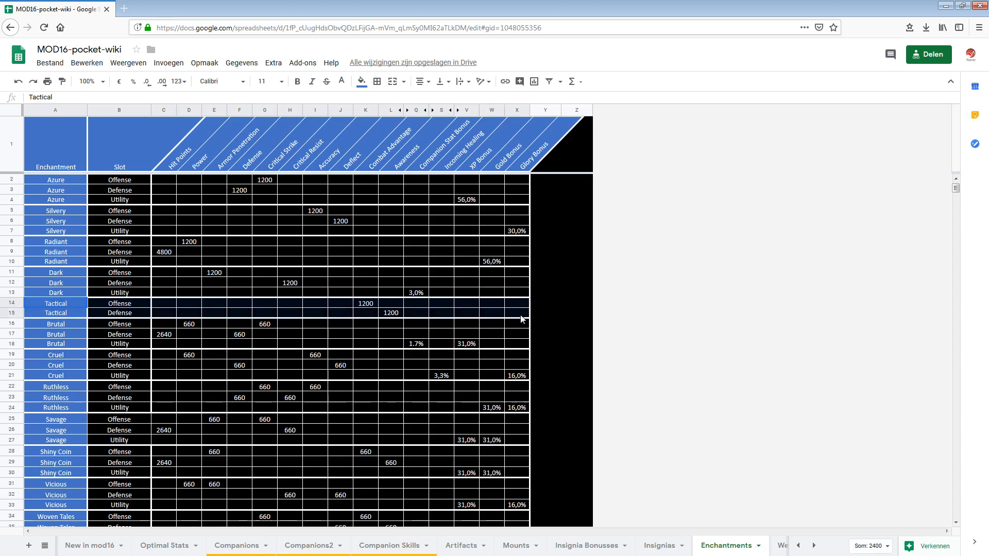
{"action": "scroll", "scroll_direction": "down", "scroll_amount": 3}
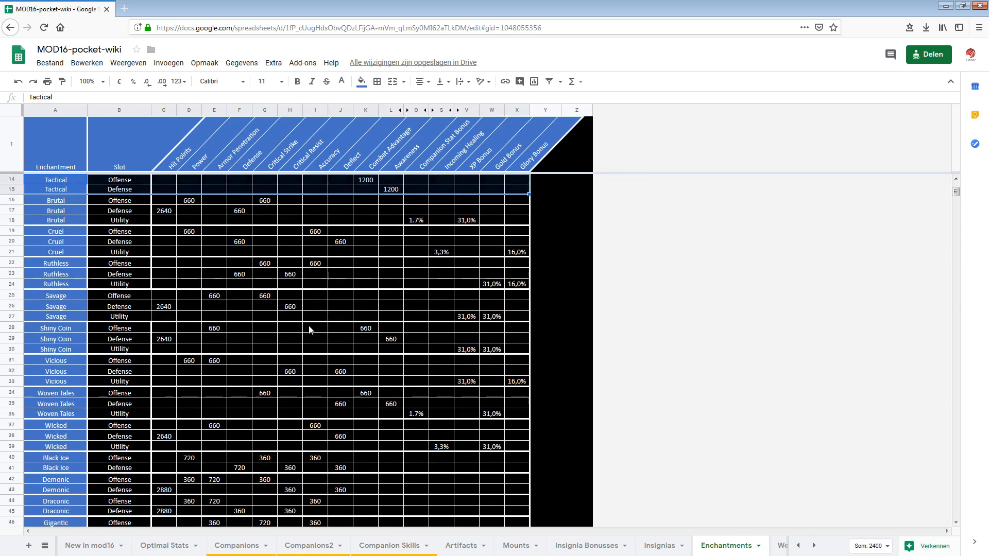
{"action": "scroll", "scroll_direction": "up", "scroll_amount": 3}
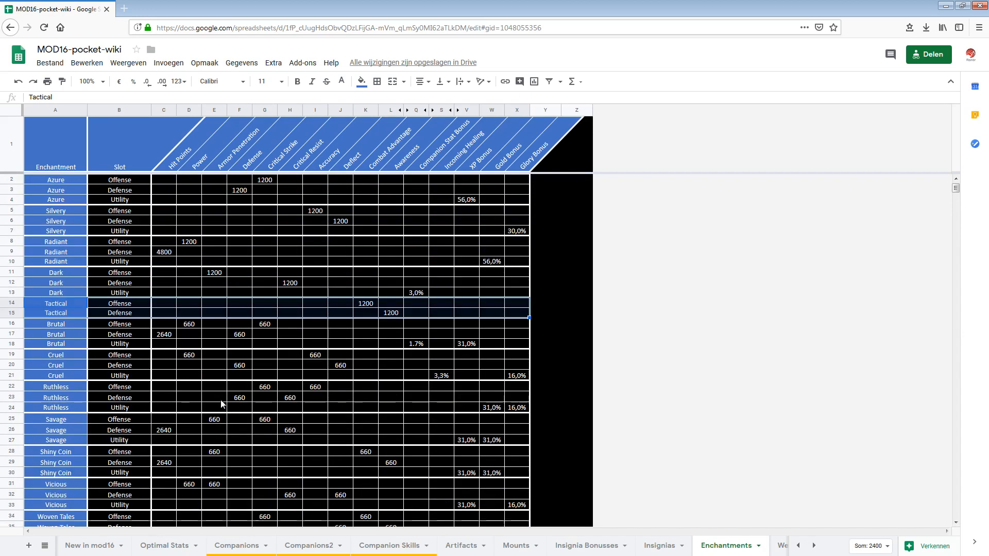
{"action": "left_click", "coordinate": [671, 546]}
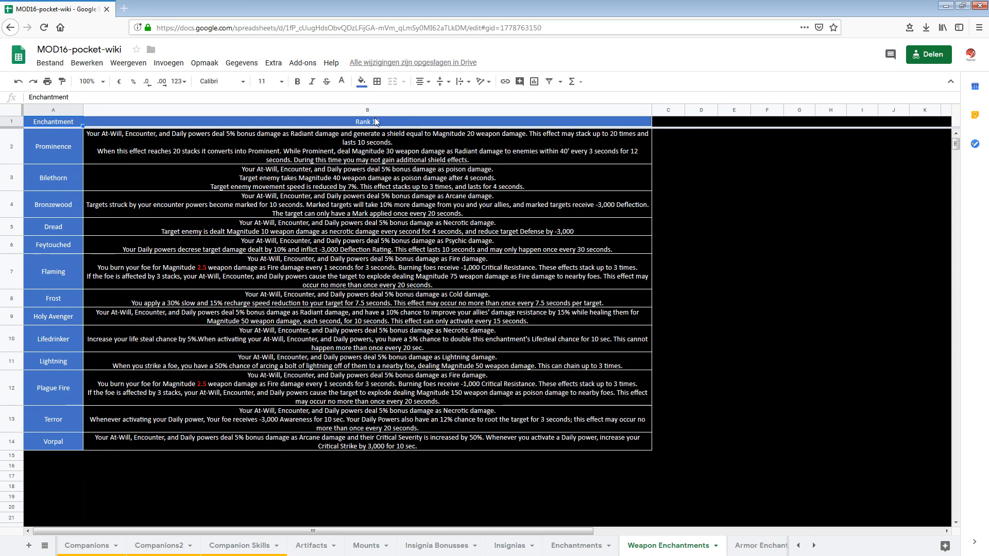
{"action": "left_click", "coordinate": [367, 121]}
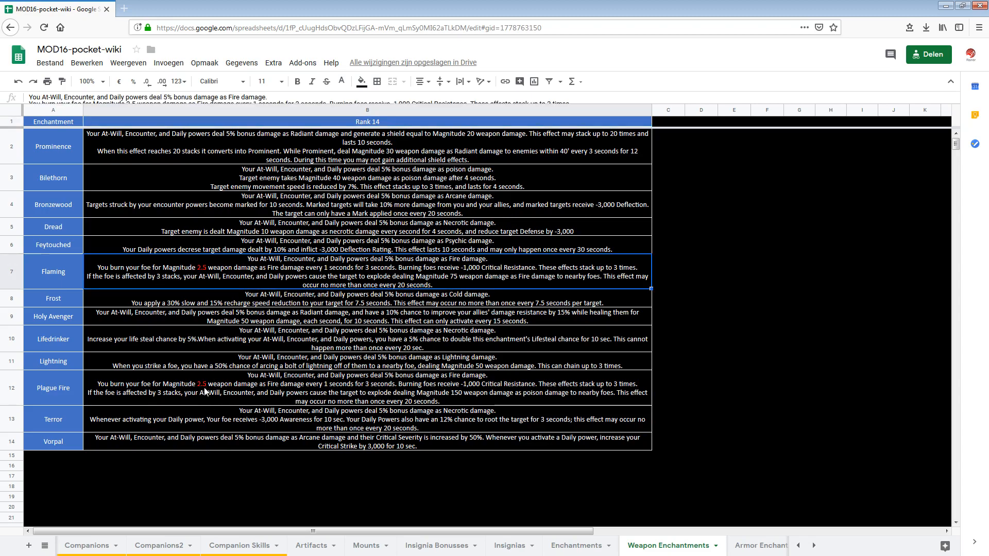
{"action": "mouse_move", "coordinate": [202, 281]}
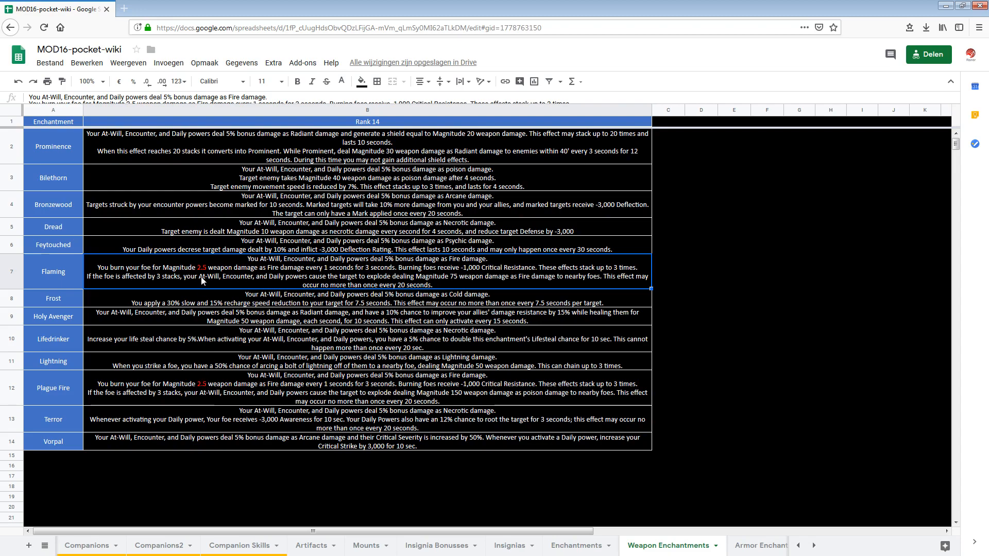
{"action": "mouse_move", "coordinate": [339, 401]}
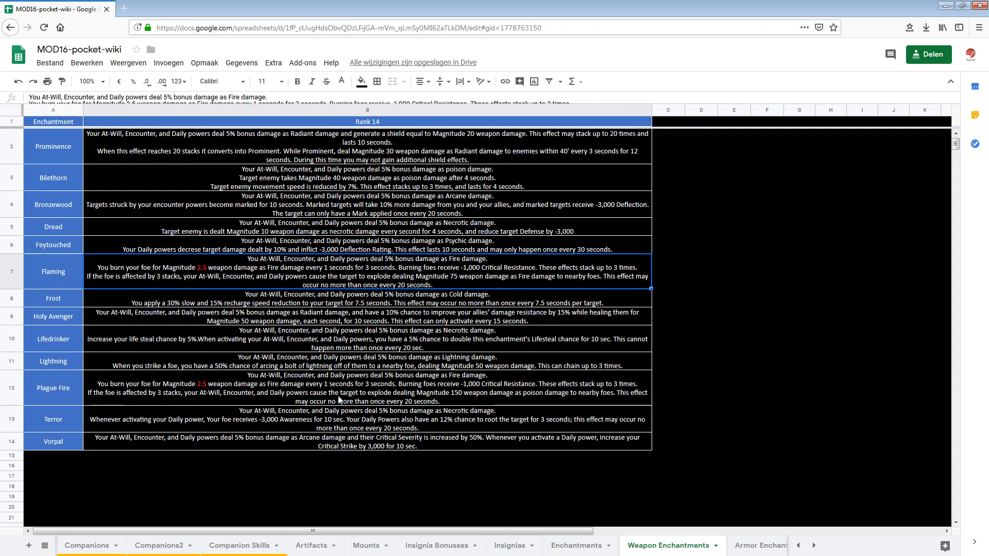
{"action": "mouse_move", "coordinate": [354, 256]}
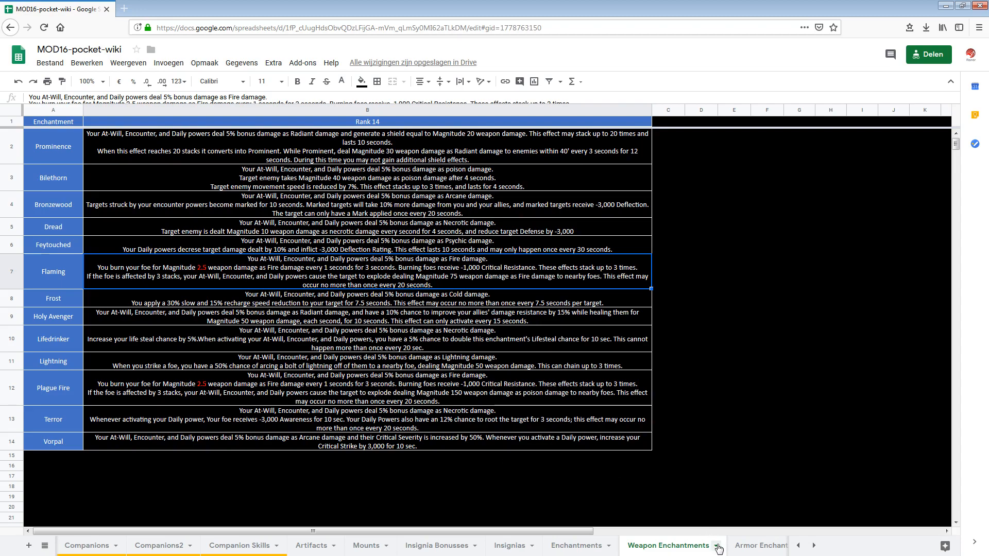
{"action": "mouse_move", "coordinate": [673, 551]}
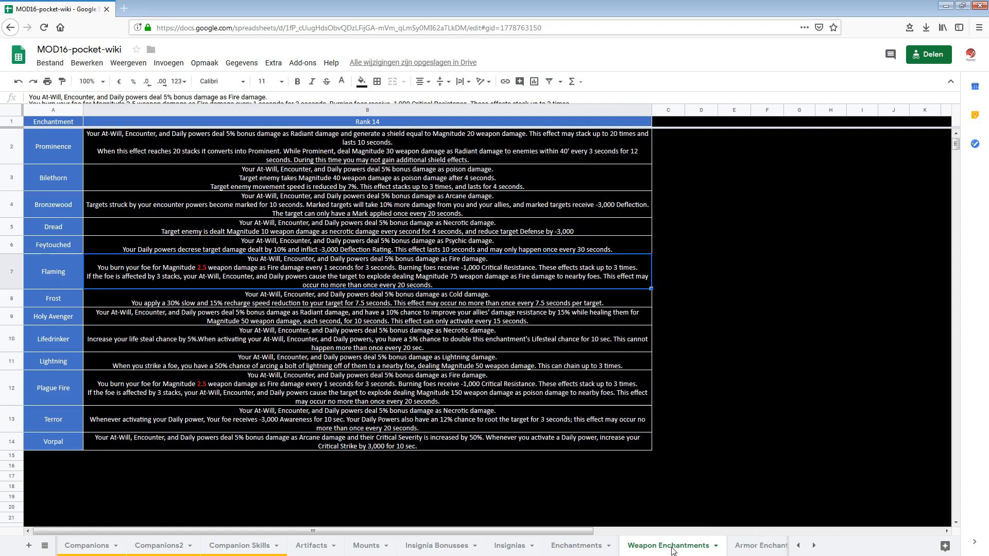
{"action": "mouse_move", "coordinate": [755, 551]}
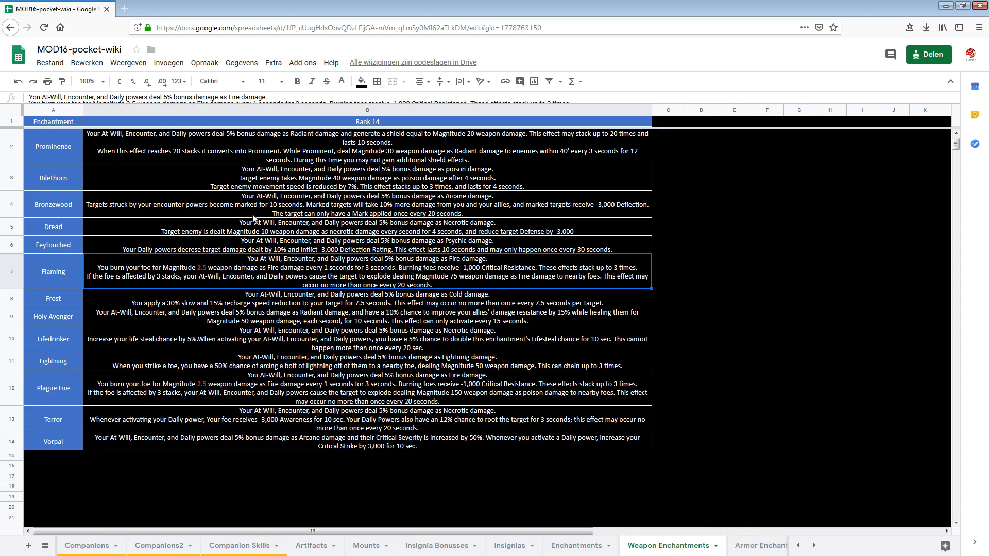
- Switch to the Armor Enchantments sheet showing Negation's damage-resistance description
{"action": "left_click", "coordinate": [704, 545]}
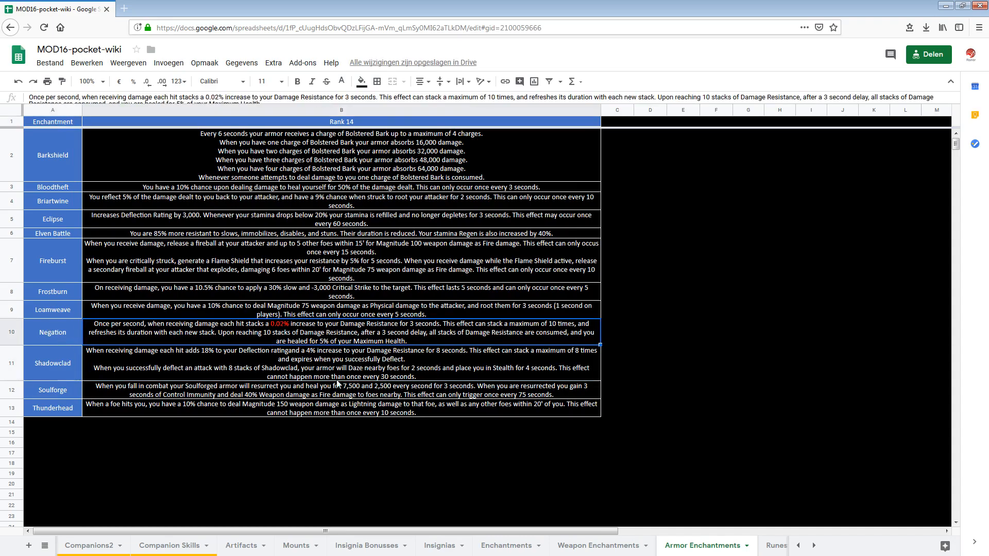
{"action": "mouse_move", "coordinate": [284, 329]}
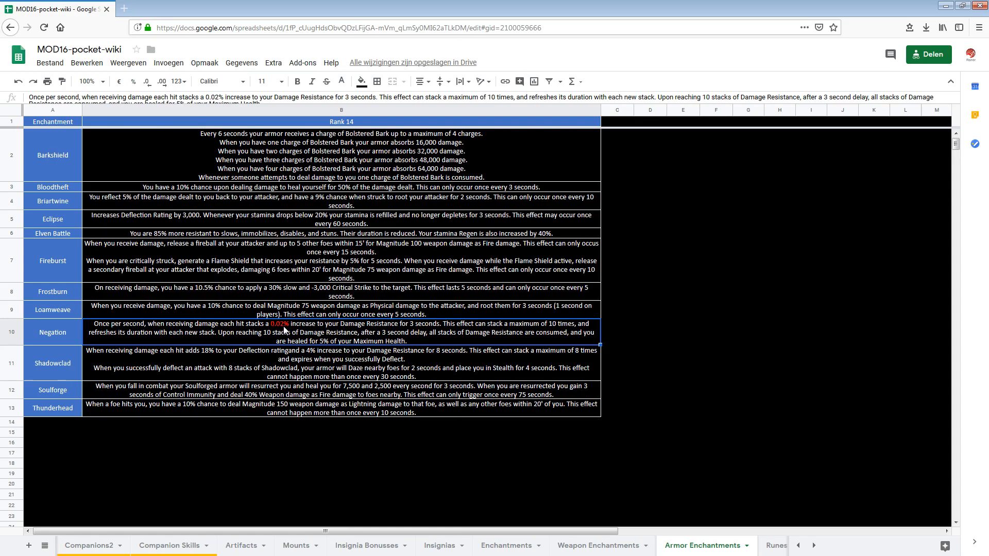
{"action": "mouse_move", "coordinate": [373, 334]}
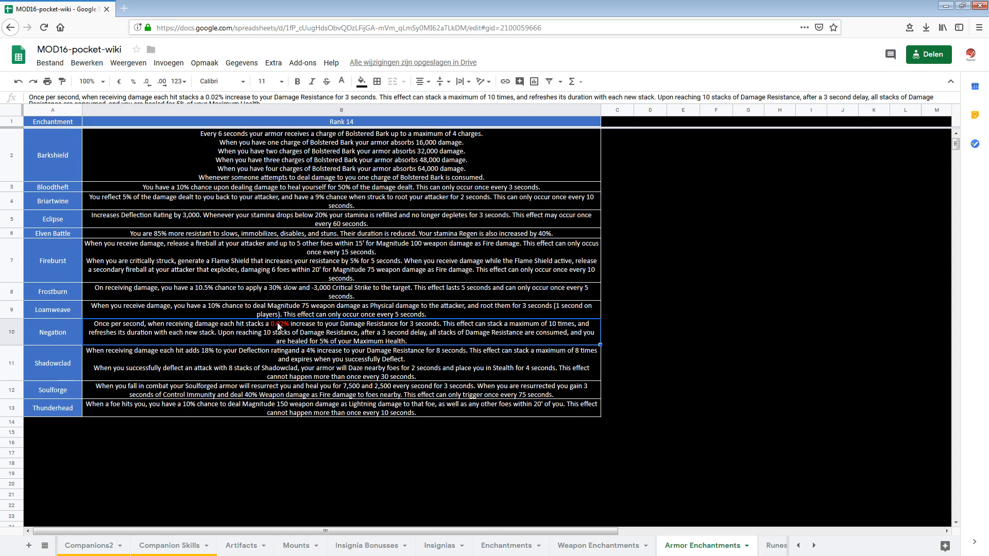
{"action": "mouse_move", "coordinate": [457, 413]}
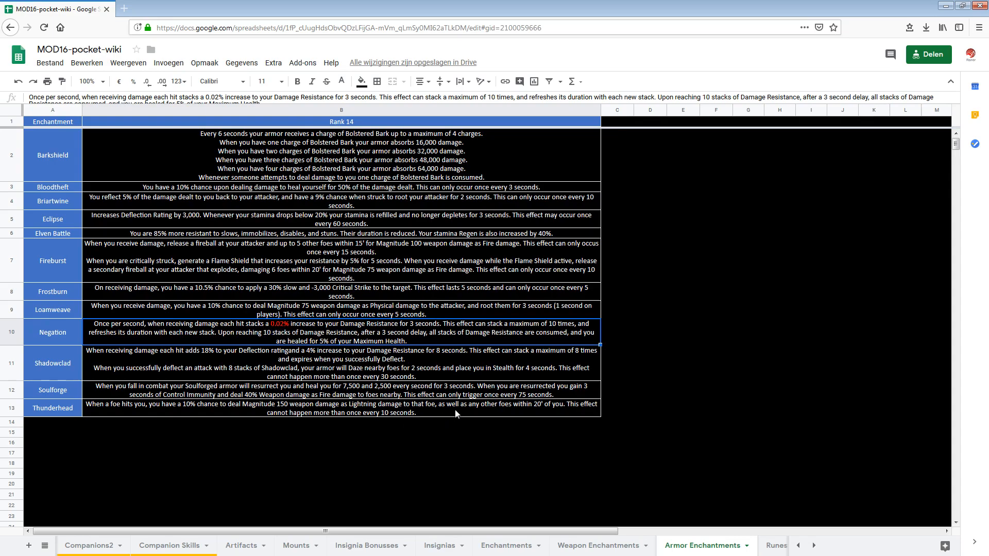
{"action": "mouse_move", "coordinate": [524, 439]}
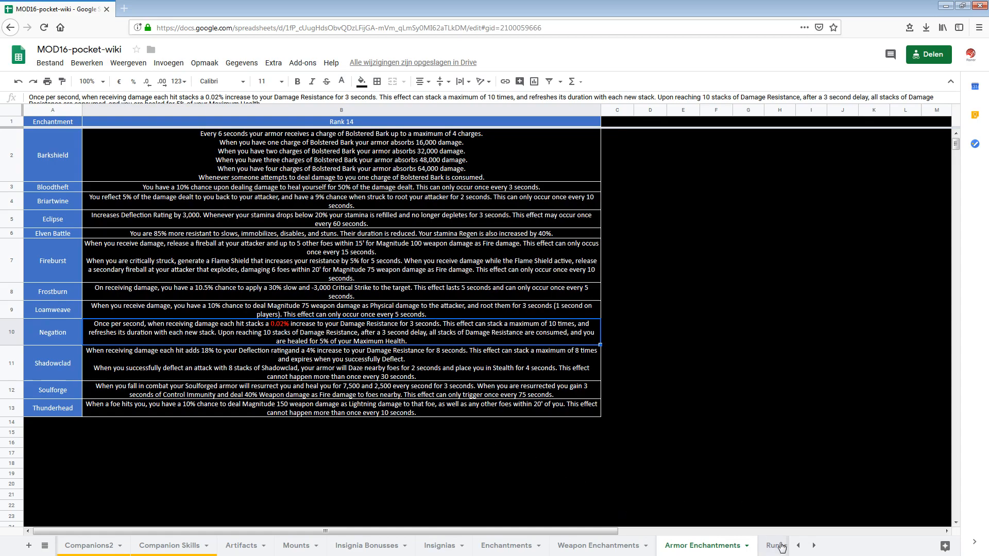
- Open the Runestones sheet and inspect the Enigmatic defense stone's 660 value and offense row
{"action": "left_click", "coordinate": [773, 546]}
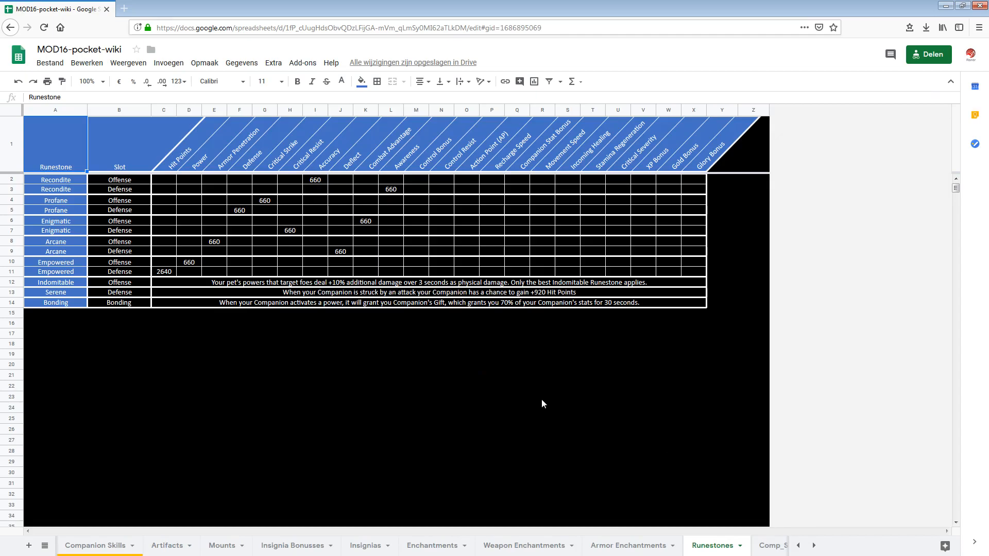
{"action": "mouse_move", "coordinate": [178, 233]}
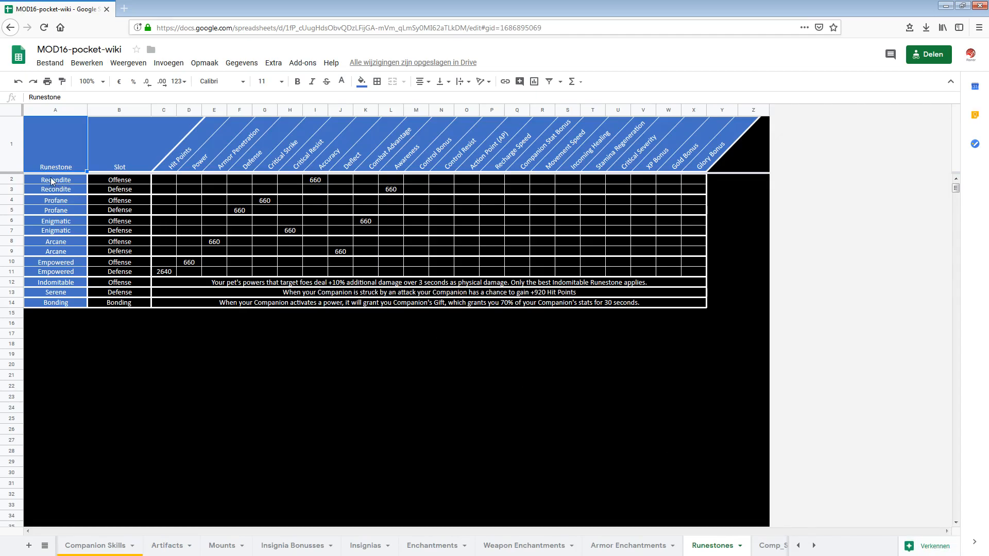
{"action": "mouse_move", "coordinate": [55, 222]}
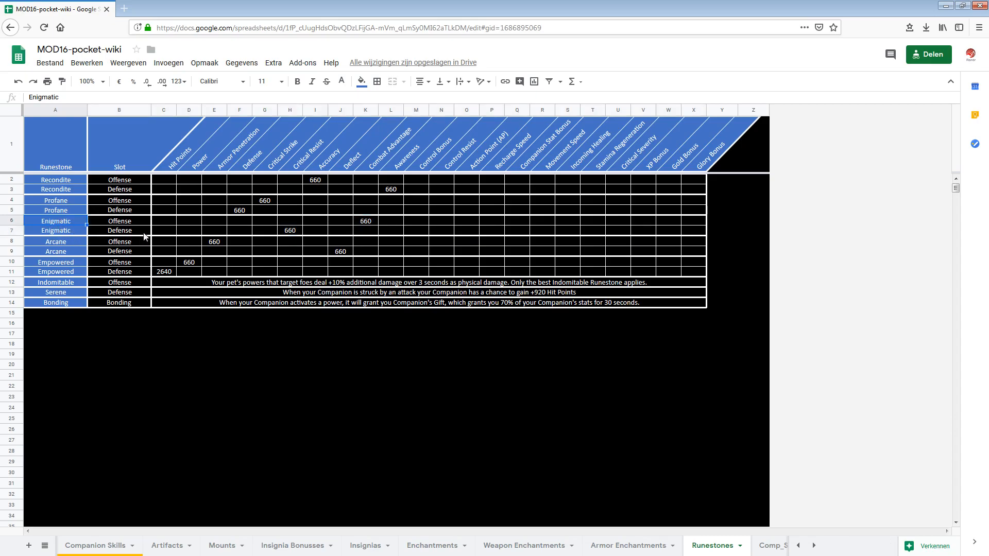
{"action": "left_click", "coordinate": [290, 230]}
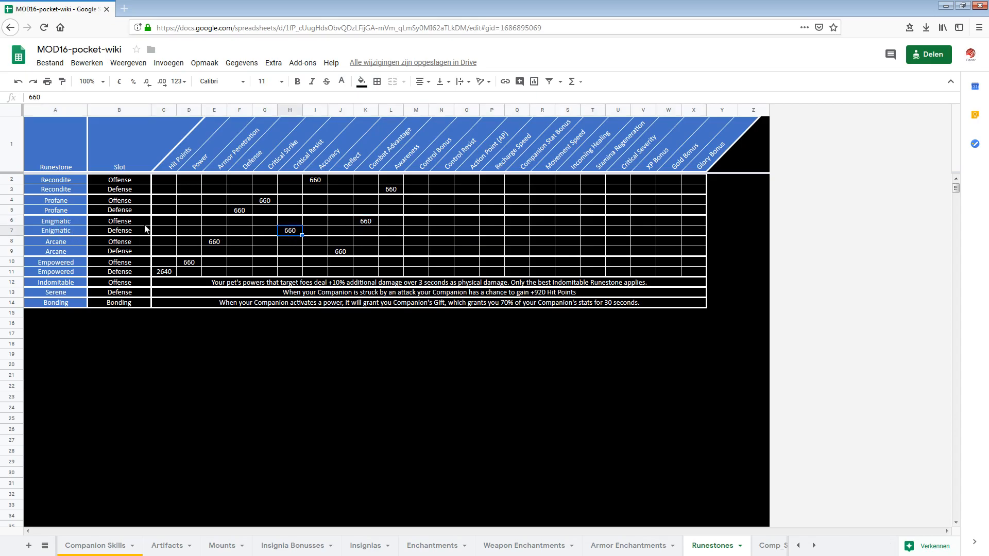
{"action": "left_click", "coordinate": [55, 221]}
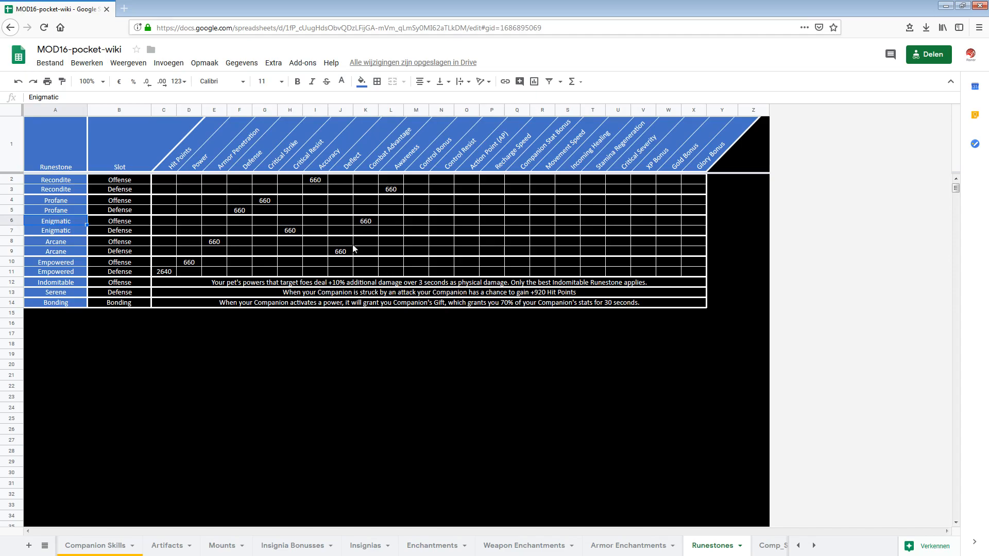
{"action": "left_click", "coordinate": [365, 221]}
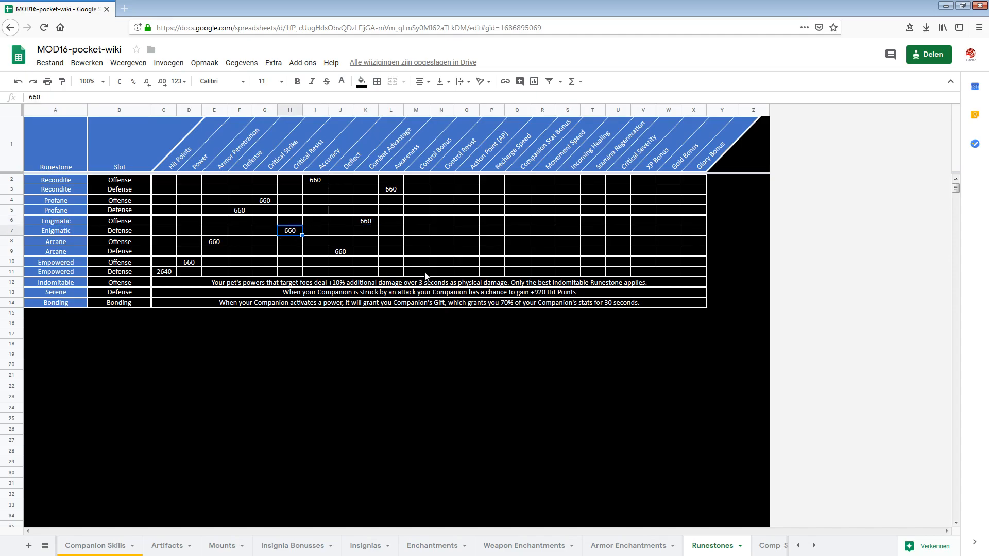
{"action": "mouse_move", "coordinate": [667, 436]}
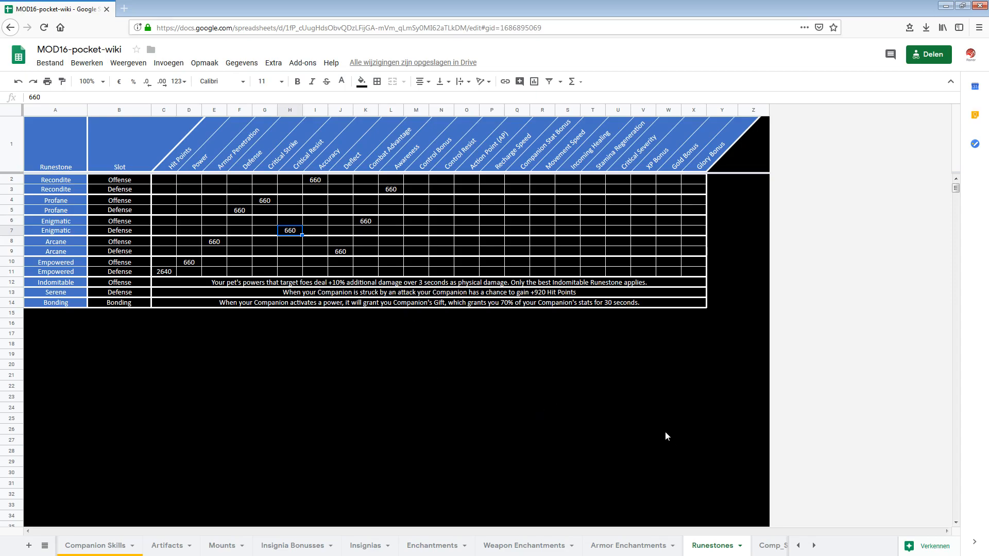
{"action": "mouse_move", "coordinate": [425, 531]}
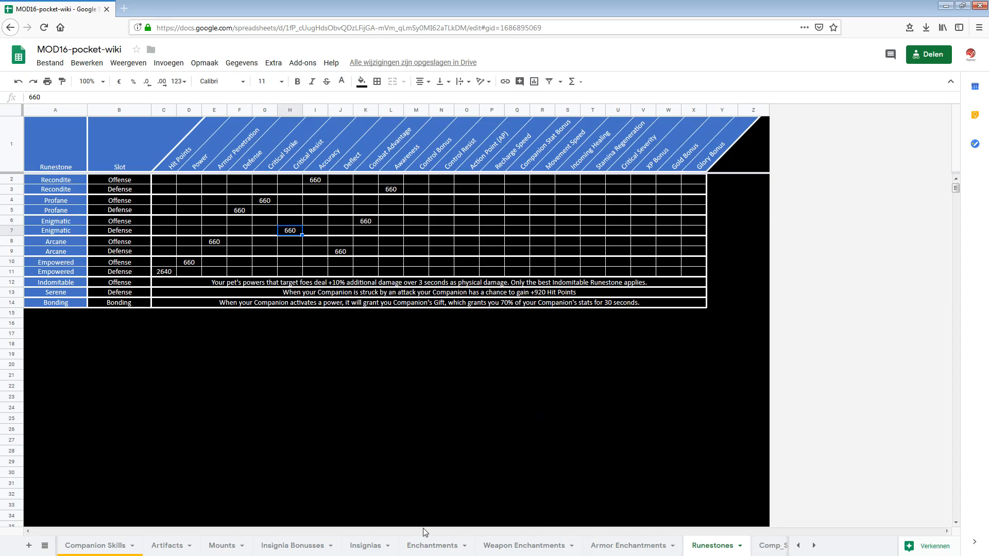
{"action": "mouse_move", "coordinate": [303, 545]}
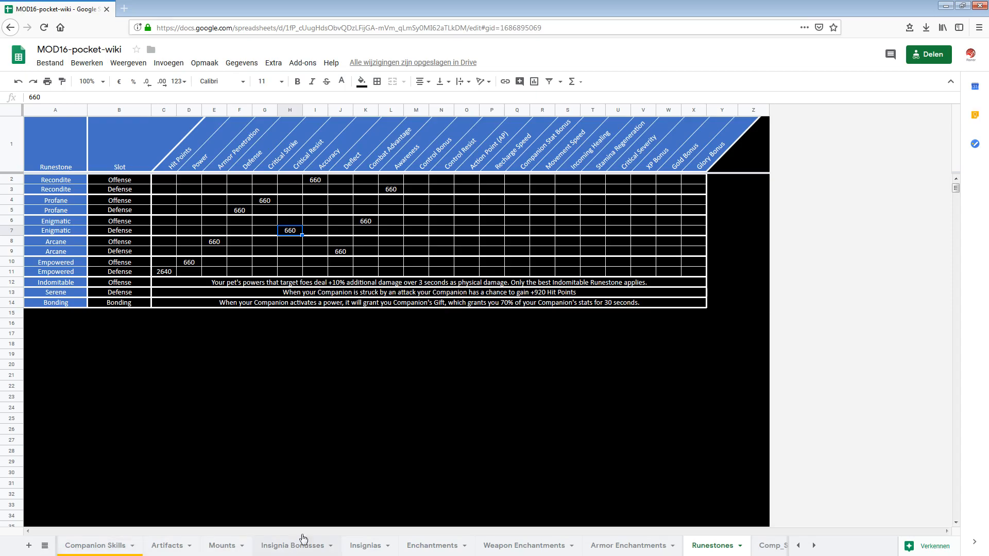
{"action": "mouse_move", "coordinate": [321, 431]}
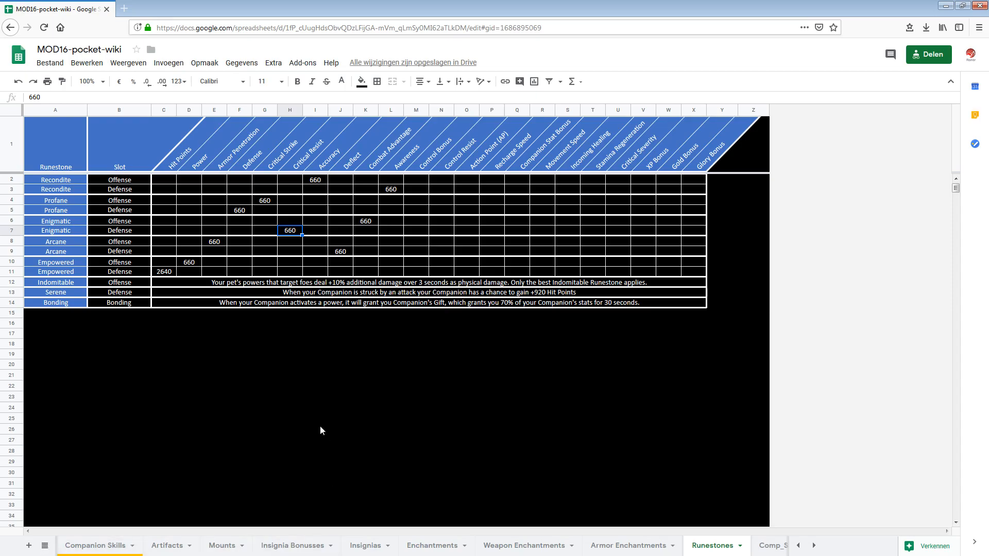
- Pass through the Artifacts and Companion Skills sheets, ending on the Readme sheet
{"action": "left_click", "coordinate": [166, 546]}
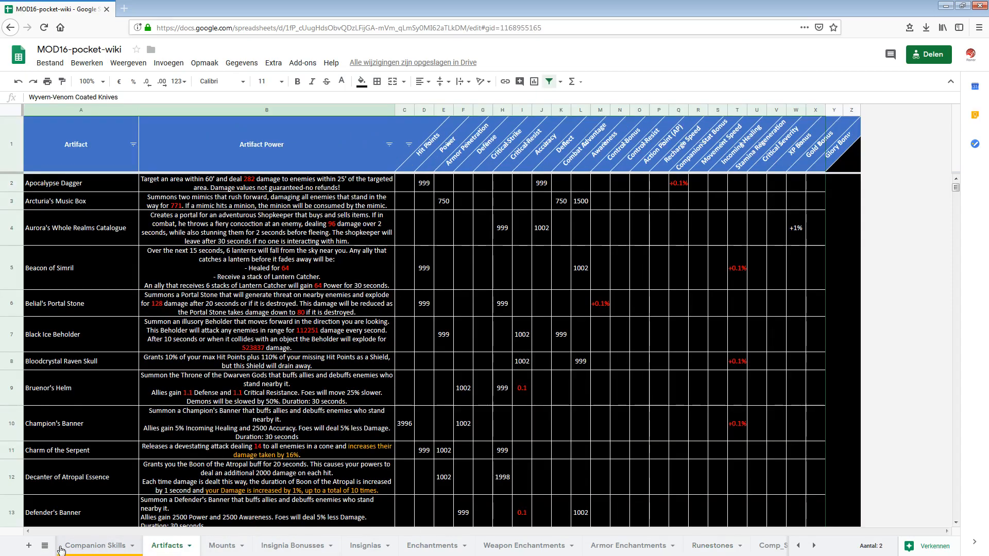
{"action": "left_click", "coordinate": [95, 545]}
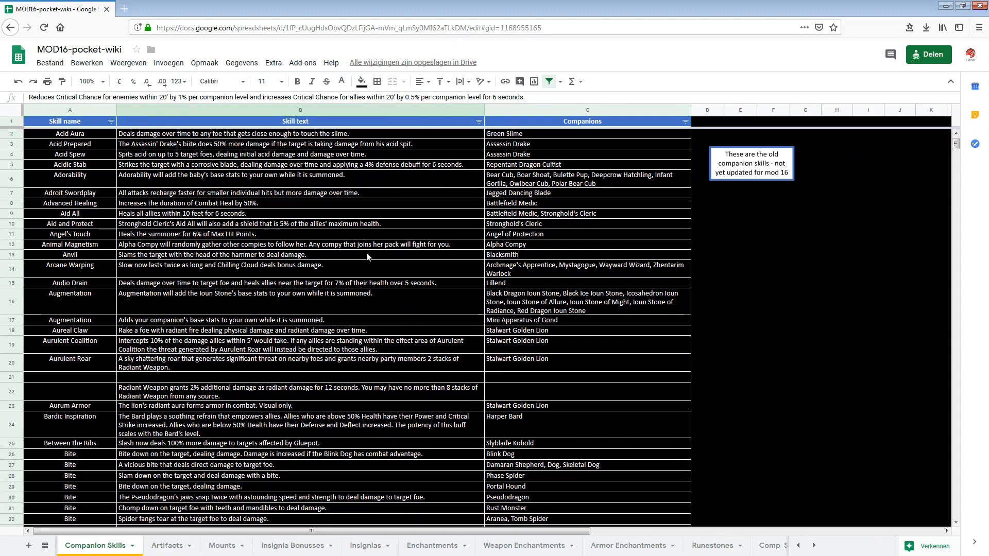
{"action": "mouse_move", "coordinate": [286, 545]}
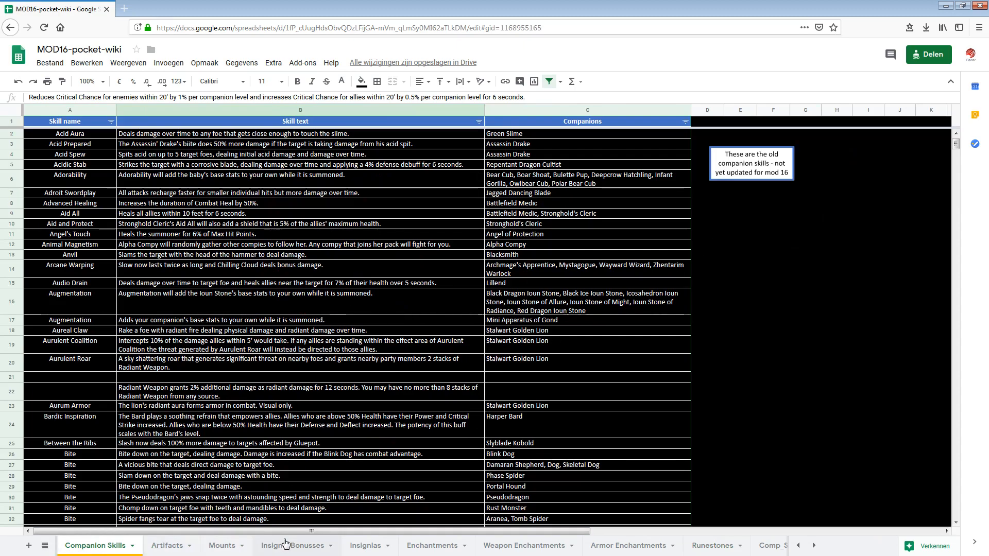
{"action": "left_click", "coordinate": [797, 544]}
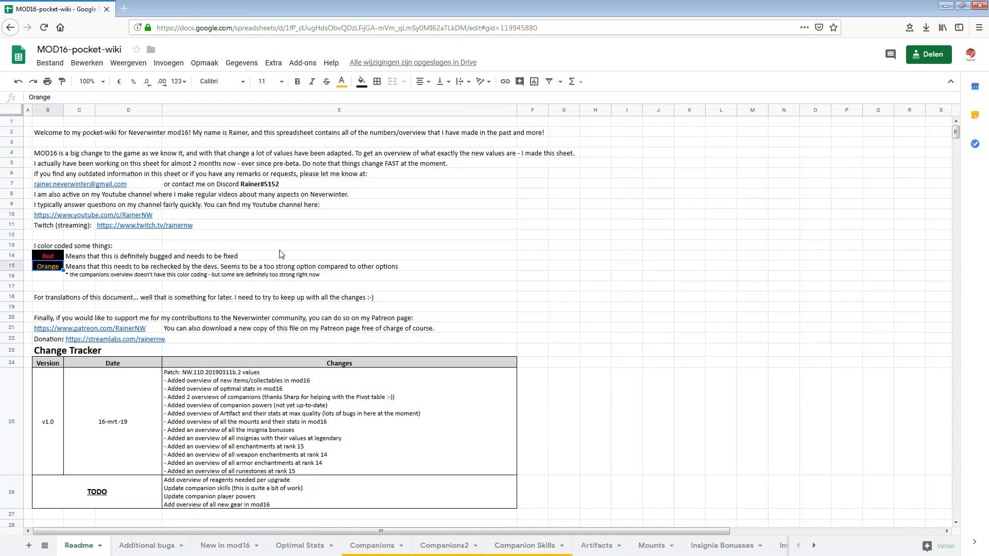
{"action": "left_click", "coordinate": [339, 245]}
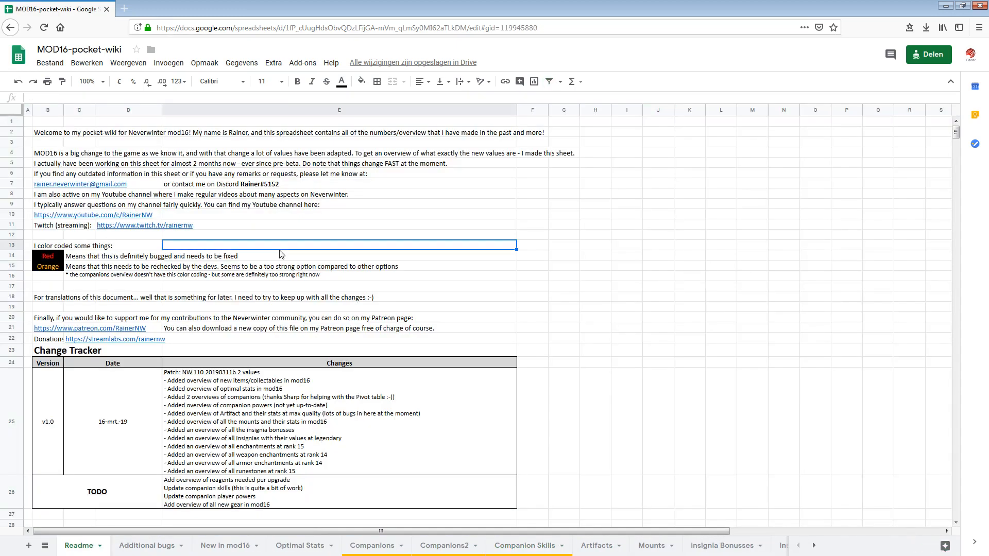